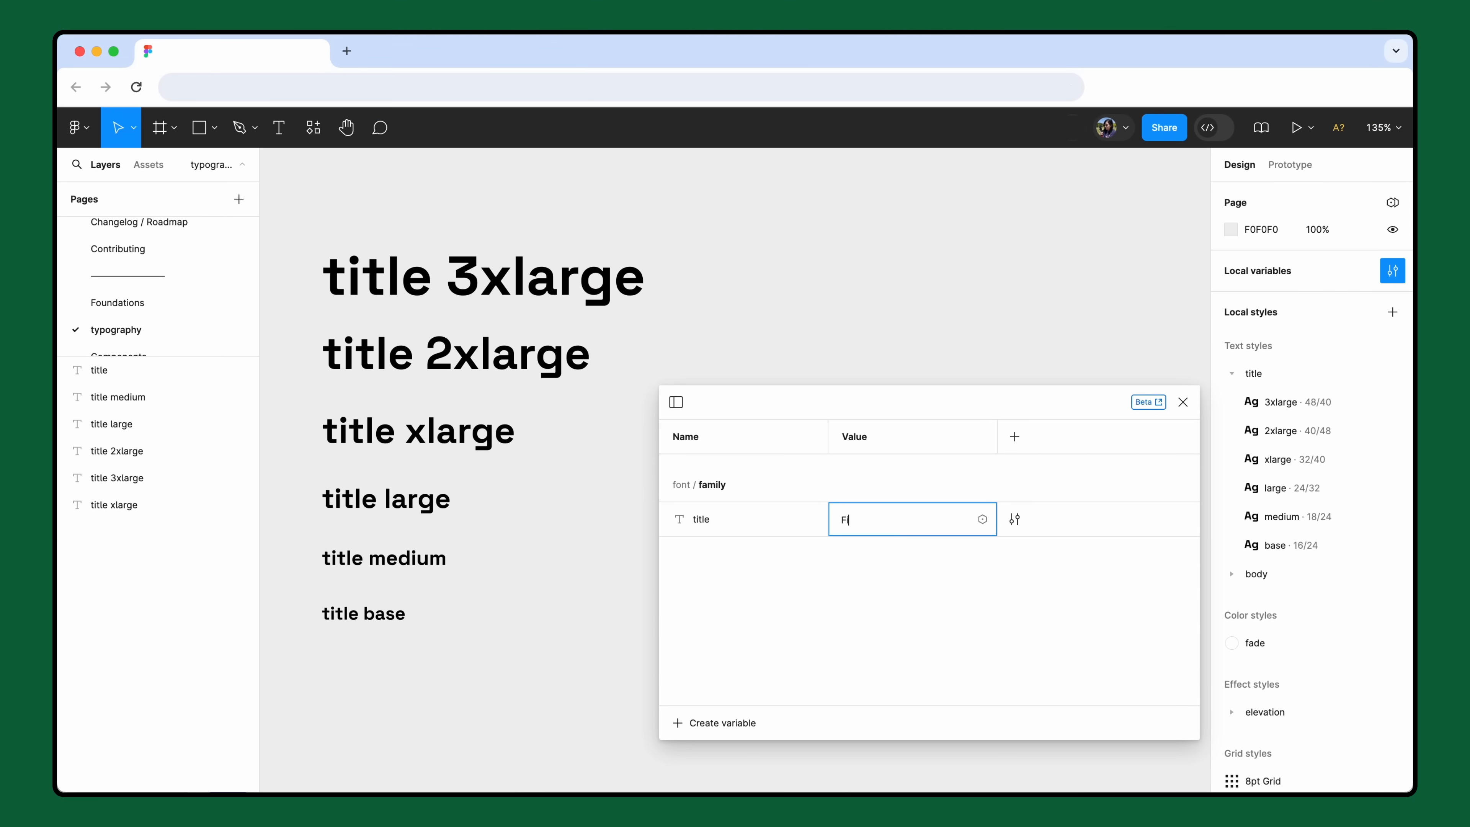
- Switch from the font variables preview to the habitz blog file's Local styles
type("igma Hand")
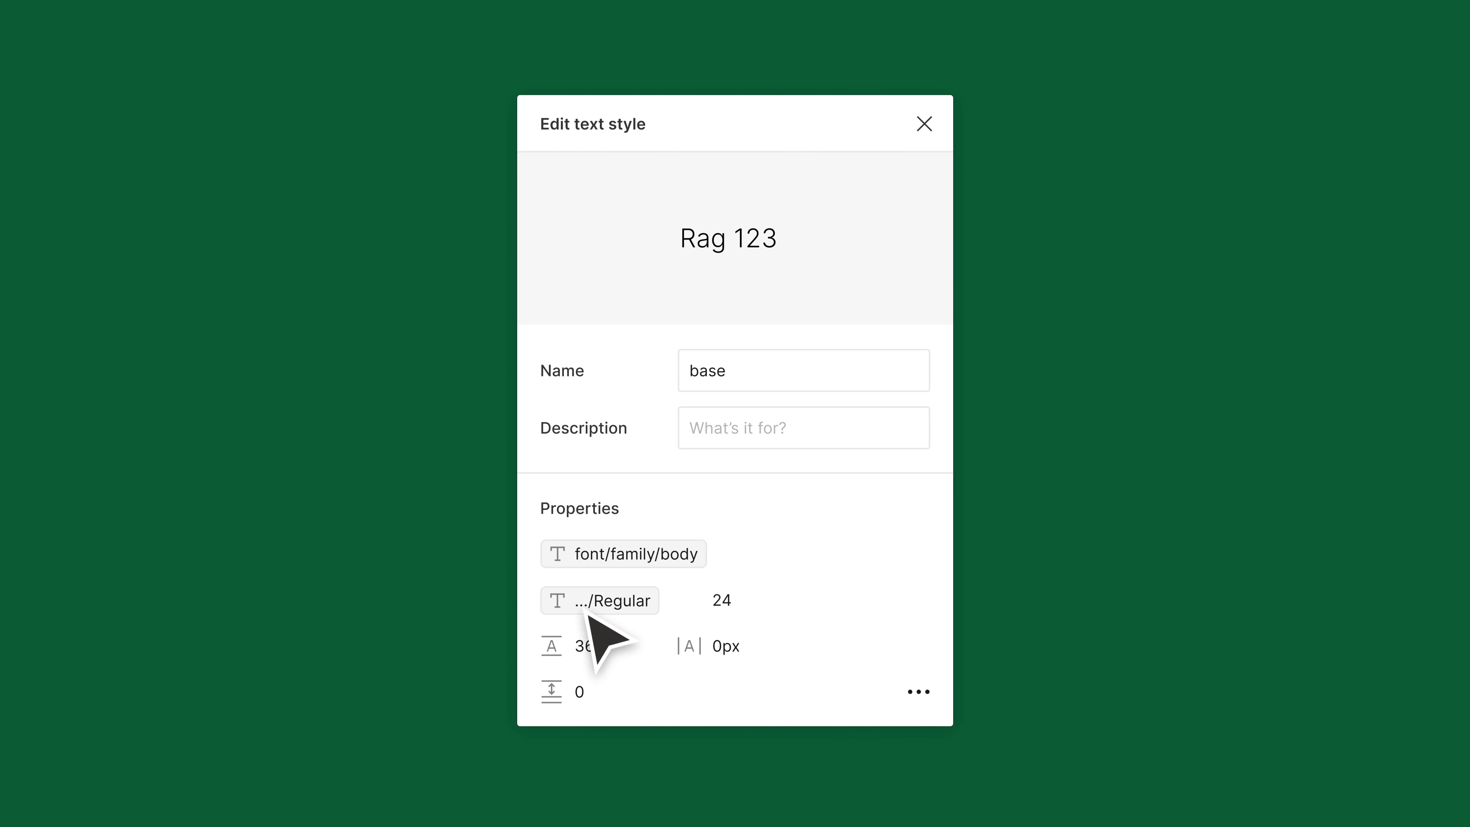
left_click(598, 600)
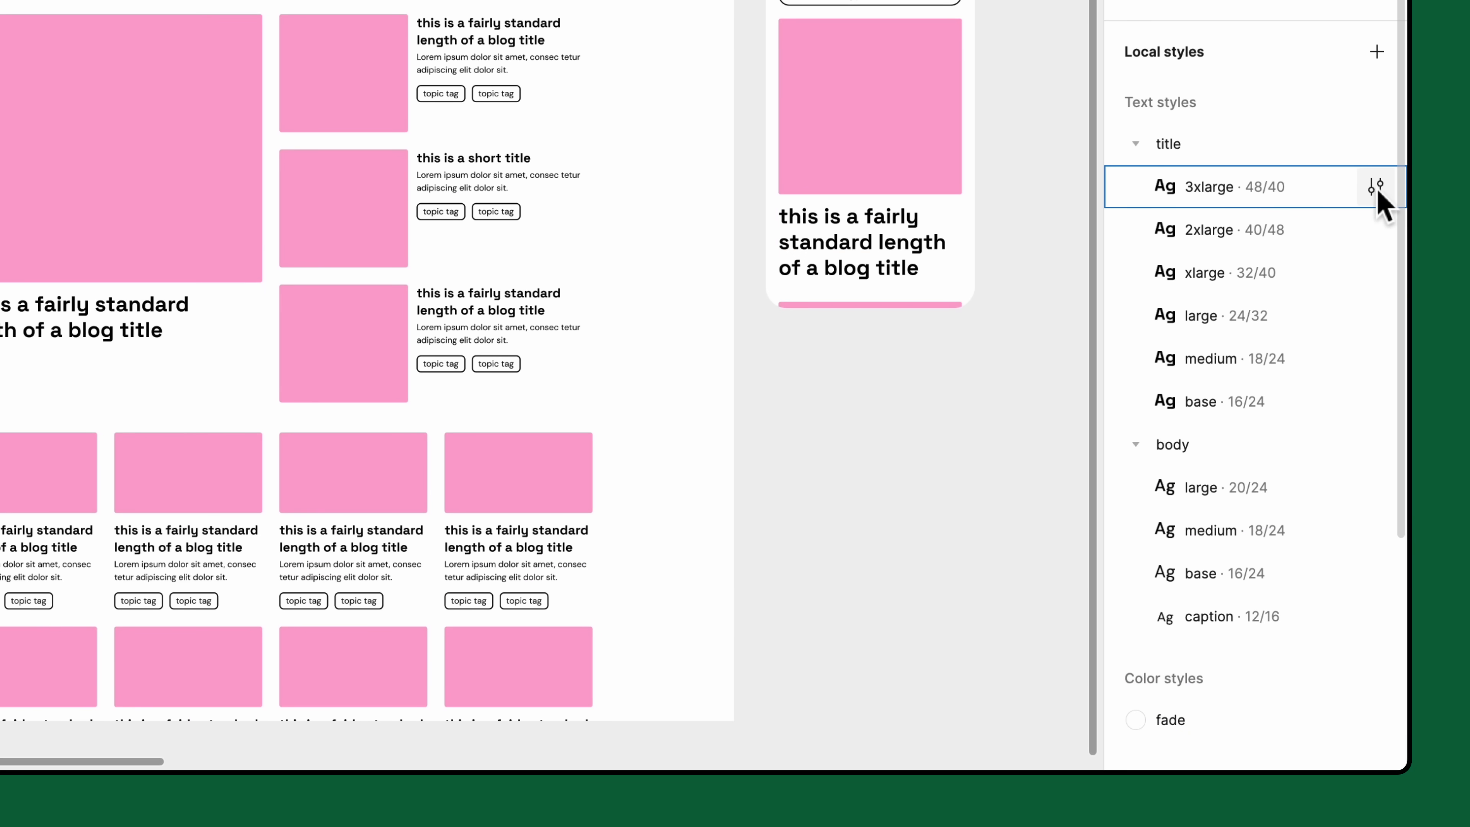
- View Space Grotesk on the 3xlarge title style, then show the empty Typography variable collection
left_click(1375, 187)
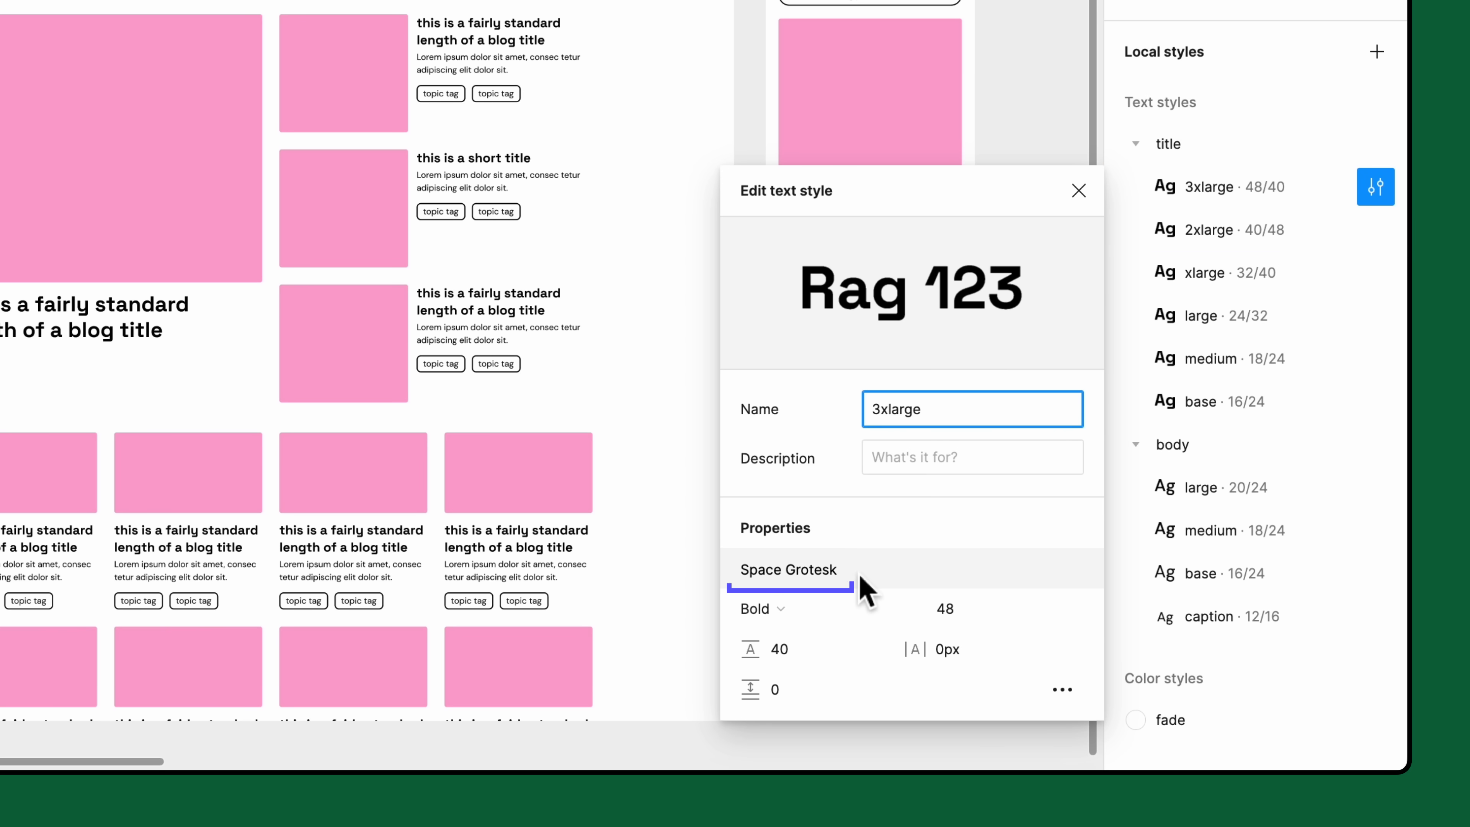
left_click(788, 570)
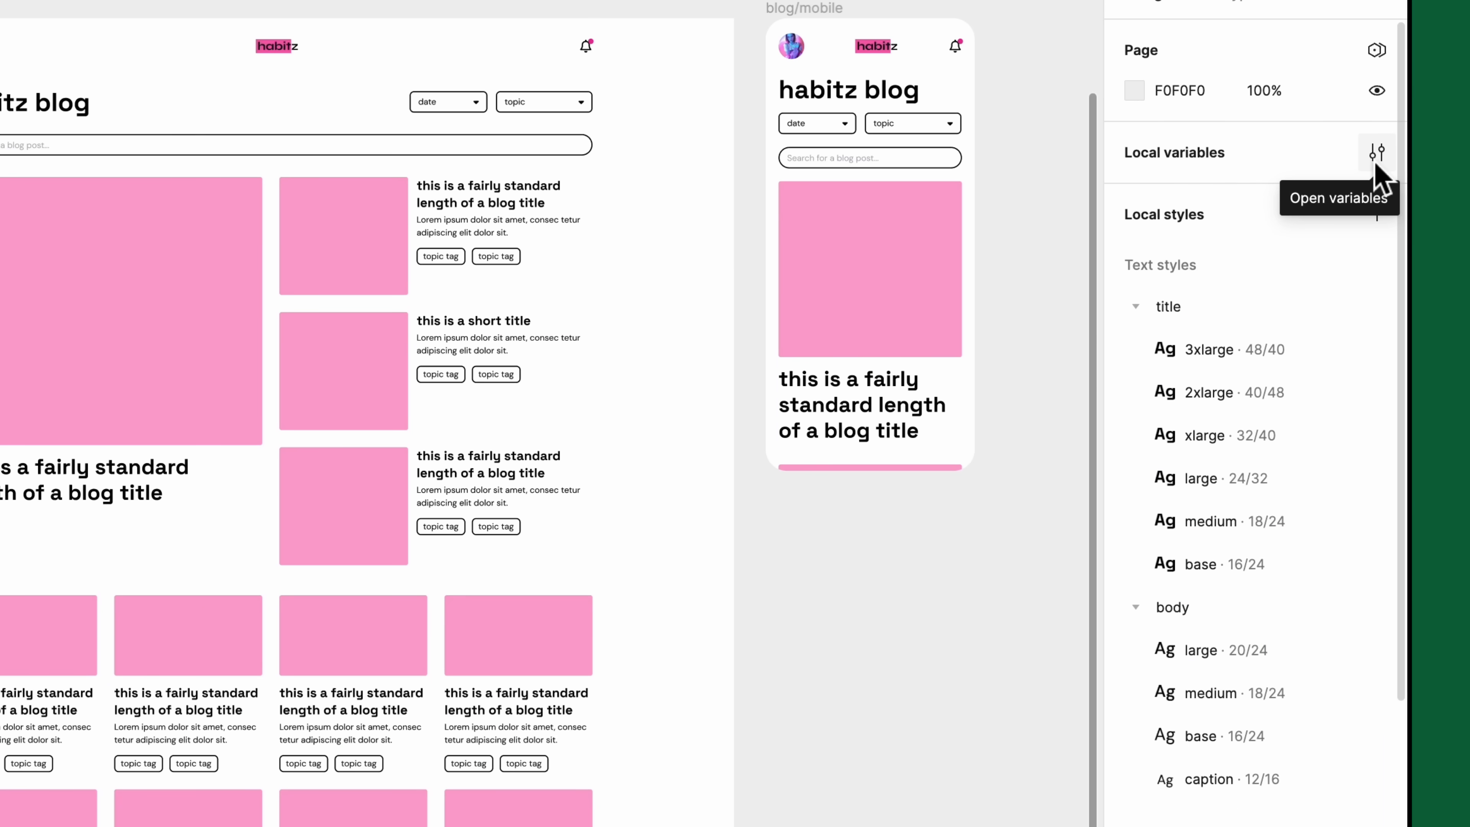
left_click(1376, 153)
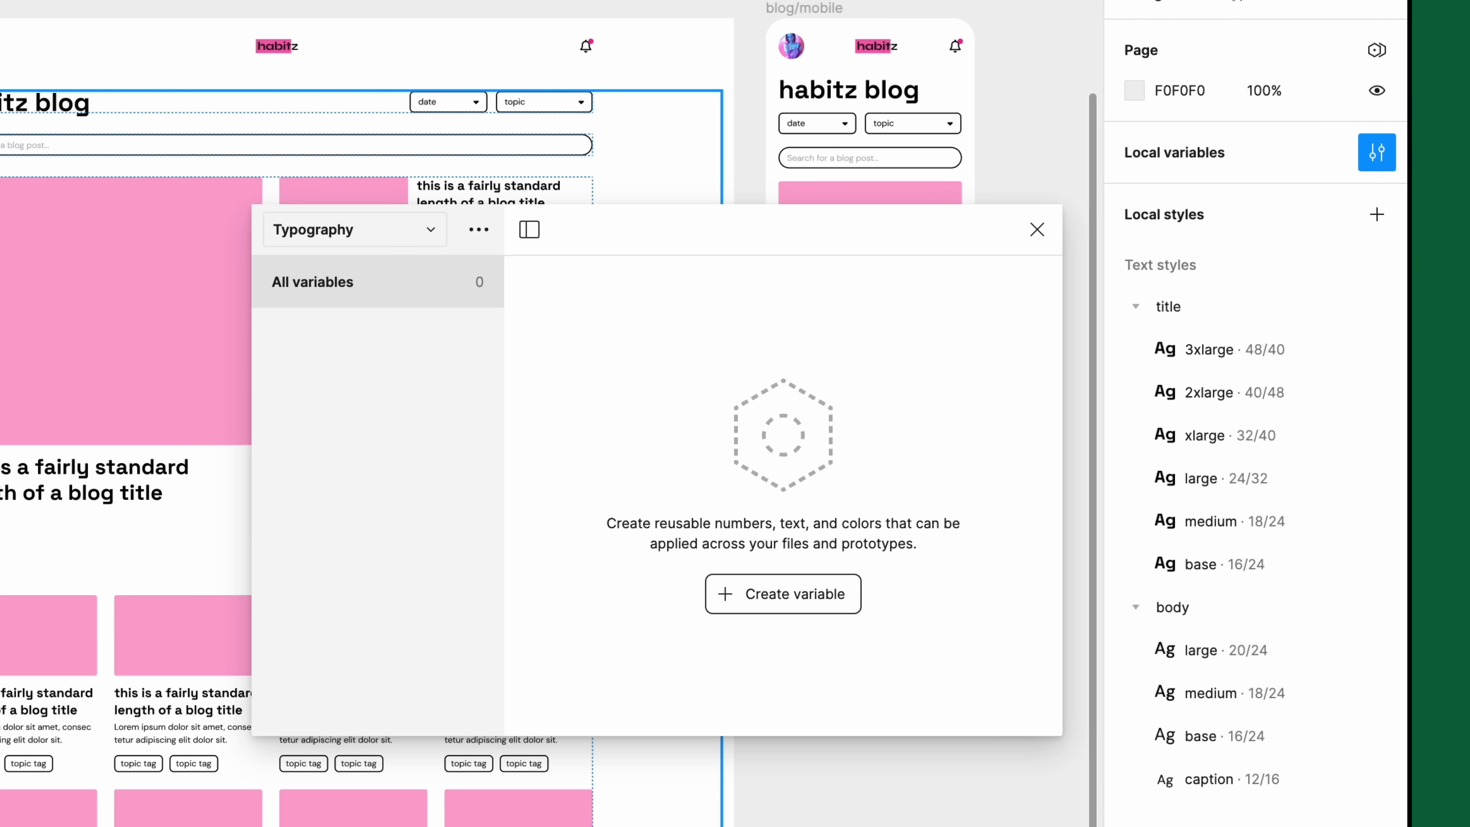
- Create a String variable named font/family/title with the value Space Grotesk
left_click(781, 593)
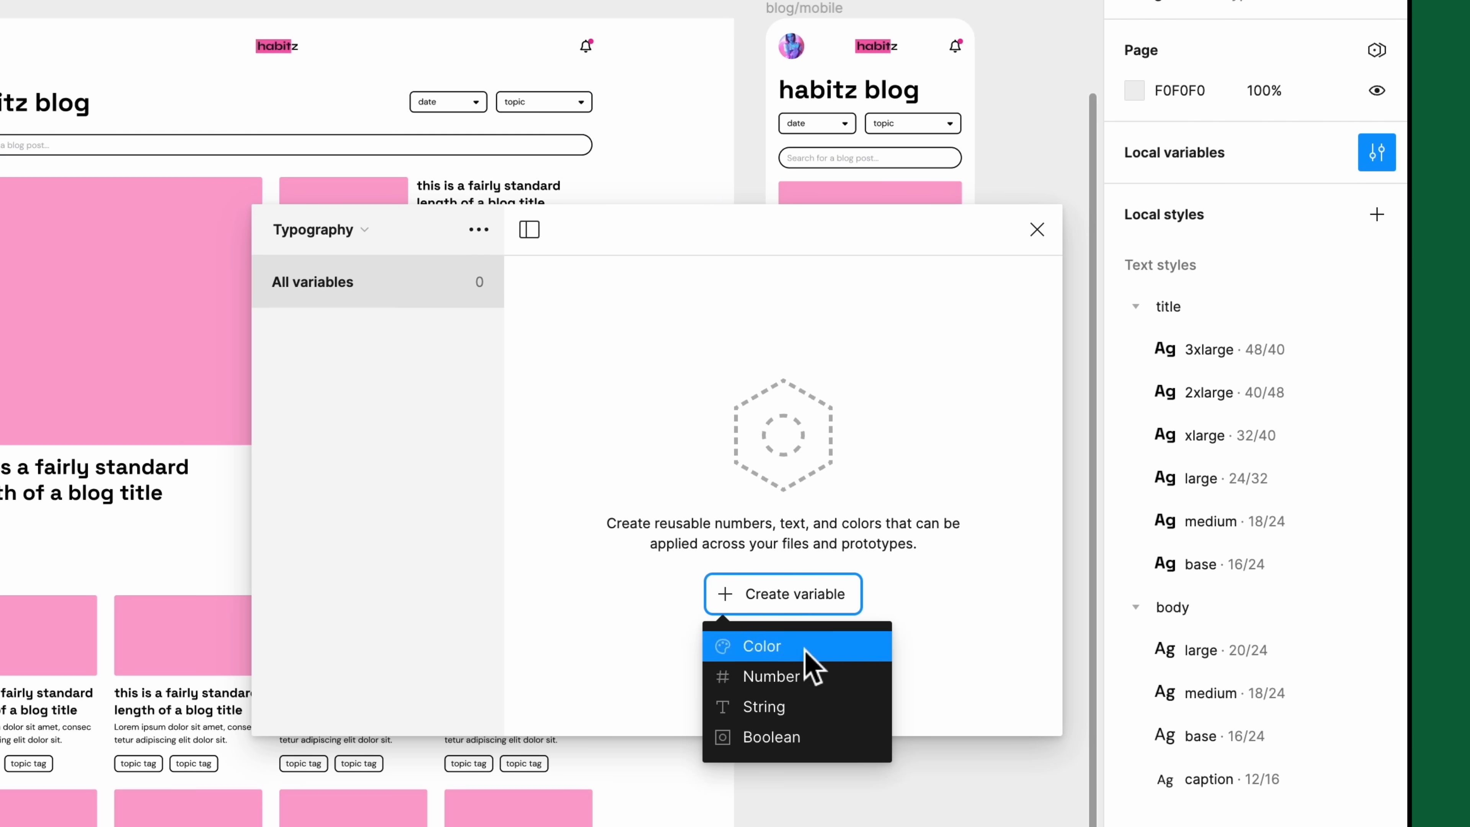
left_click(763, 706)
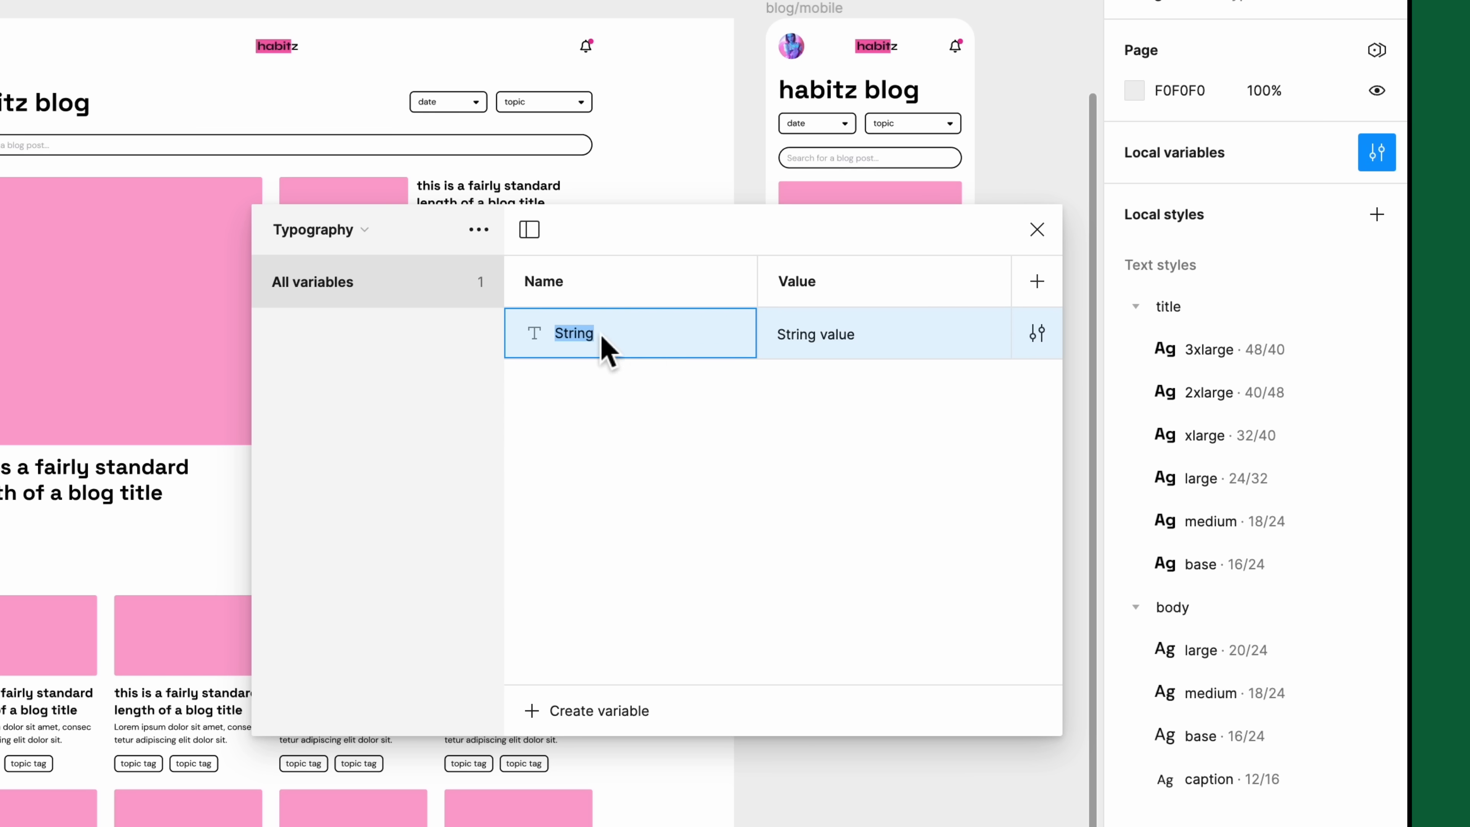
type("font/")
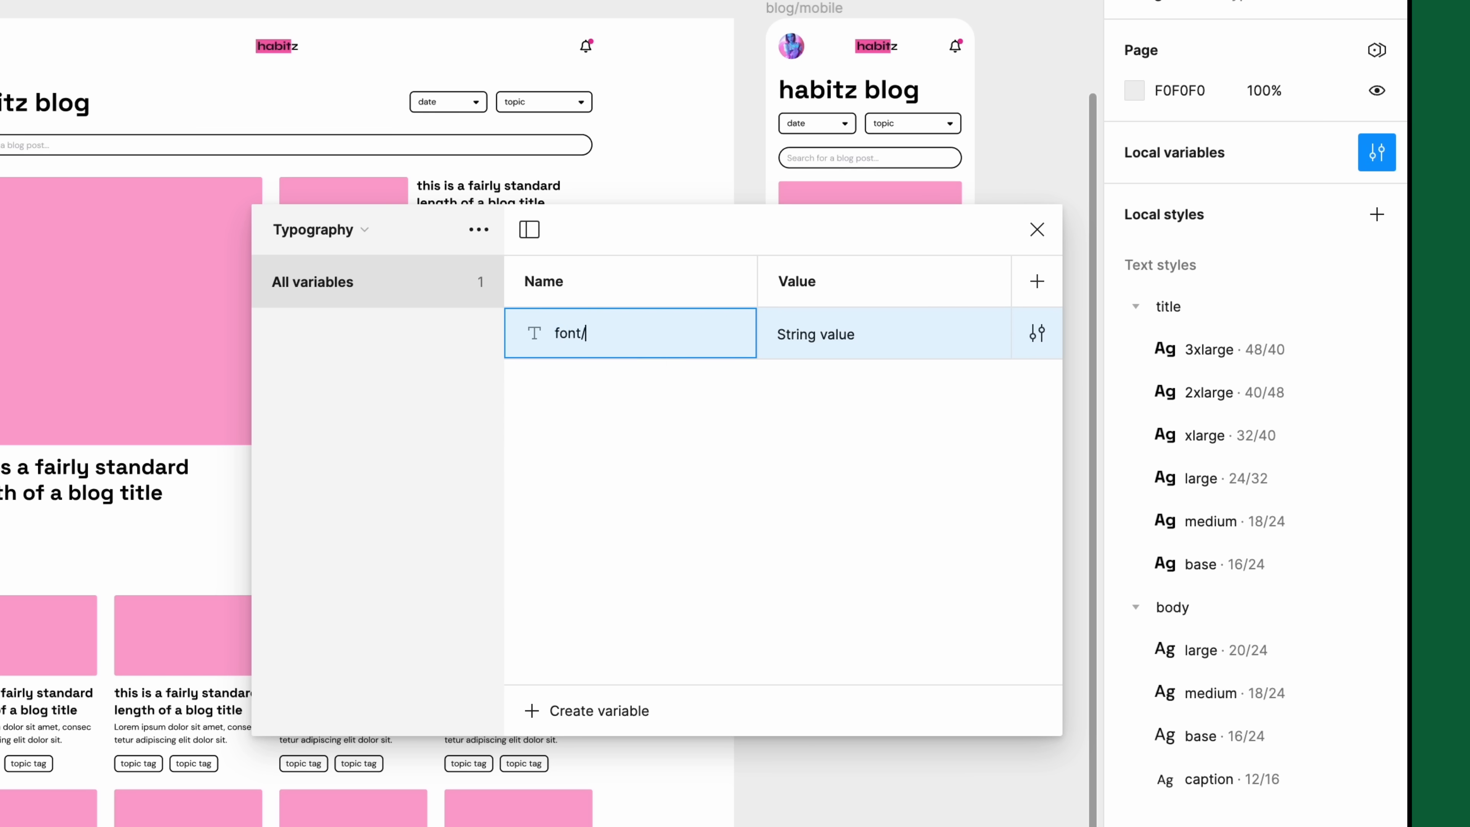
type("family")
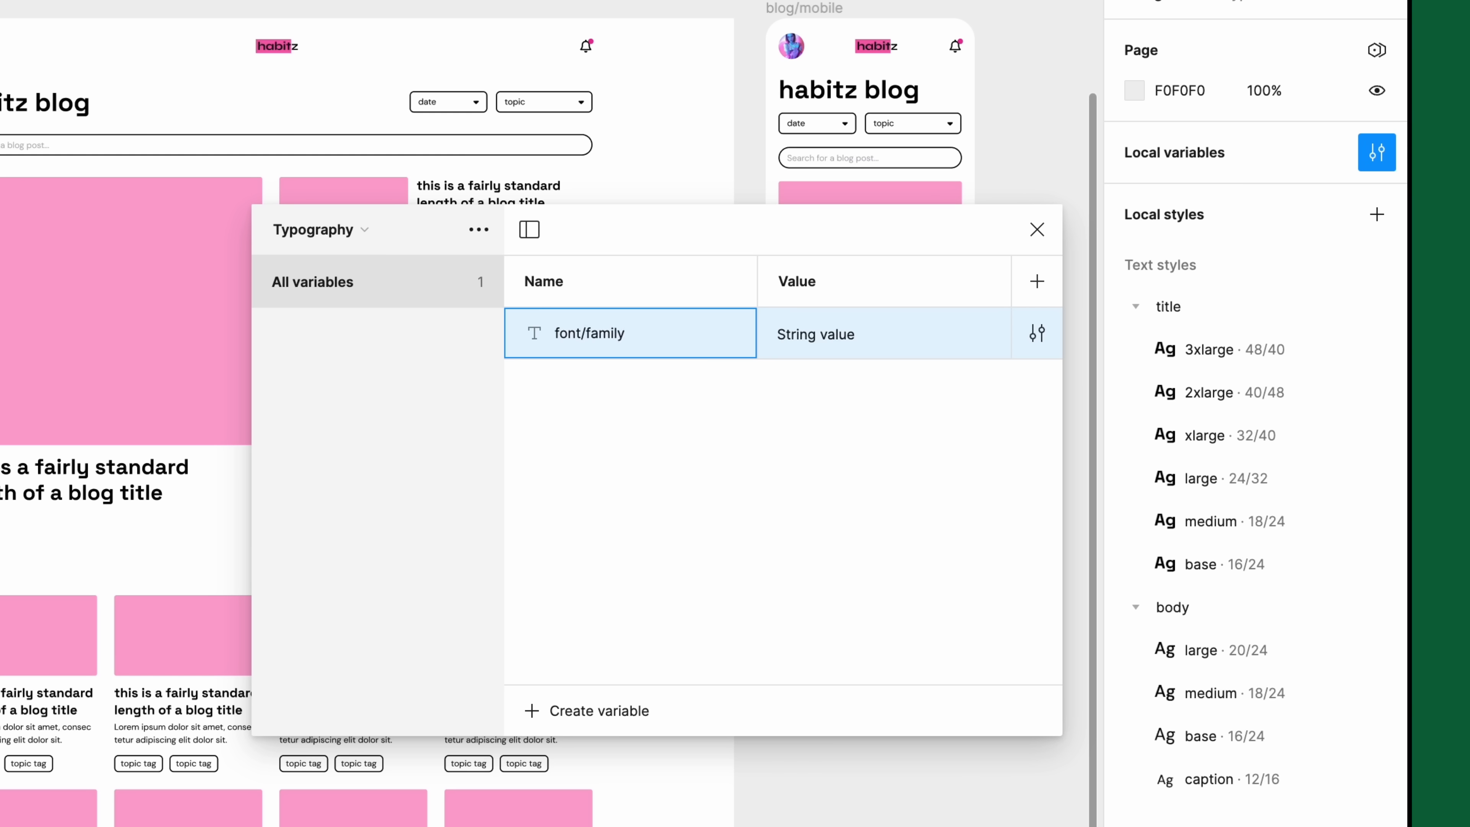
type("/title")
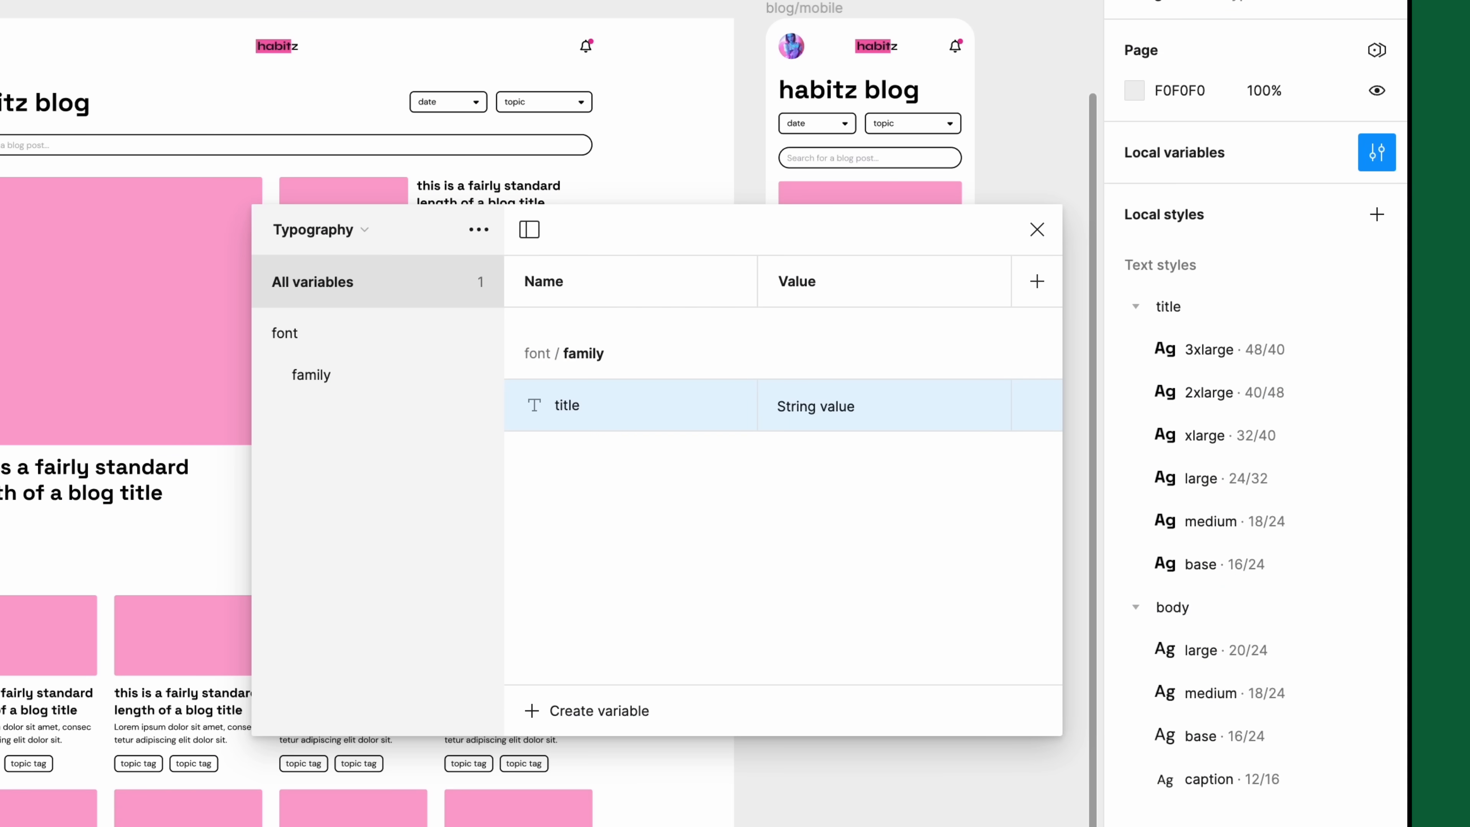
type("Spa")
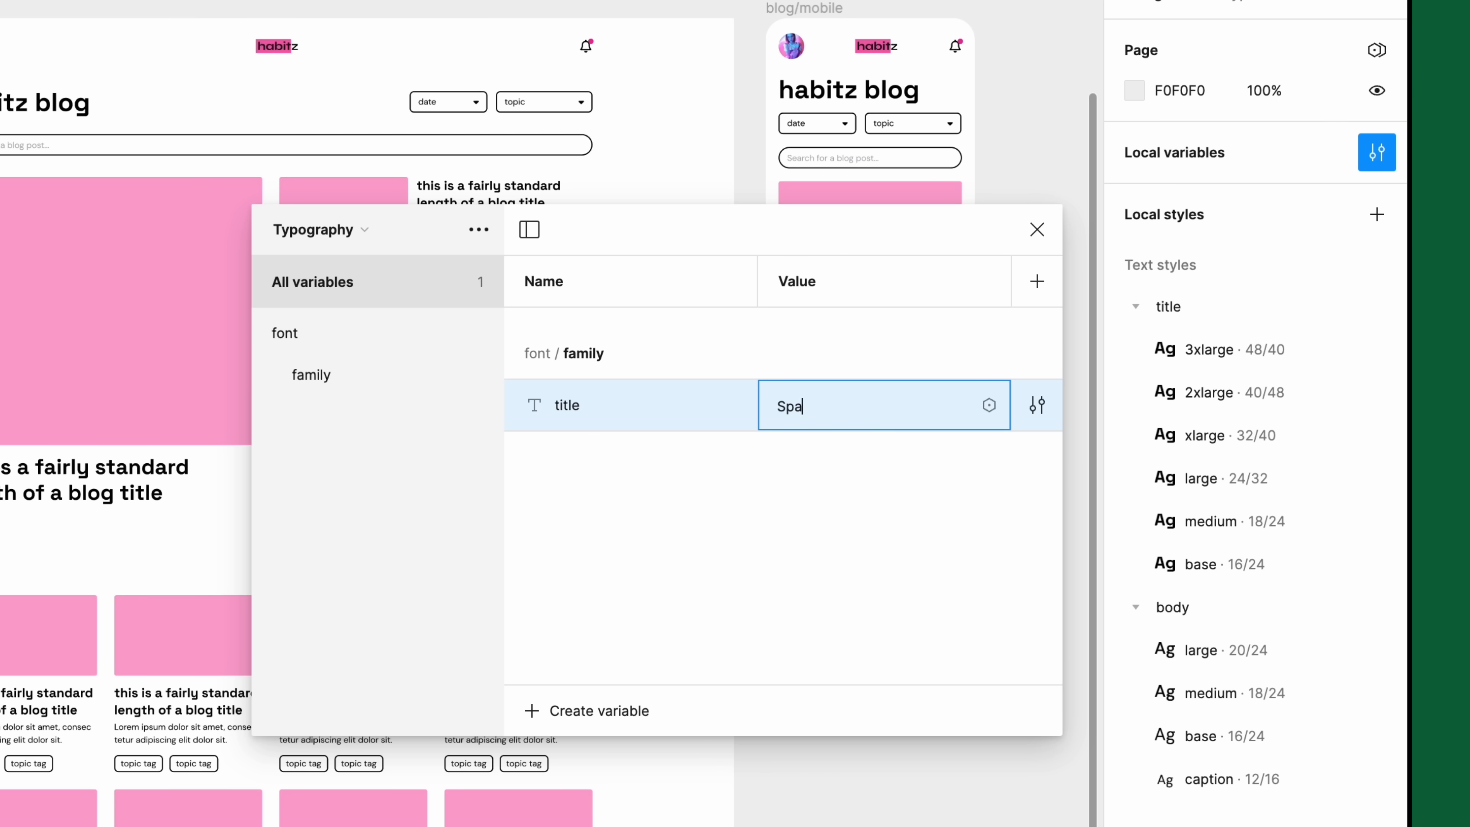
type("Space Grotesk")
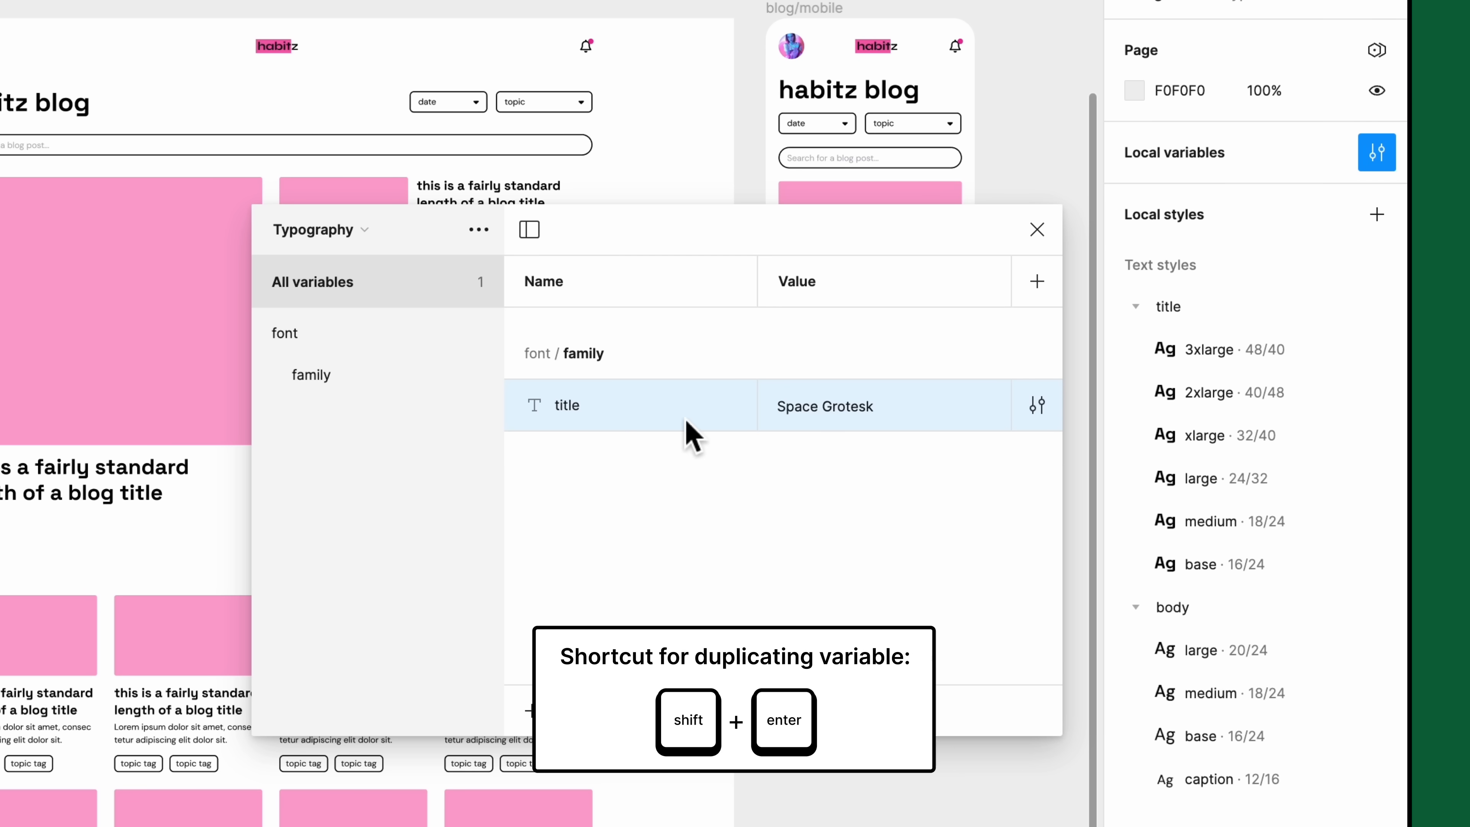
- Duplicate the title variable as font/family/body set to DM Sans
key("shift+enter")
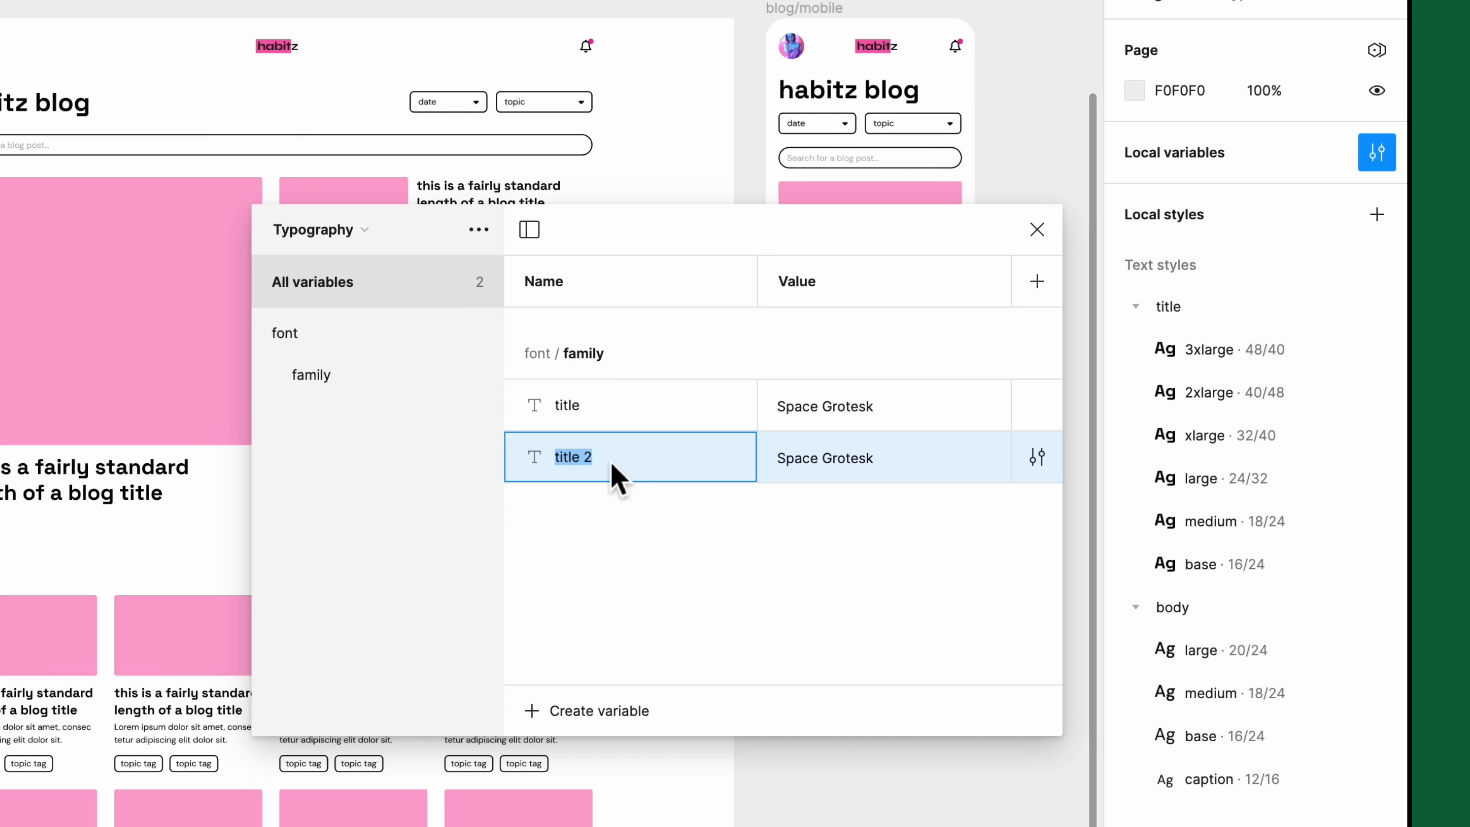
type("body")
left_click(884, 457)
type("DM Sans")
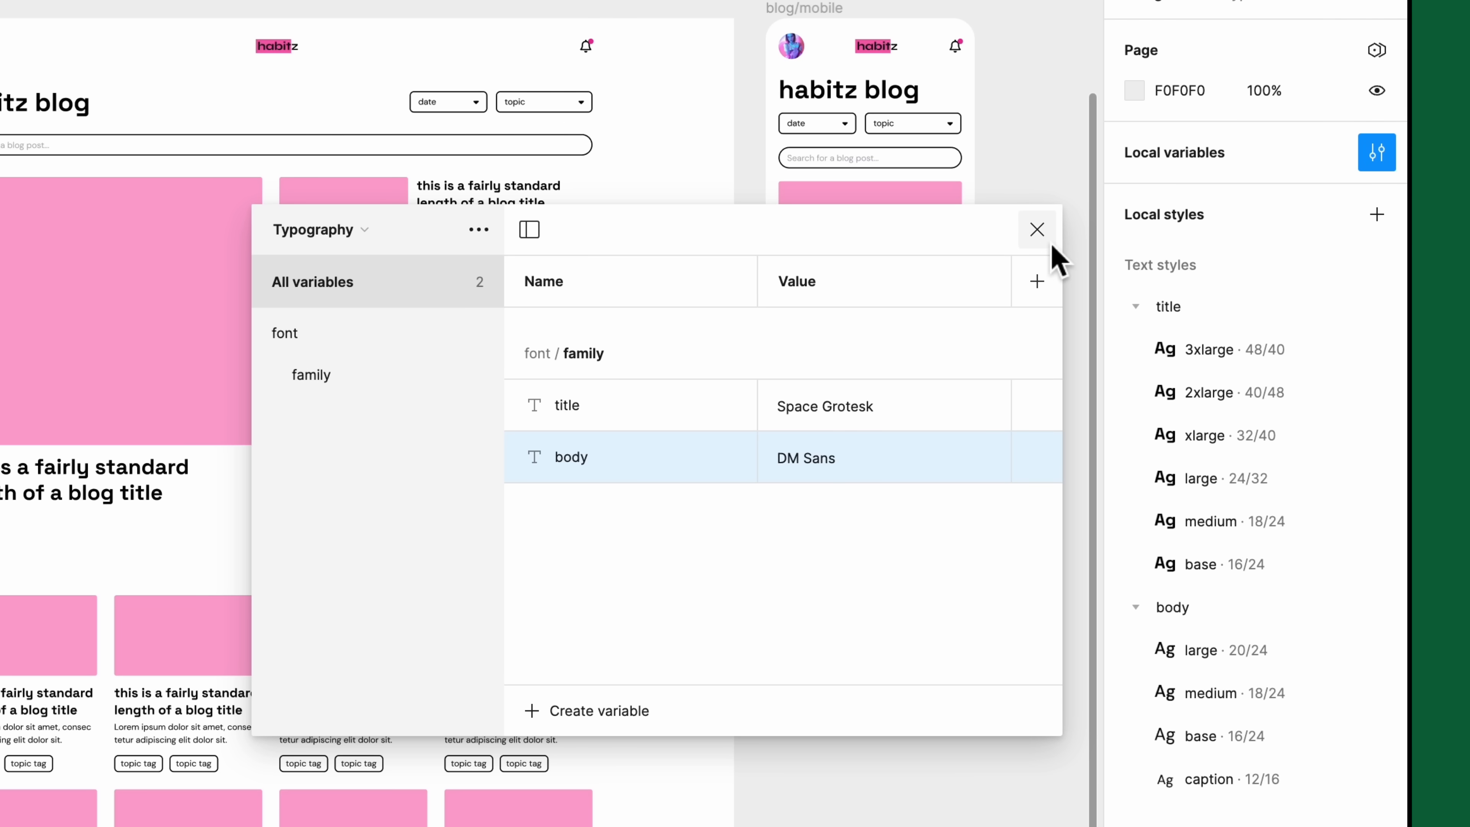
- Bind the 3xlarge title style's font family to the font/family/title variable
left_click(1036, 229)
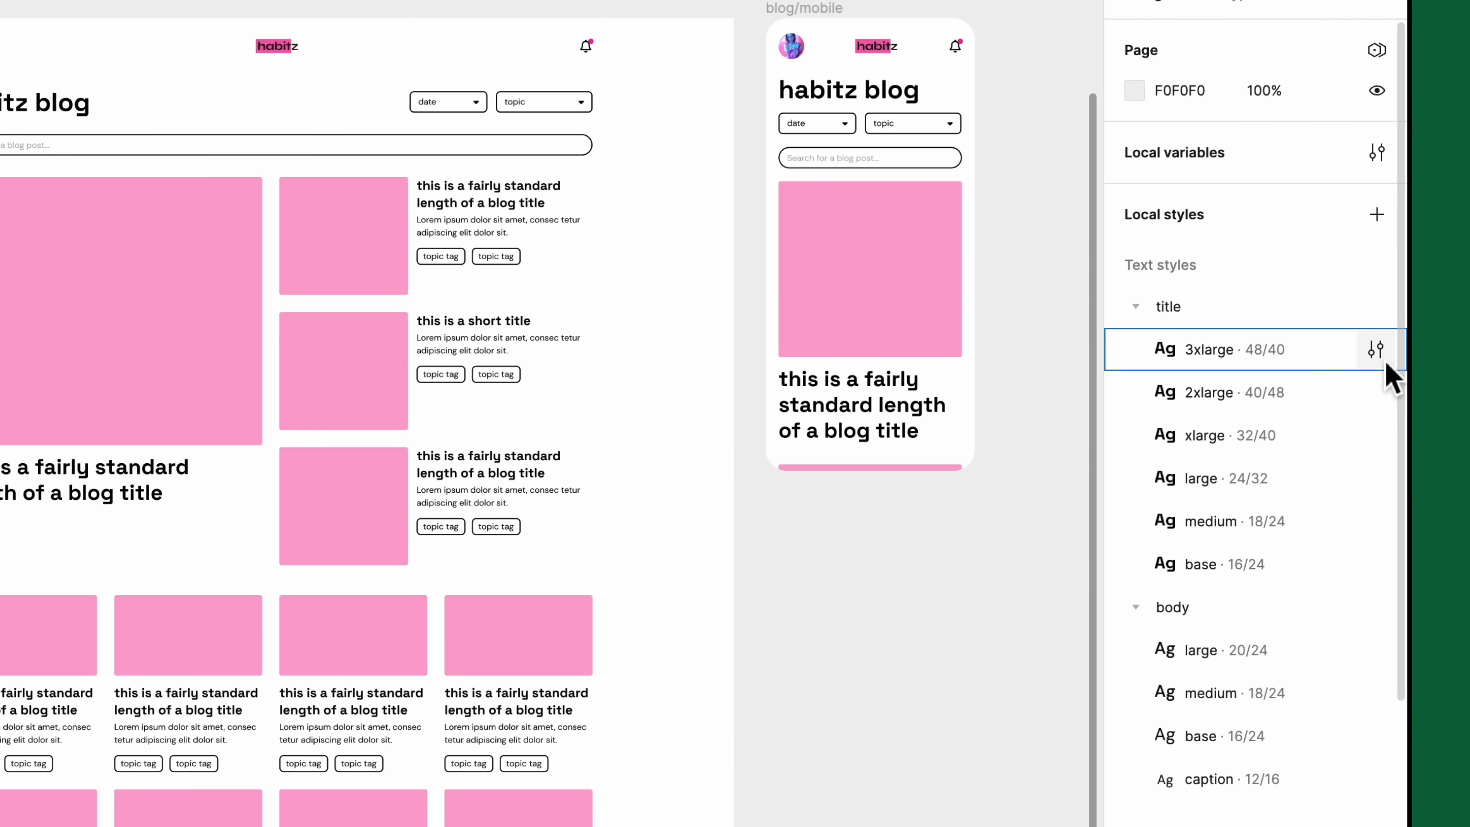
left_click(1374, 349)
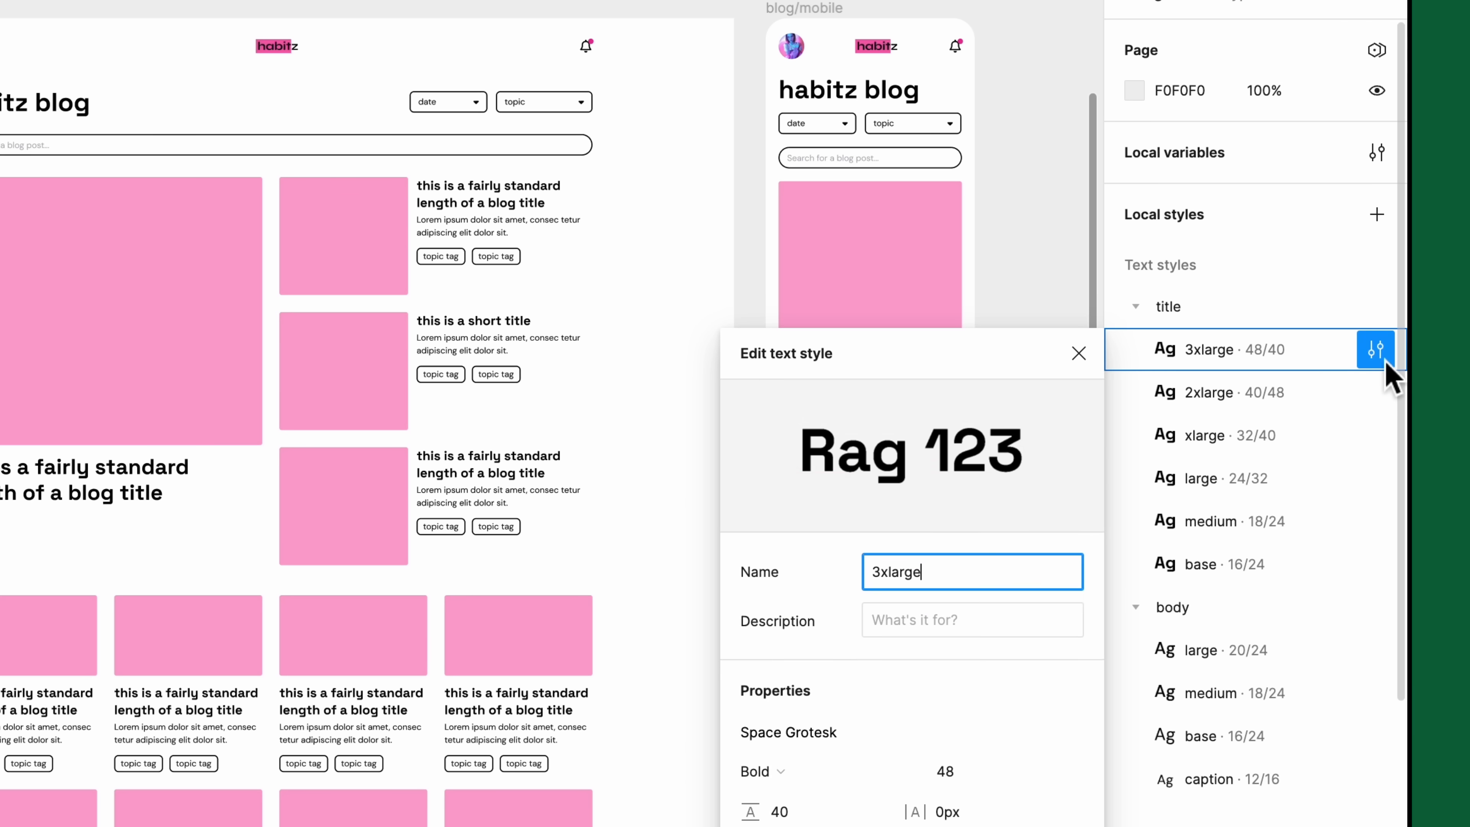
scroll("down", 3)
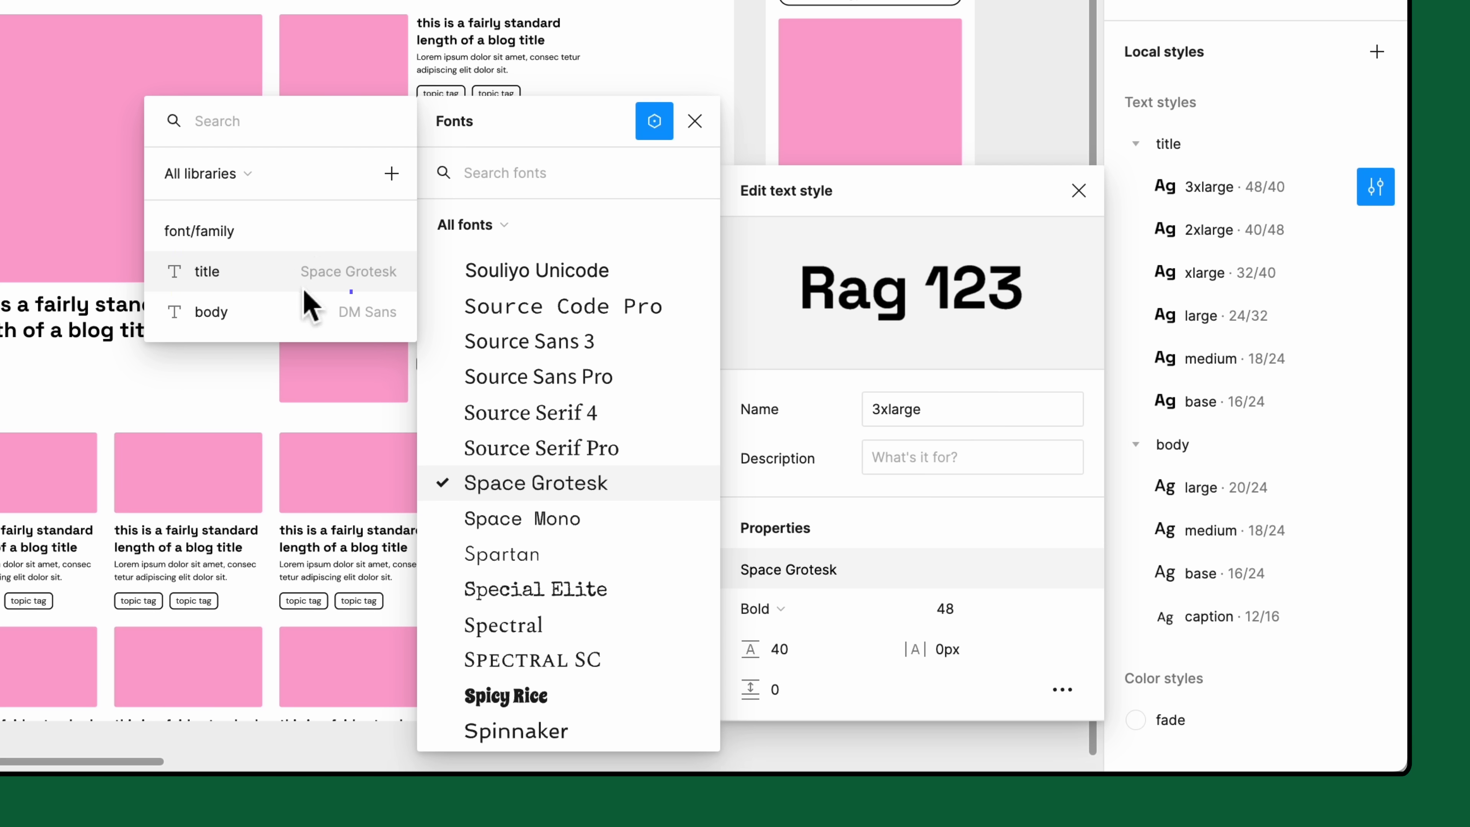
left_click(349, 271)
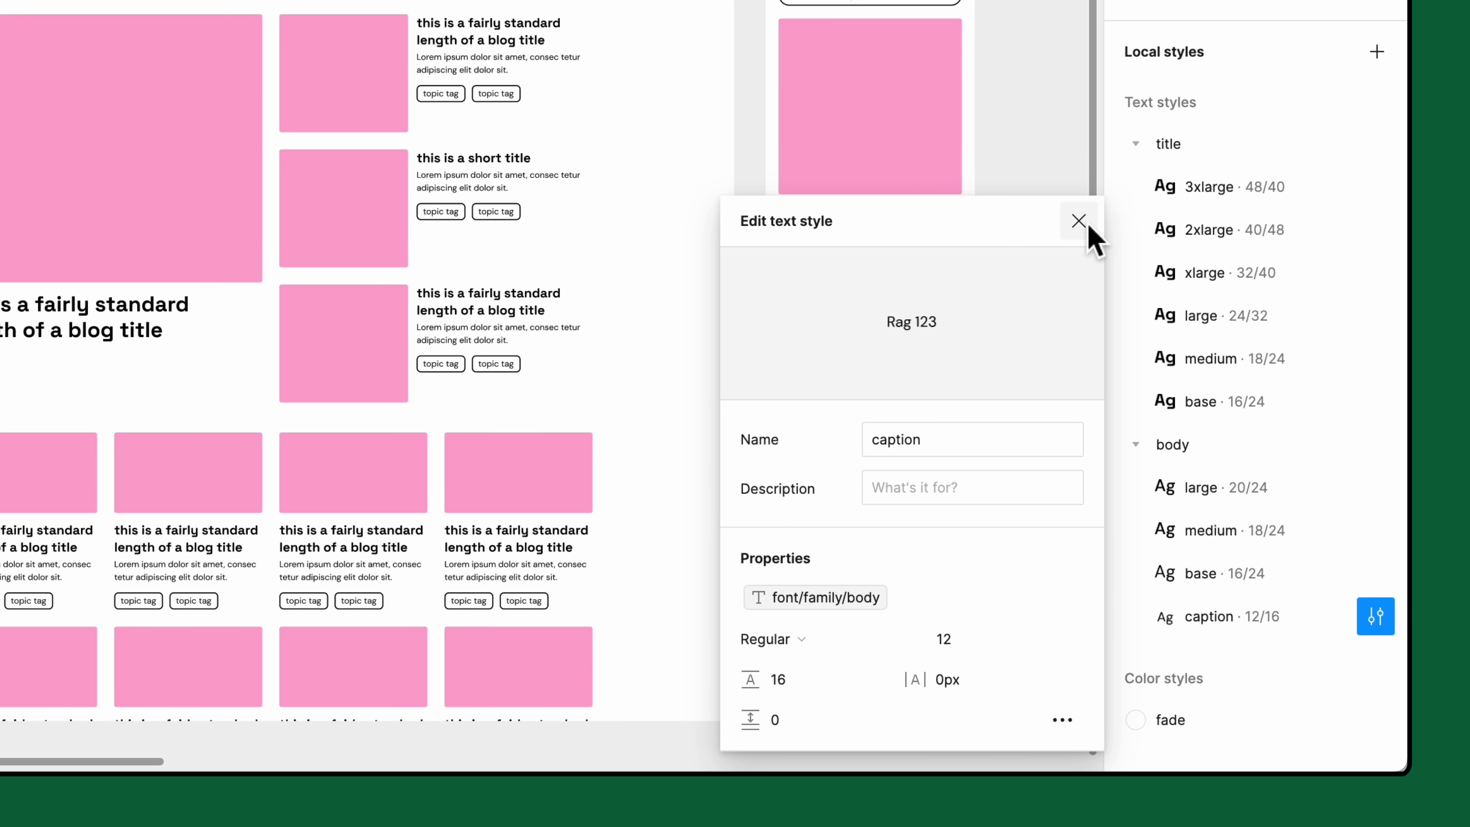
- Close the caption style editor and look up Inter on Google Fonts
left_click(1078, 221)
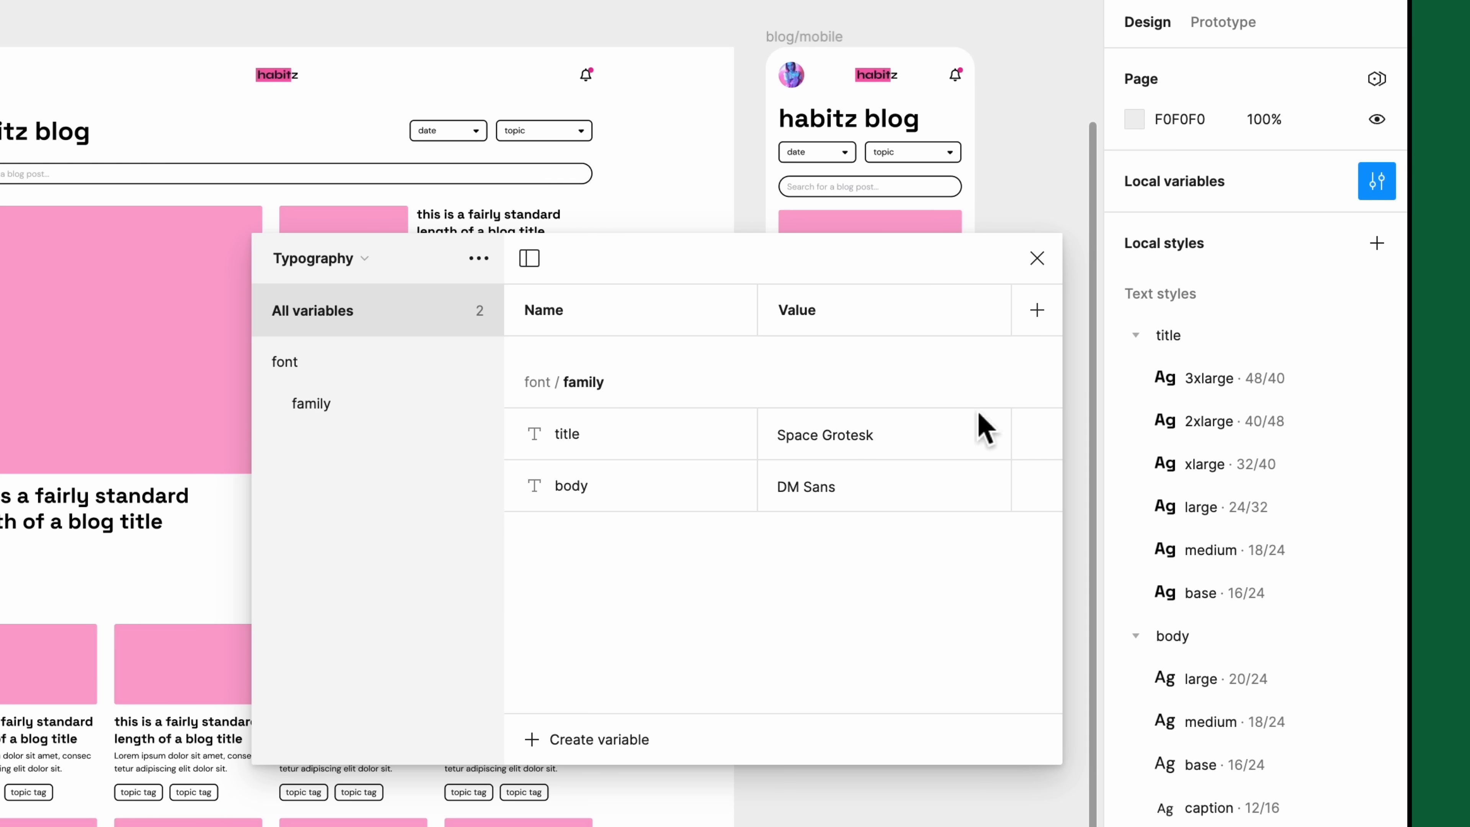
type("Iri")
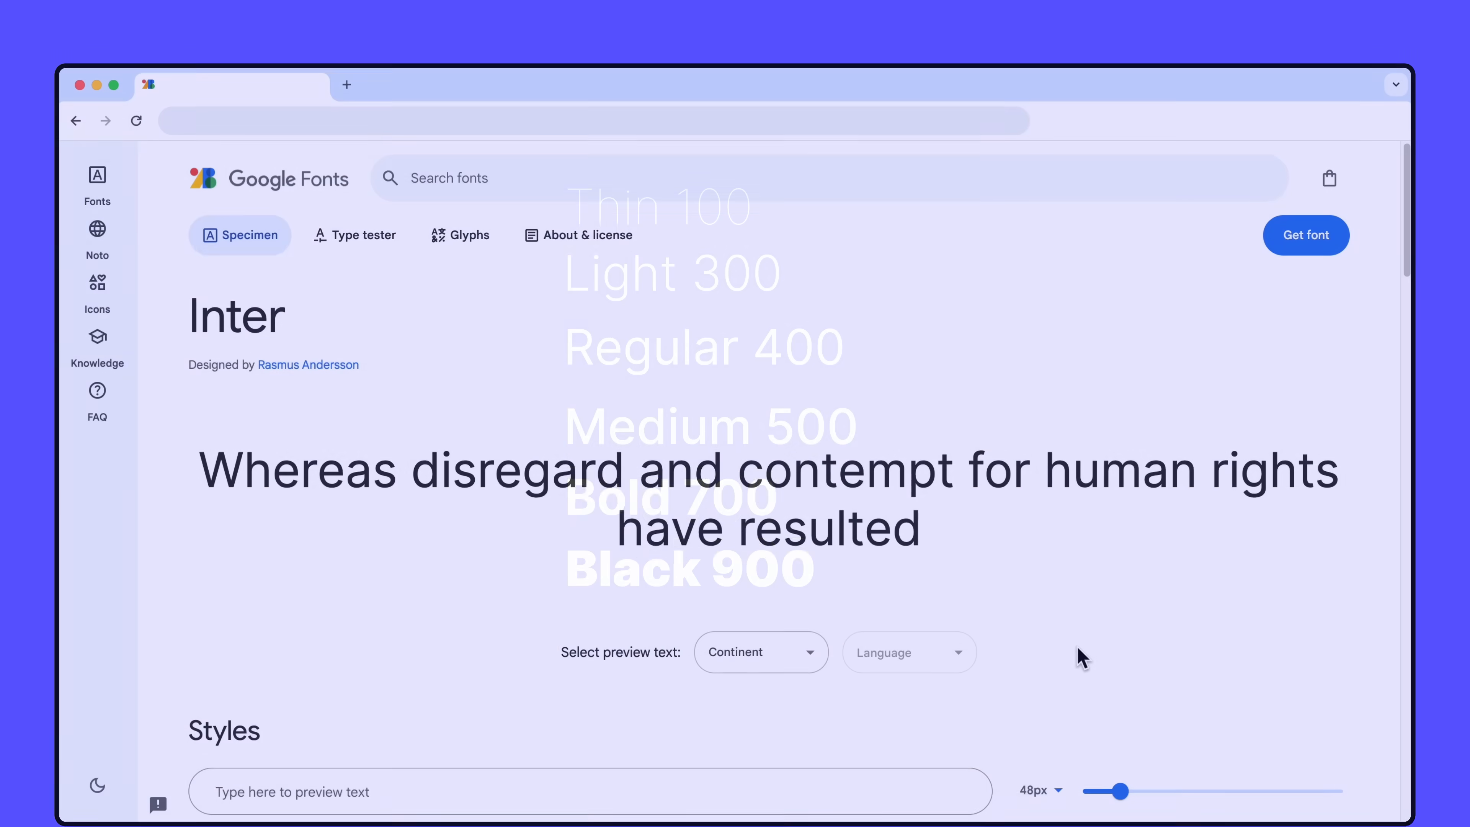
- Scroll through Inter's Styles section from Thin 100 to SemiBold 600
scroll("down", 3)
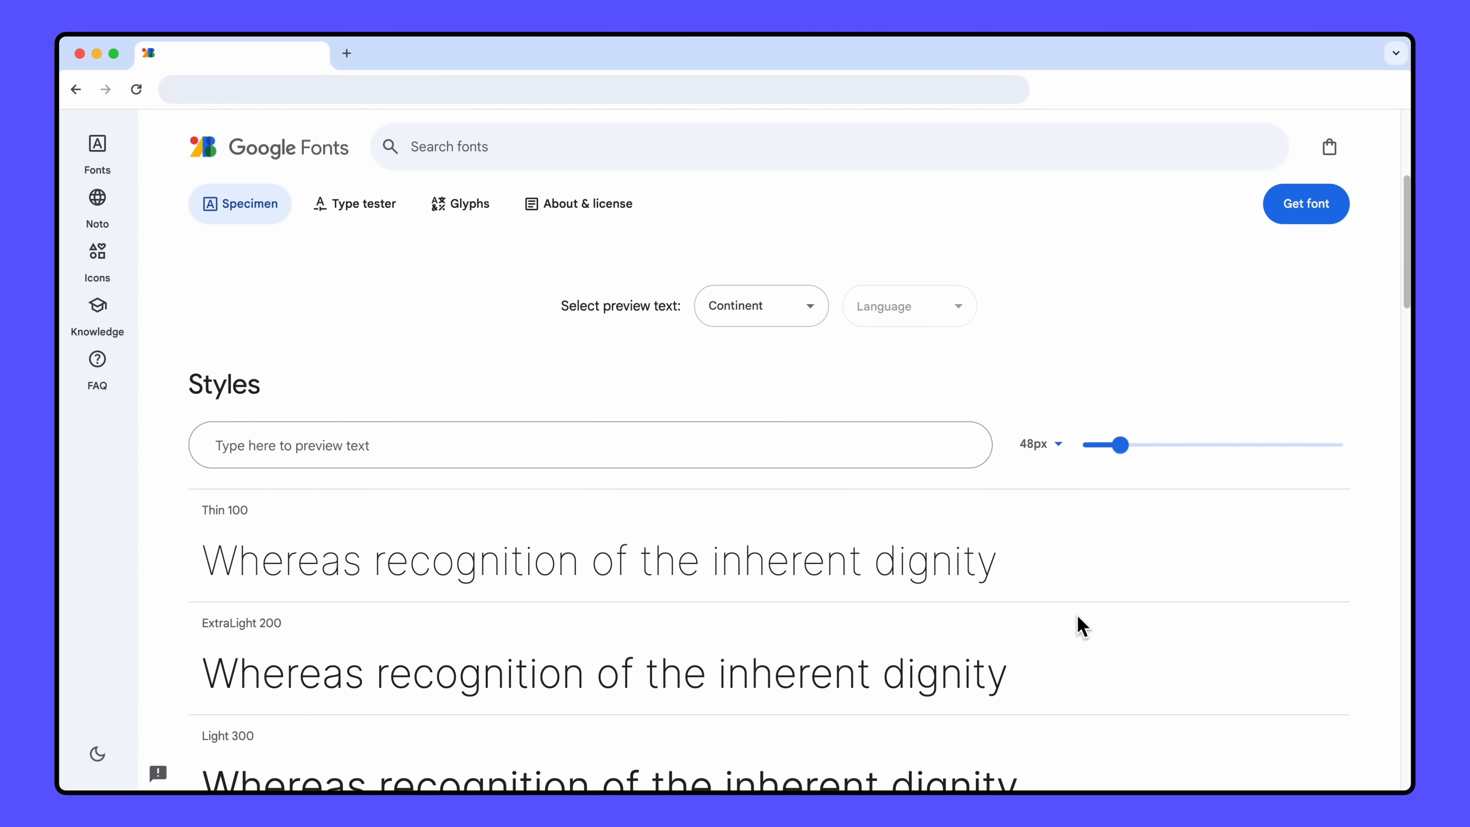
scroll("down", 3)
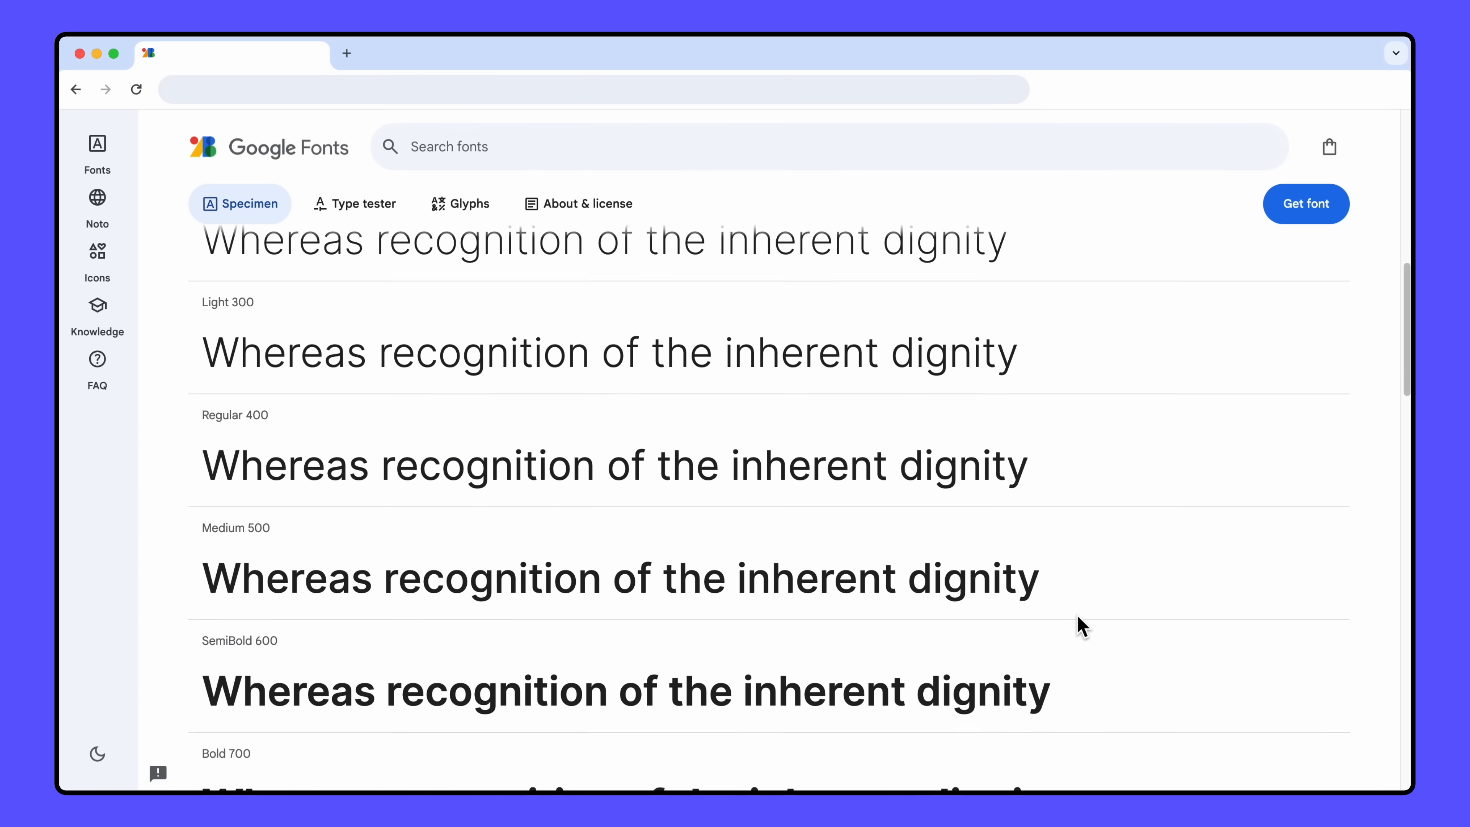
scroll("down", 3)
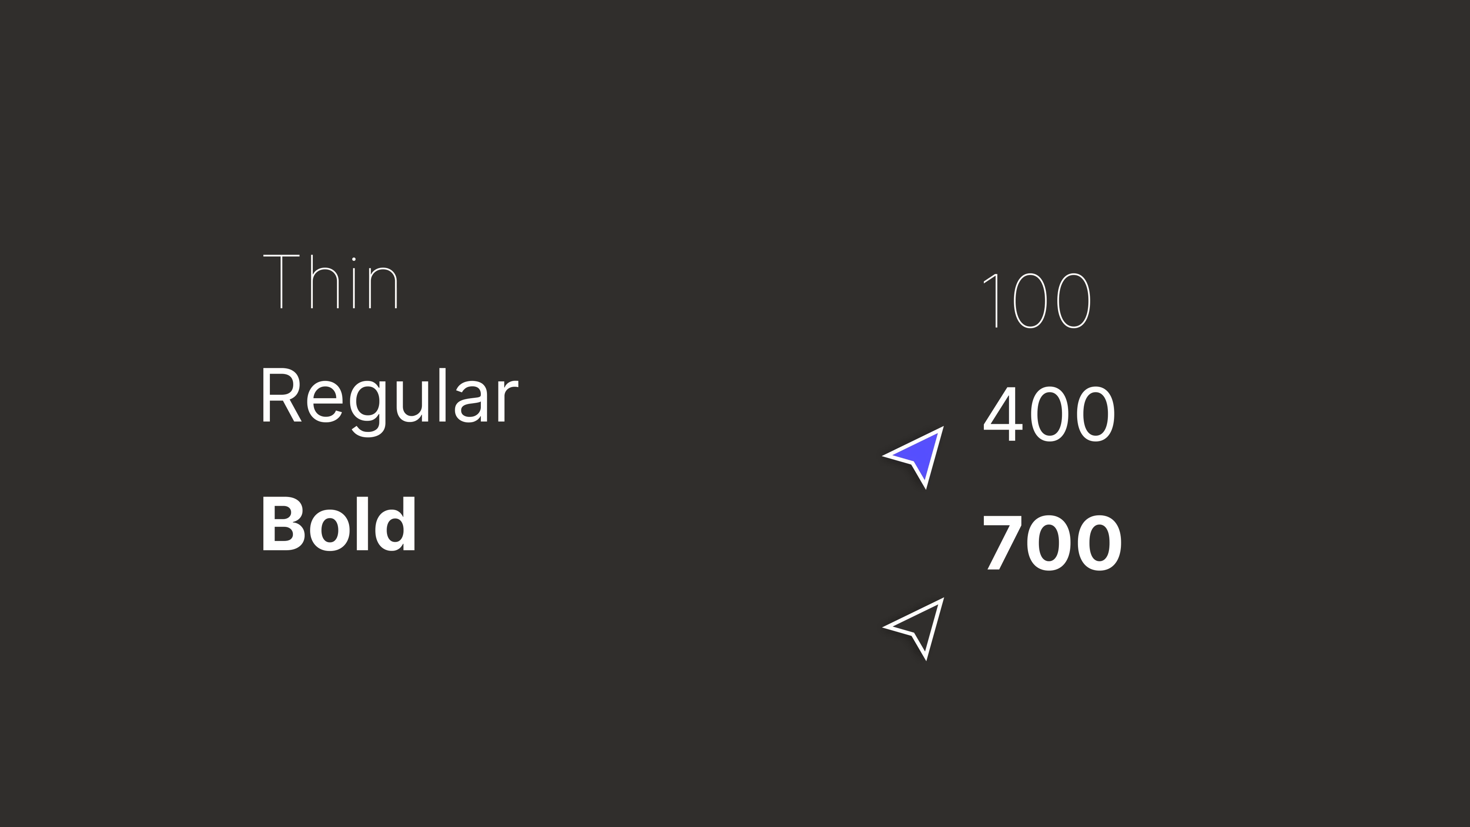
mouse_move(806, 552)
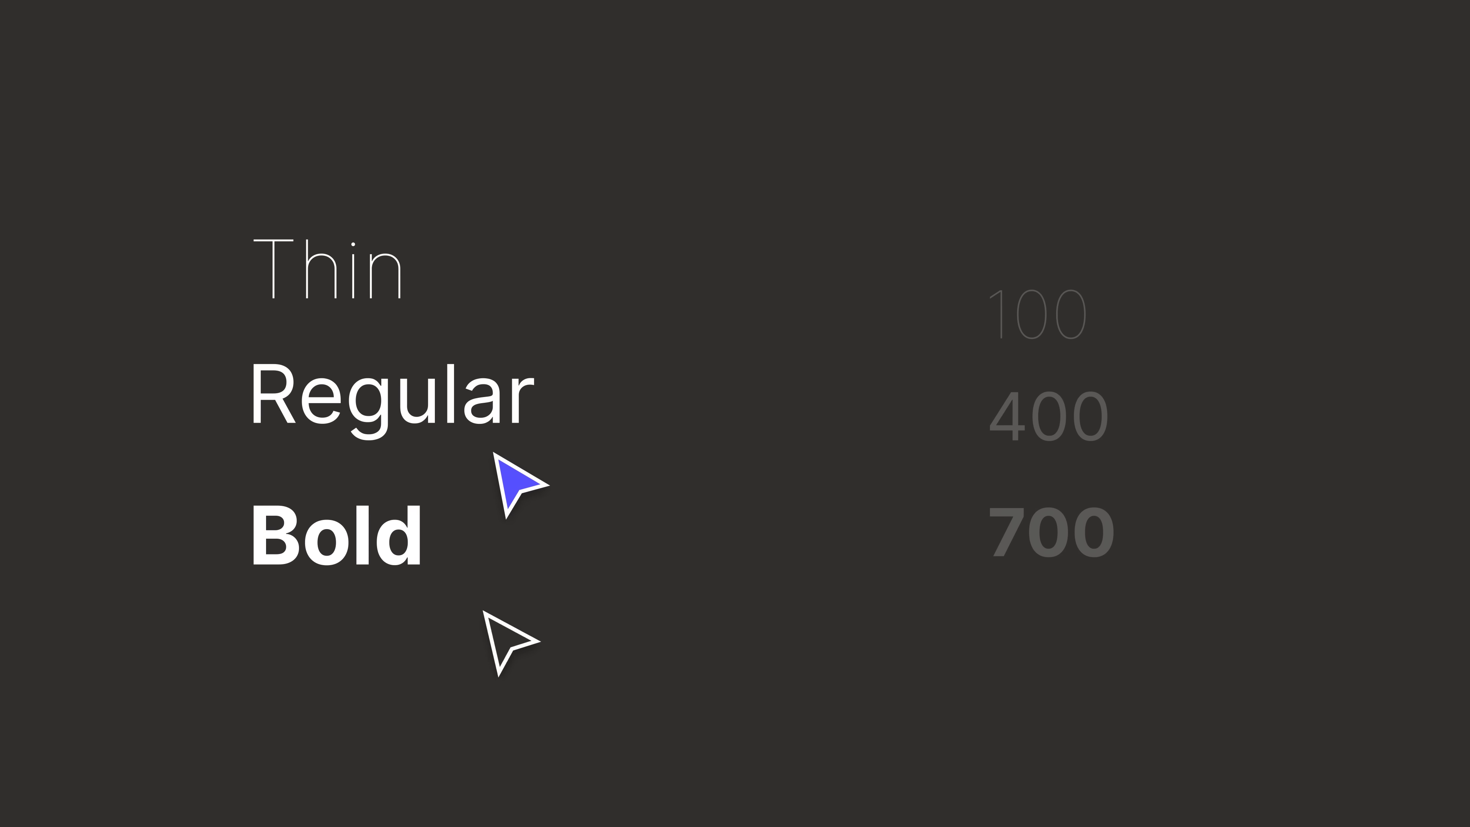
mouse_move(450, 609)
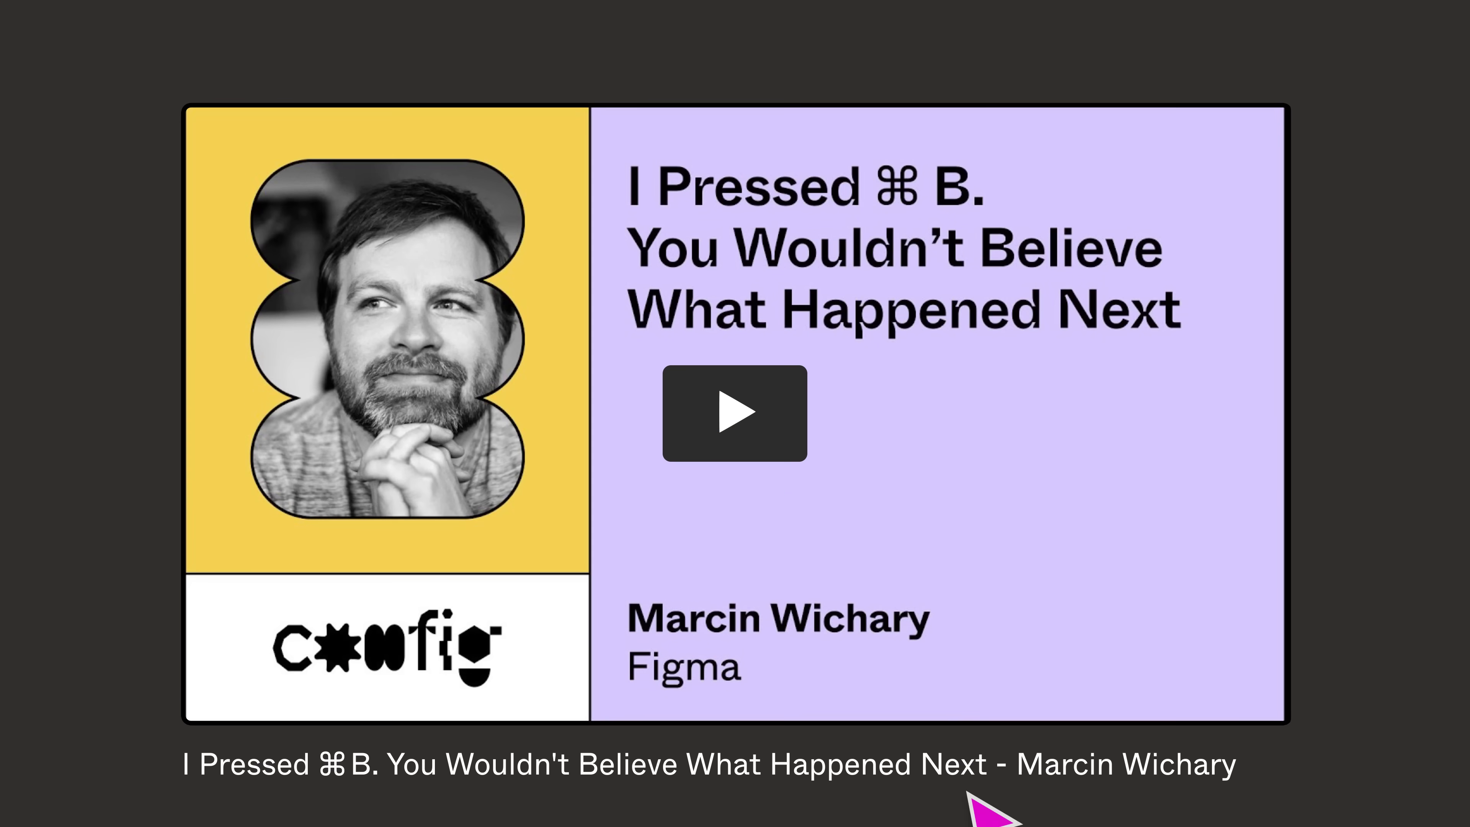
left_click(736, 413)
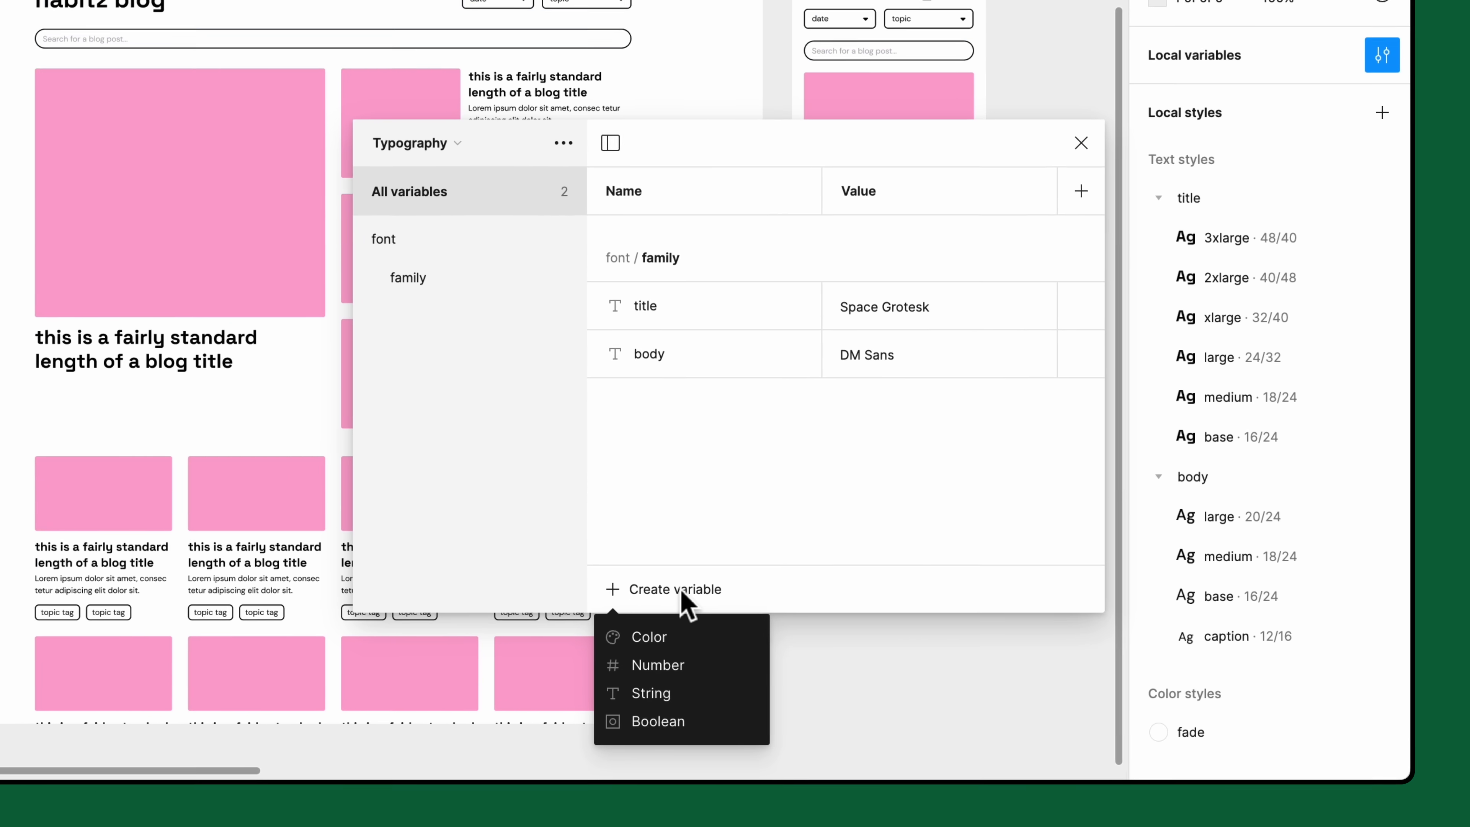
- Create a String variable font/weight/Regular and duplicate it for Medium
left_click(650, 693)
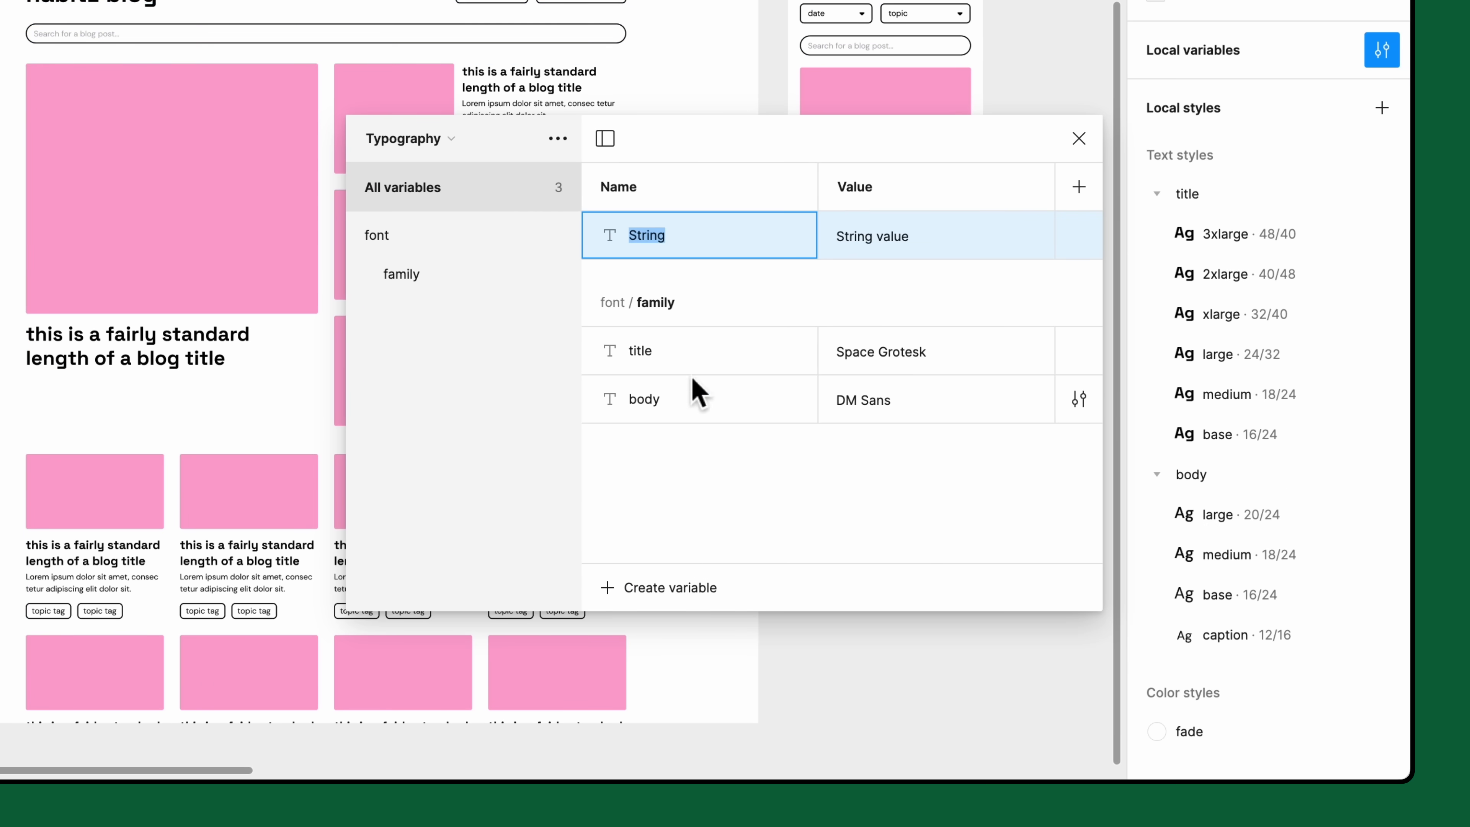
type("font/")
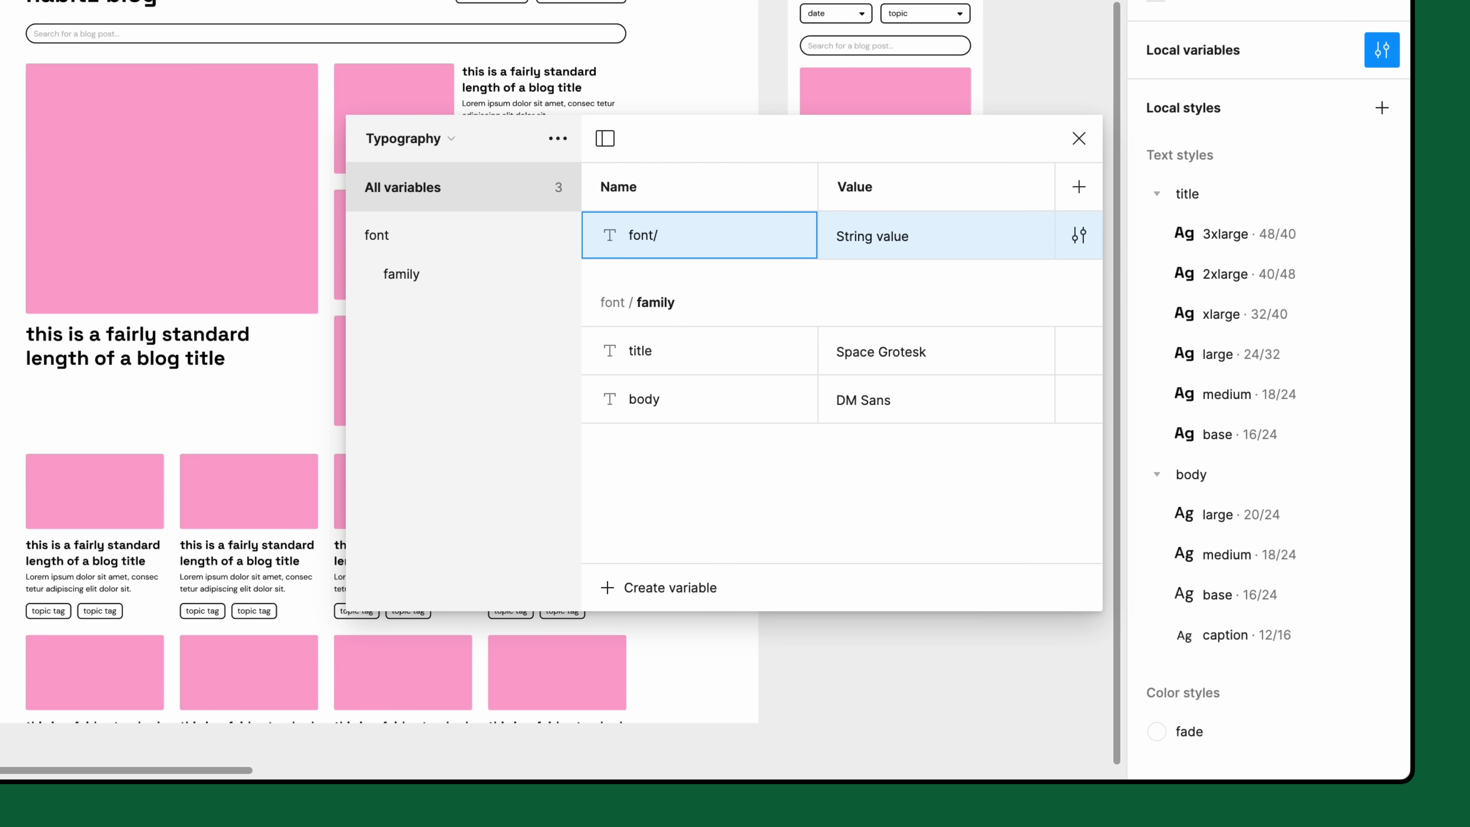
type("weight/Regula")
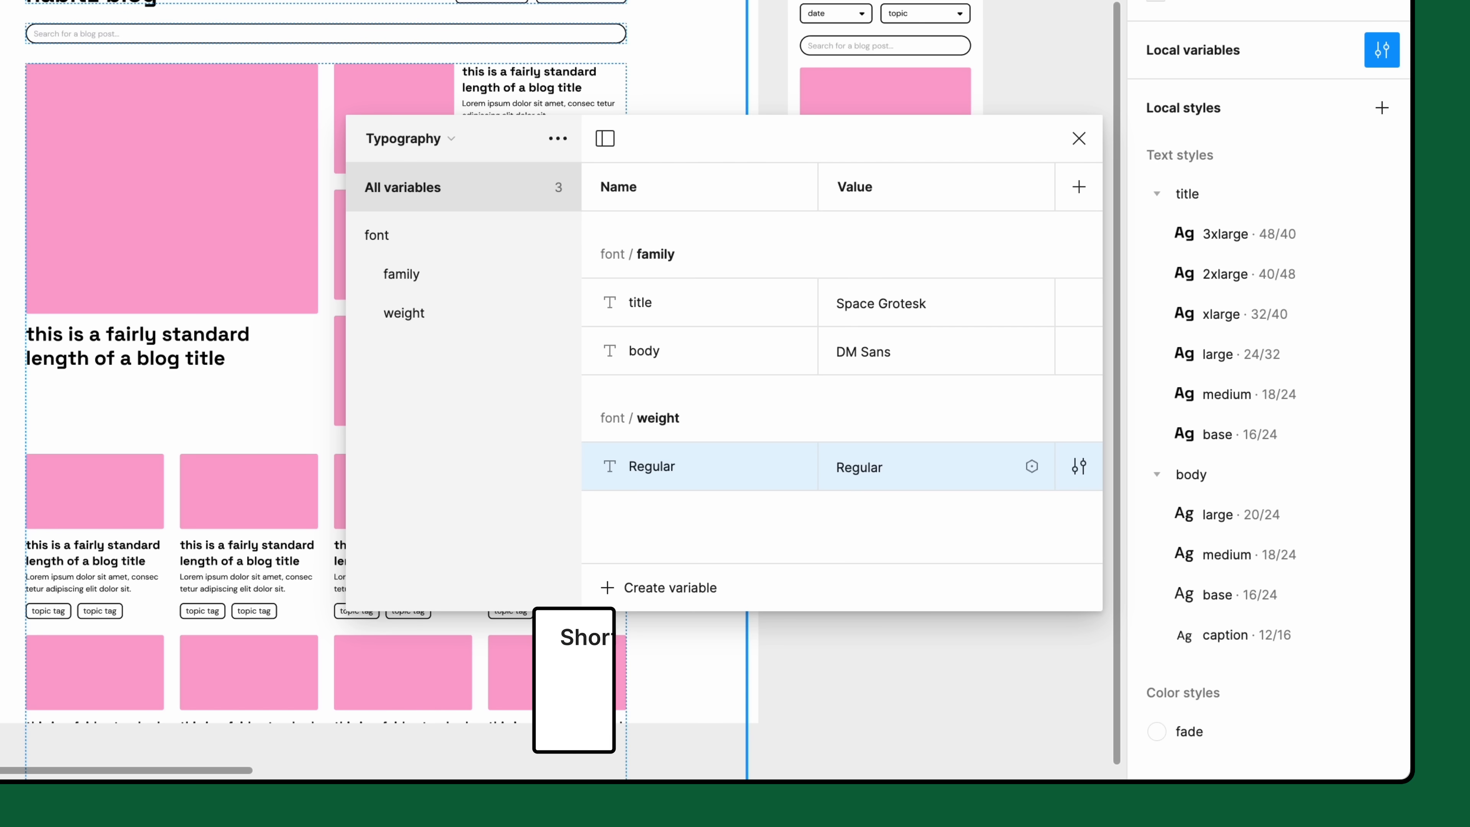
key("shift+enter")
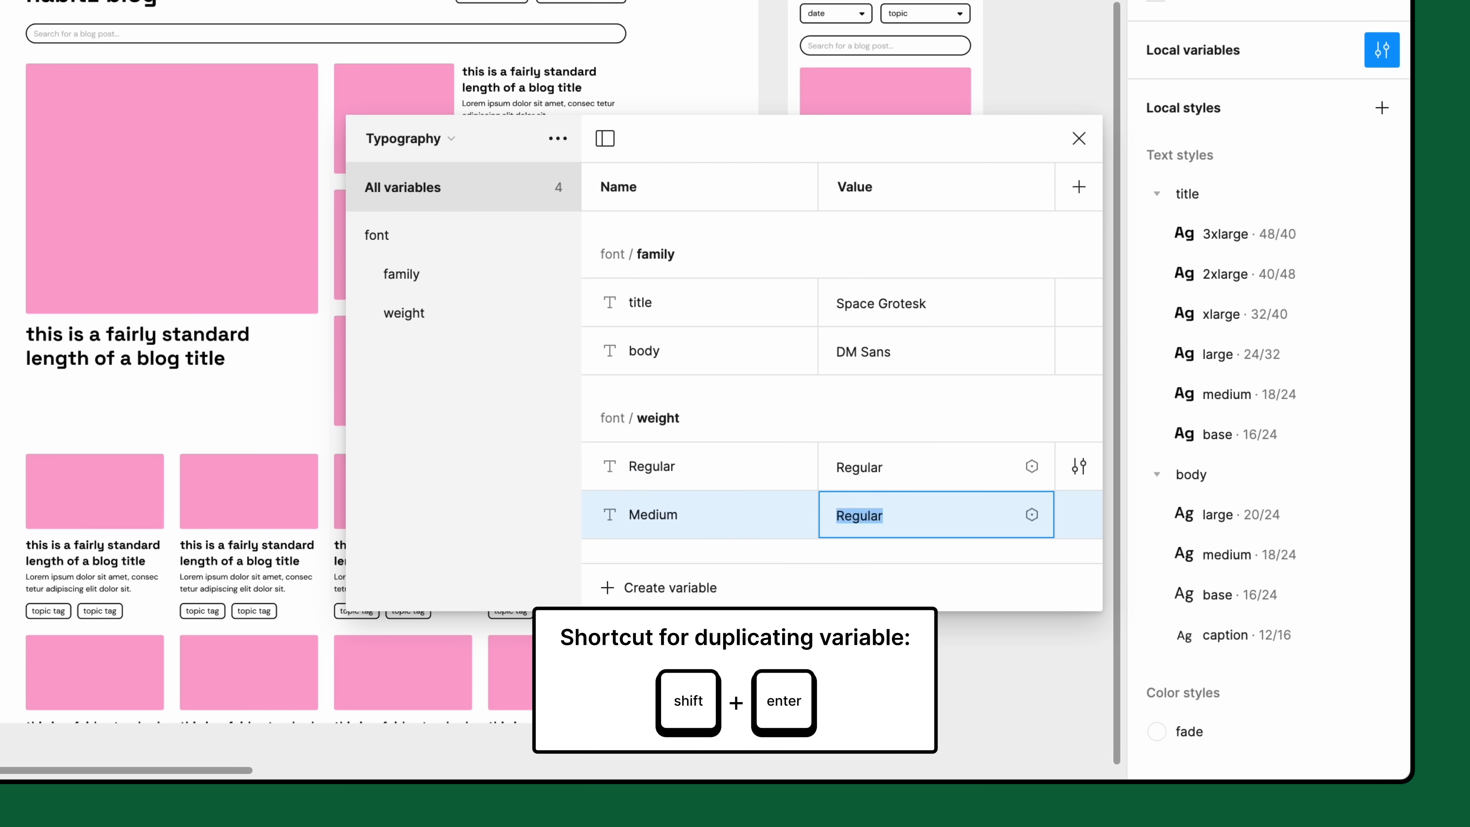
key("shift+enter")
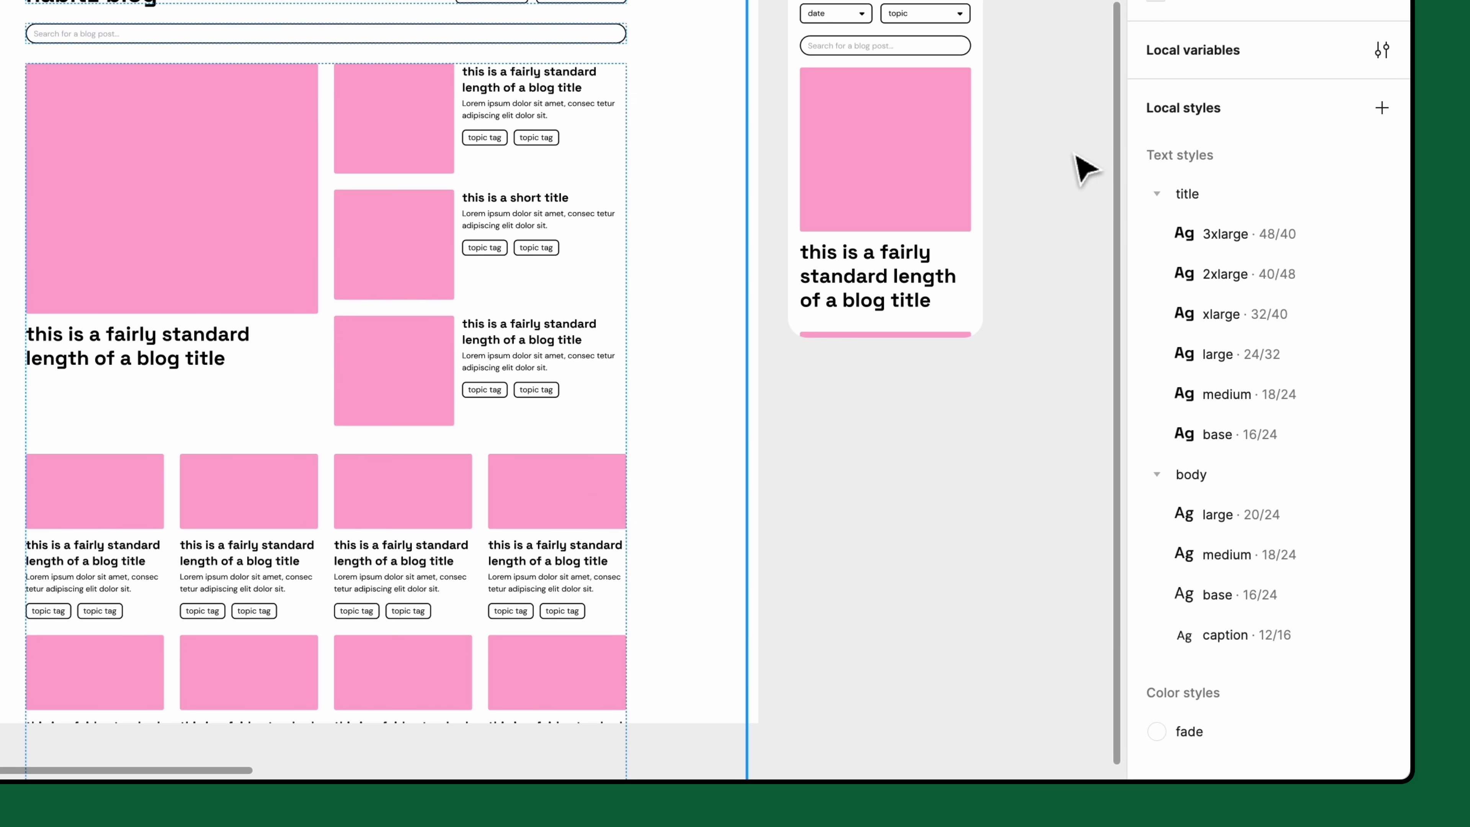
- Bind the 3xlarge title style's weight to the font/weight/Bold variable
left_click(1379, 234)
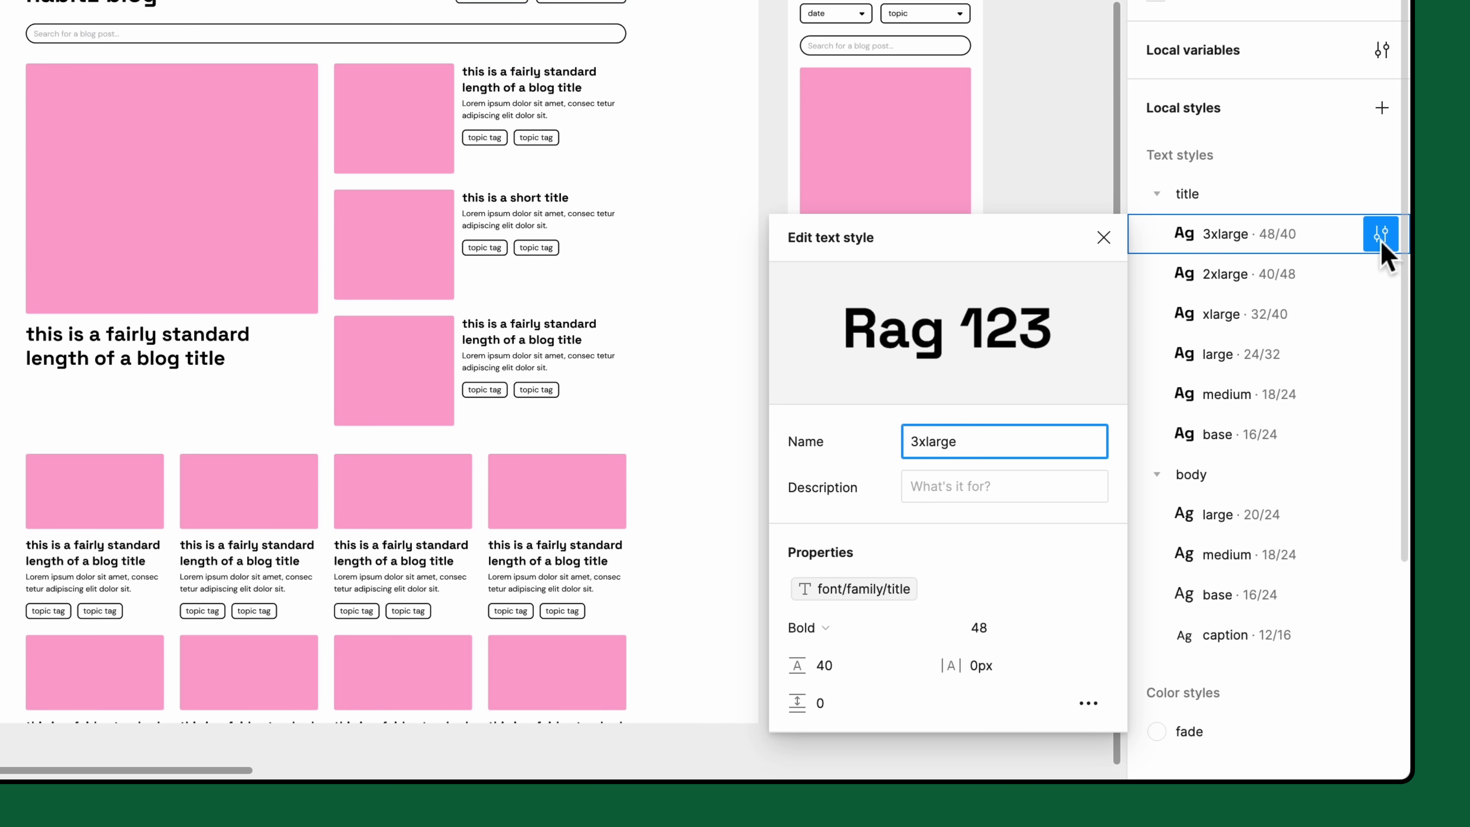
left_click(808, 627)
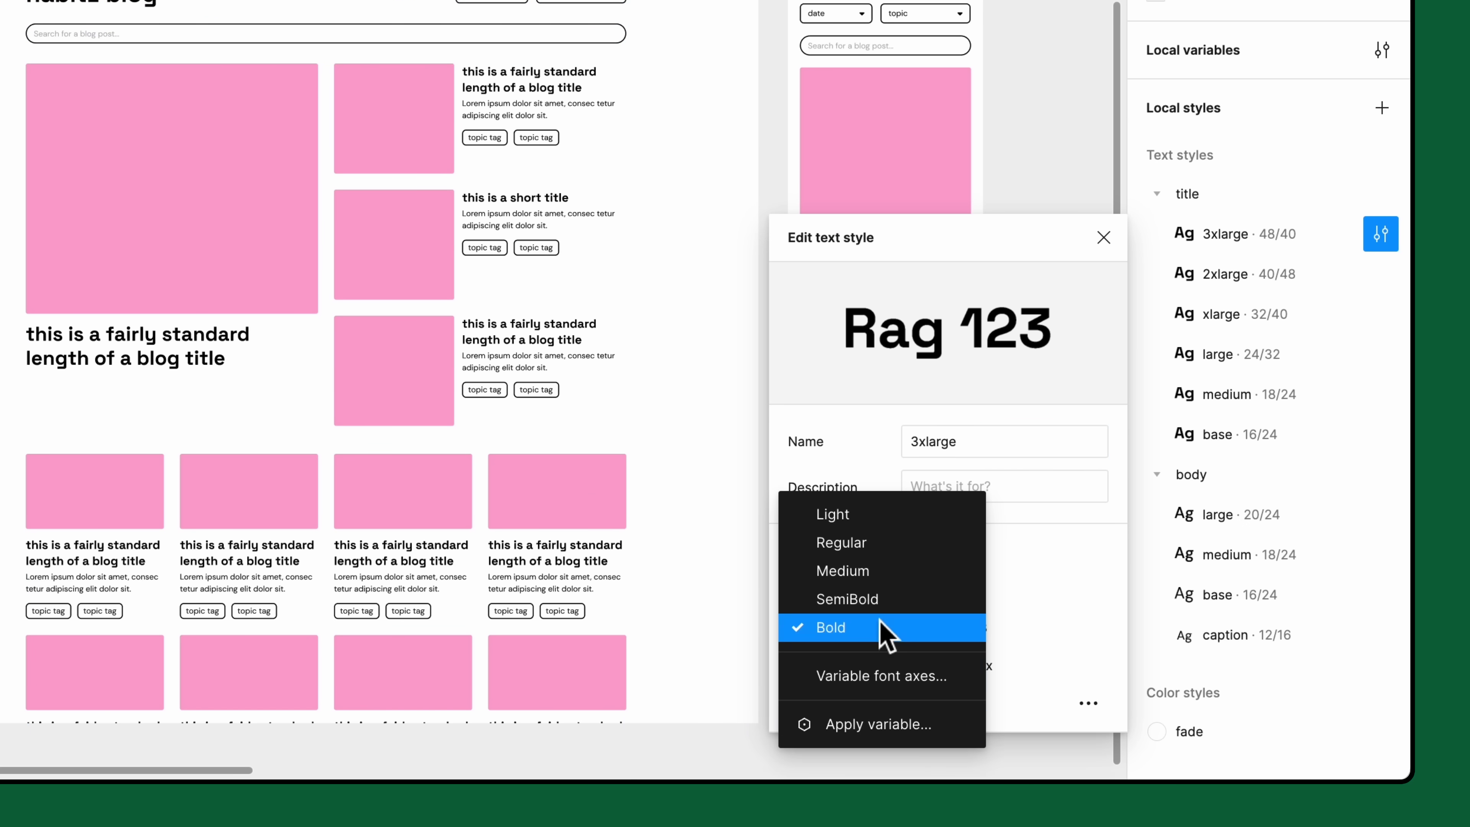
mouse_move(877, 723)
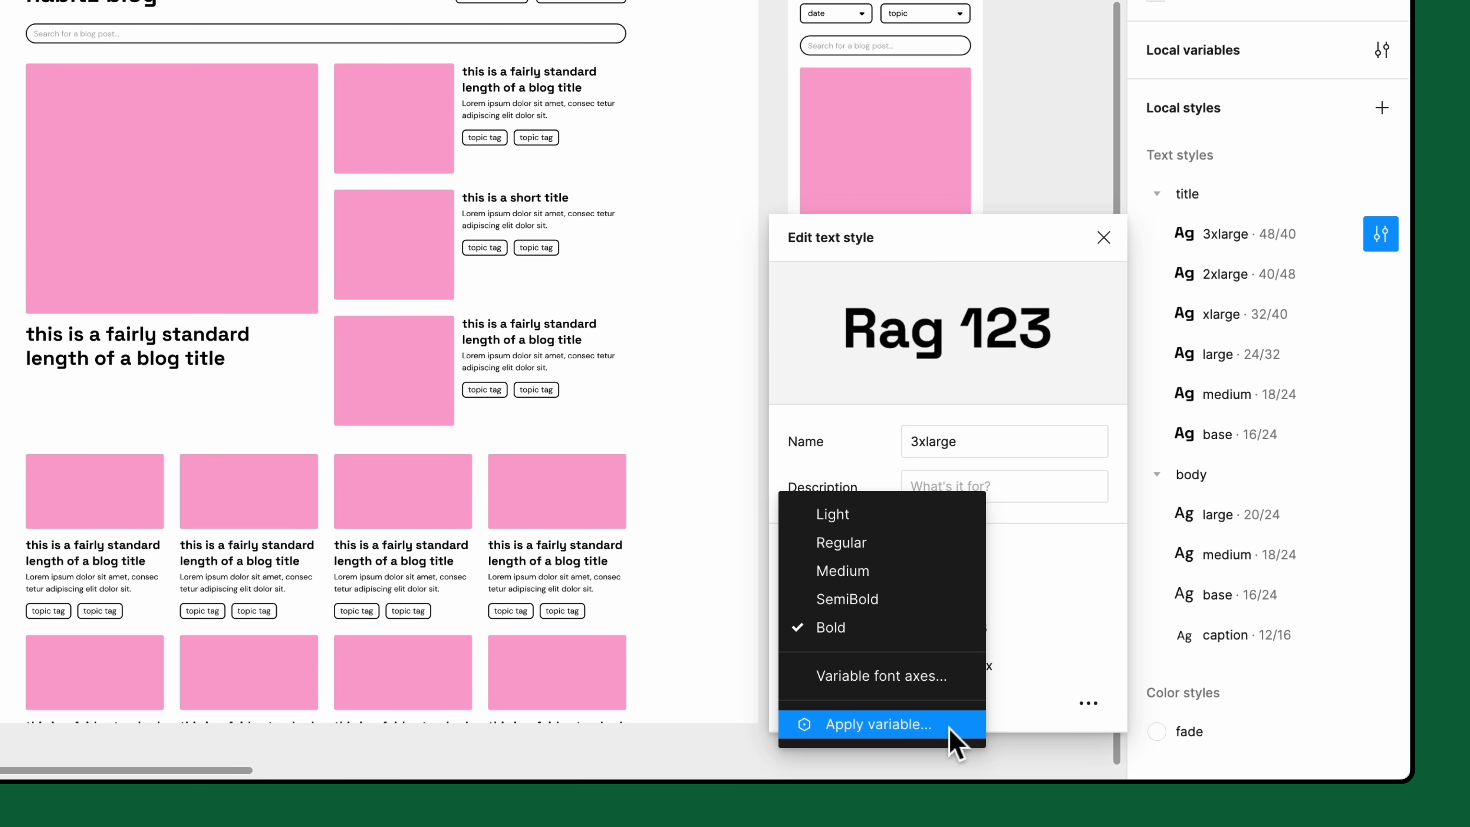
left_click(877, 723)
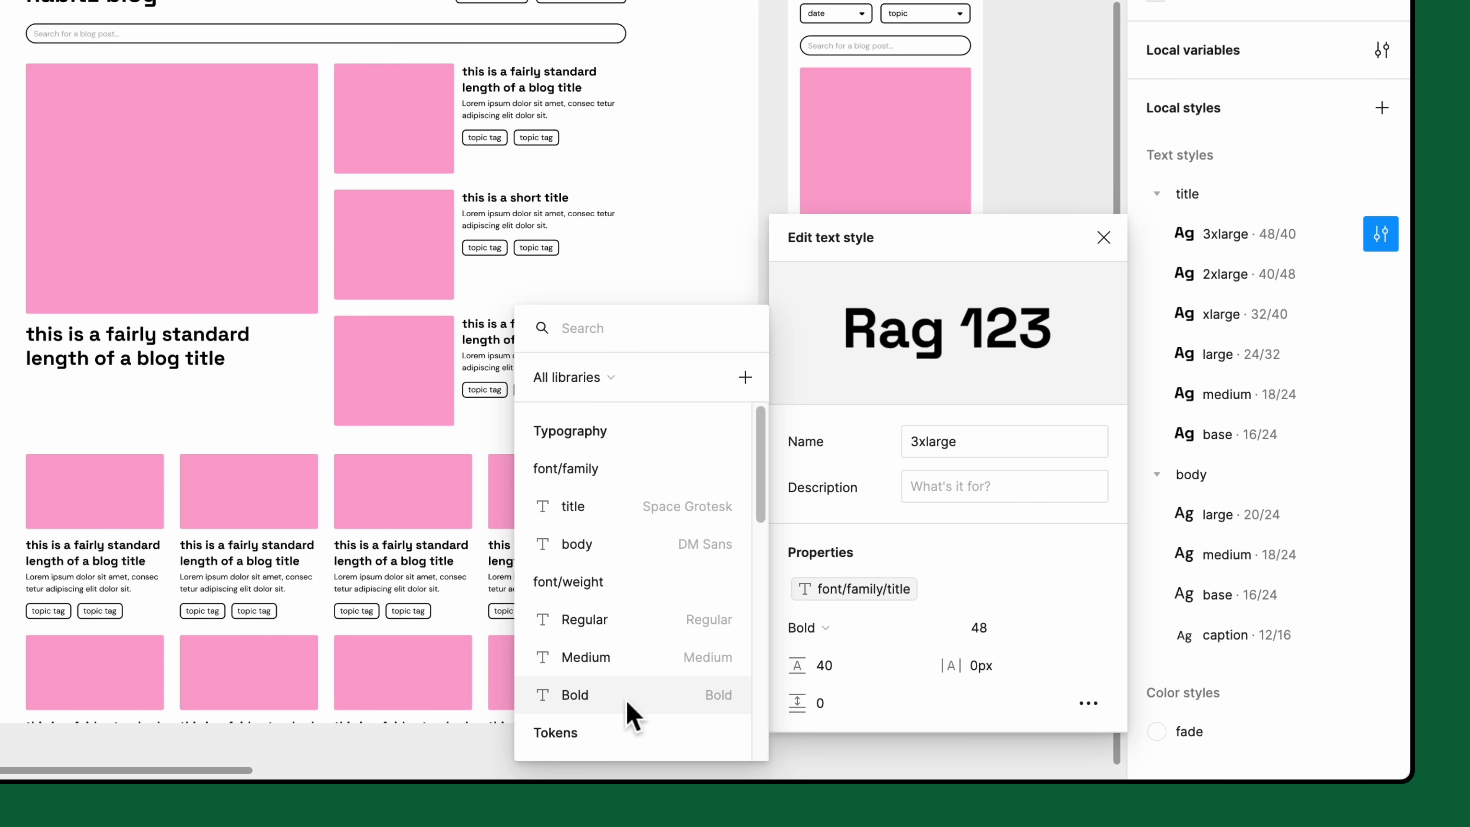
left_click(575, 694)
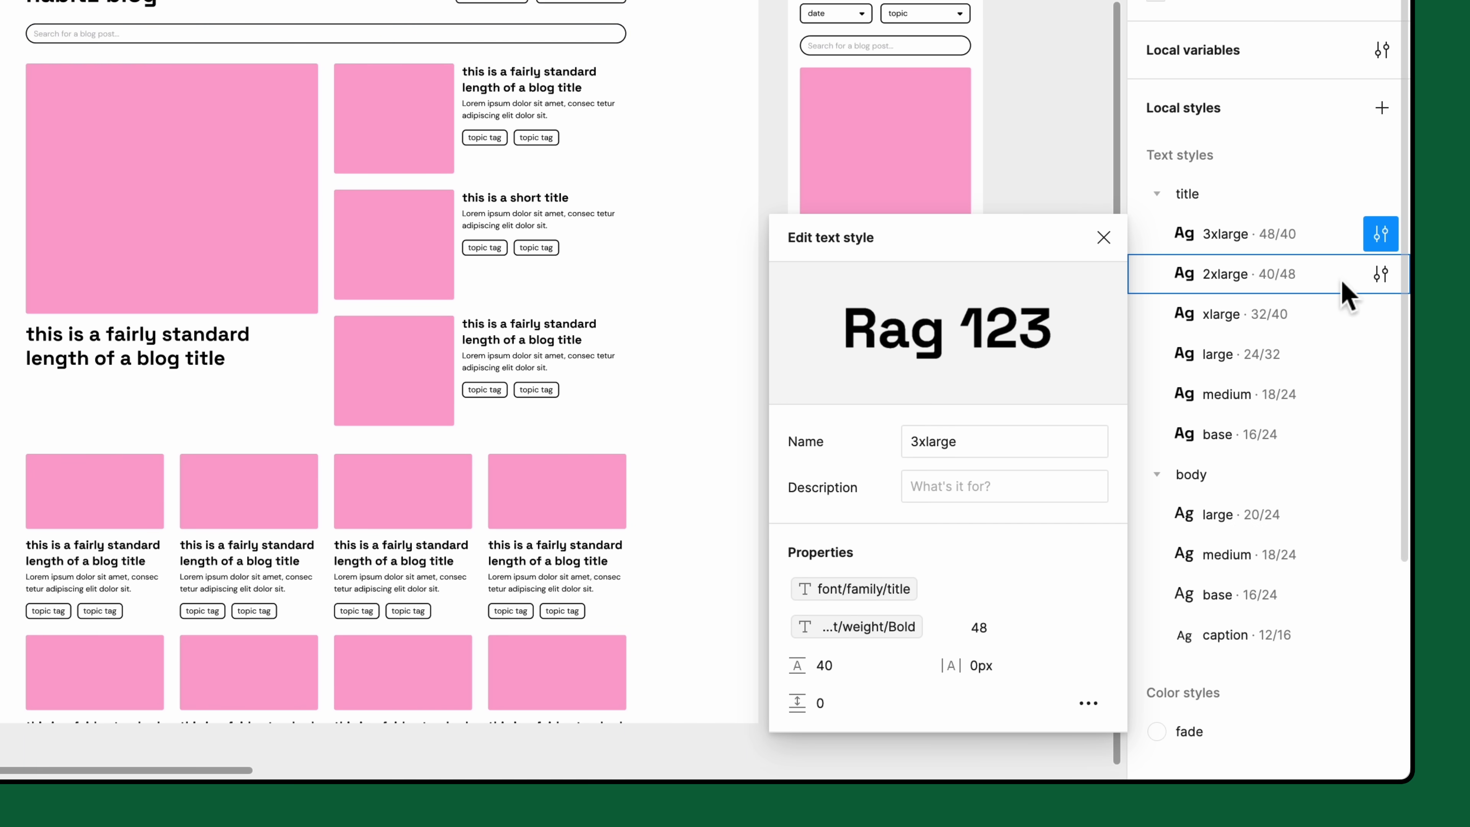
- Bind the 2xlarge title and body large styles' weights to their font/weight variables
left_click(1380, 314)
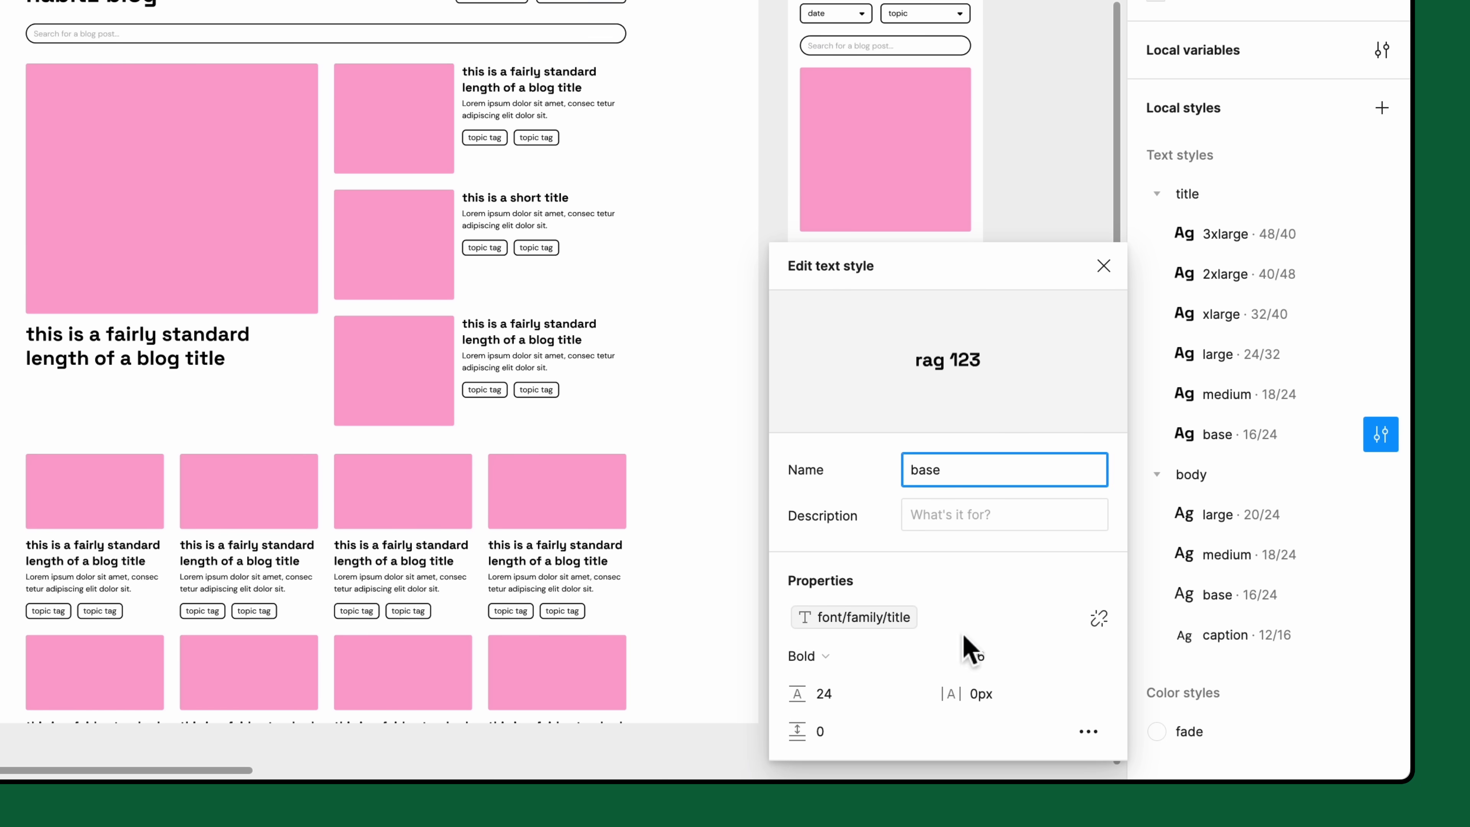
left_click(852, 616)
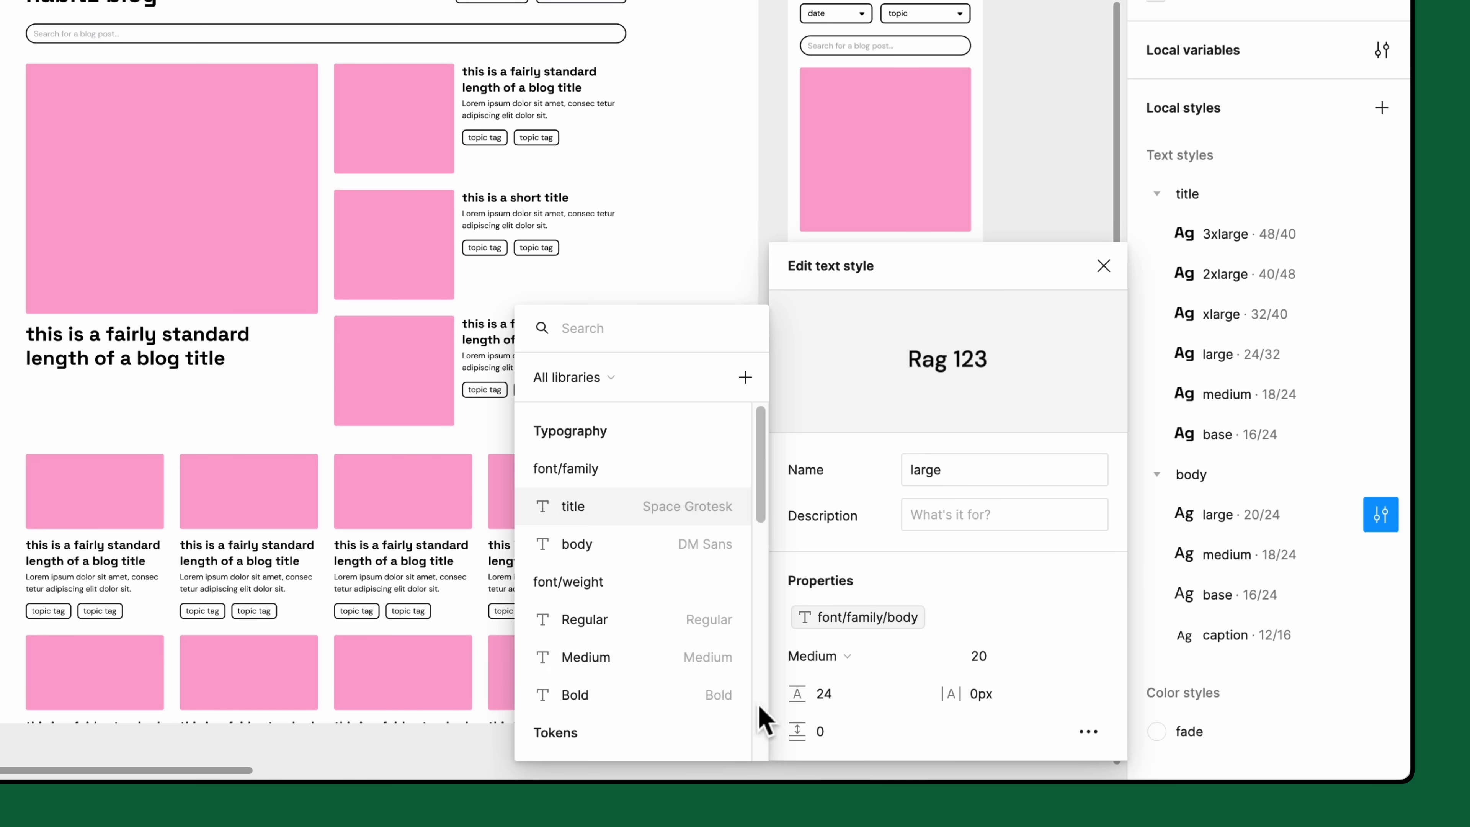
left_click(585, 656)
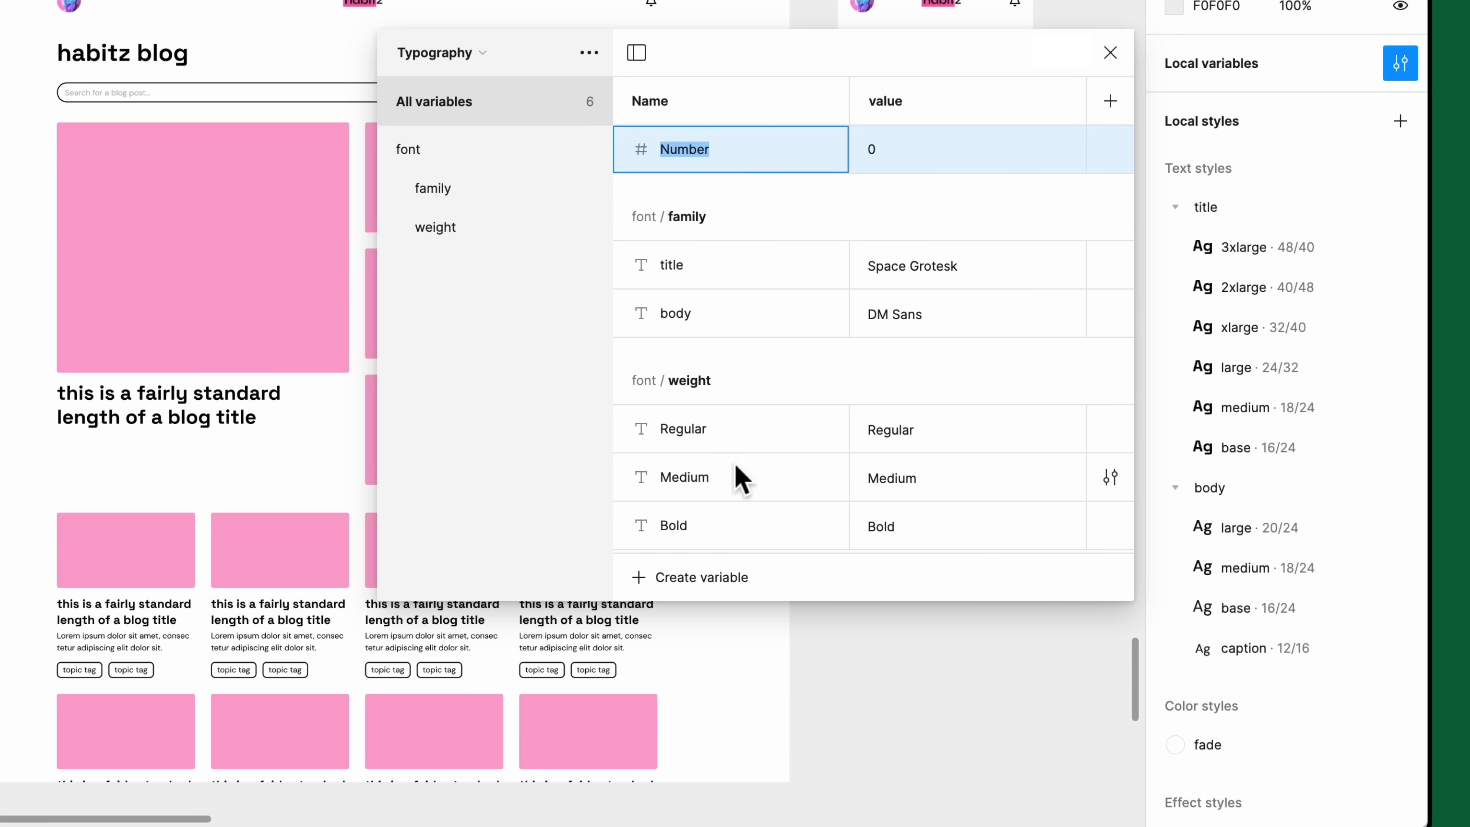
- Create Number variables font/size/xs through 4xl with values 12 to 48, duplicating each and entering 40
type("font/")
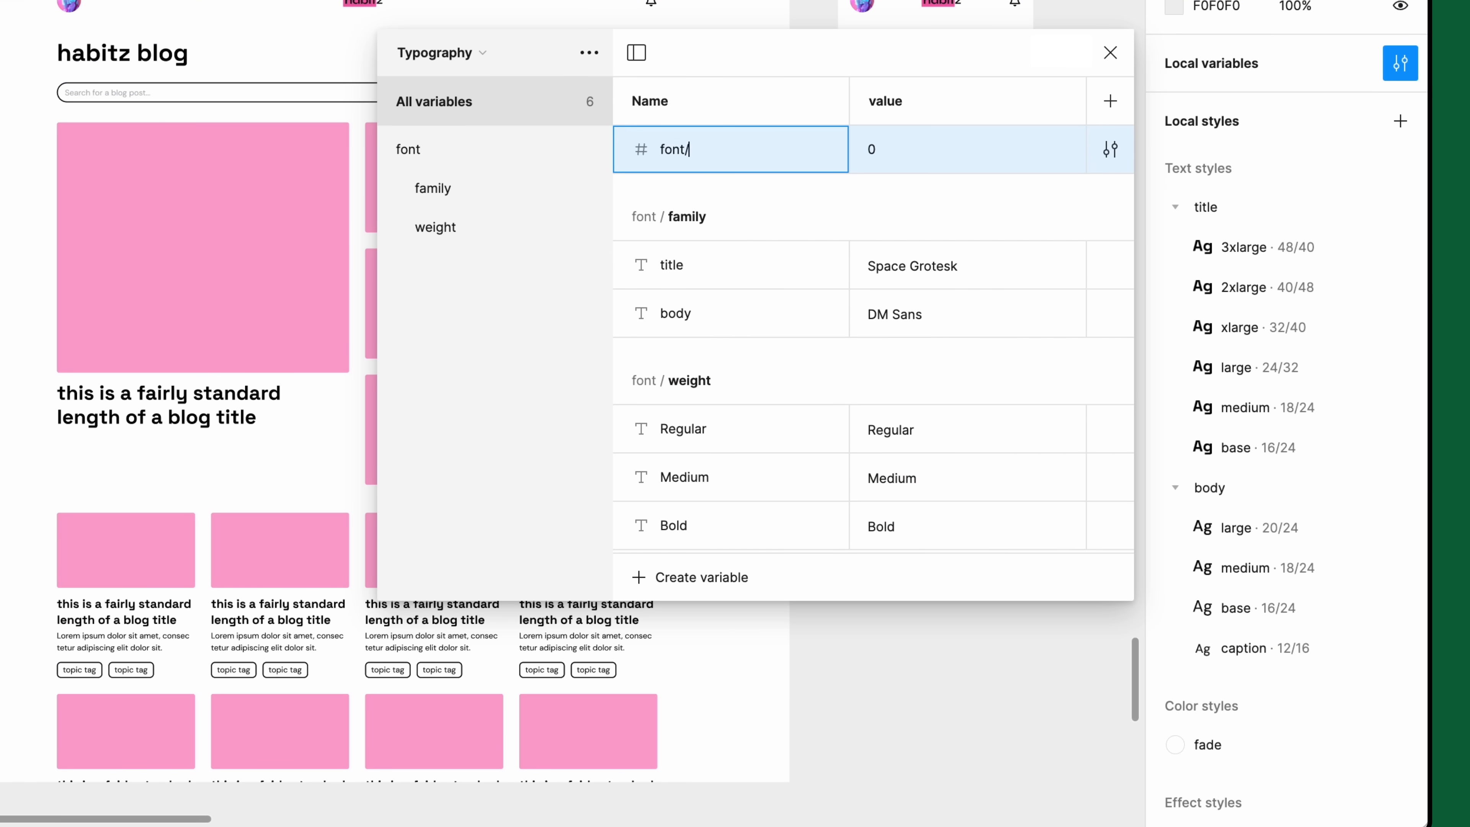
type("size/")
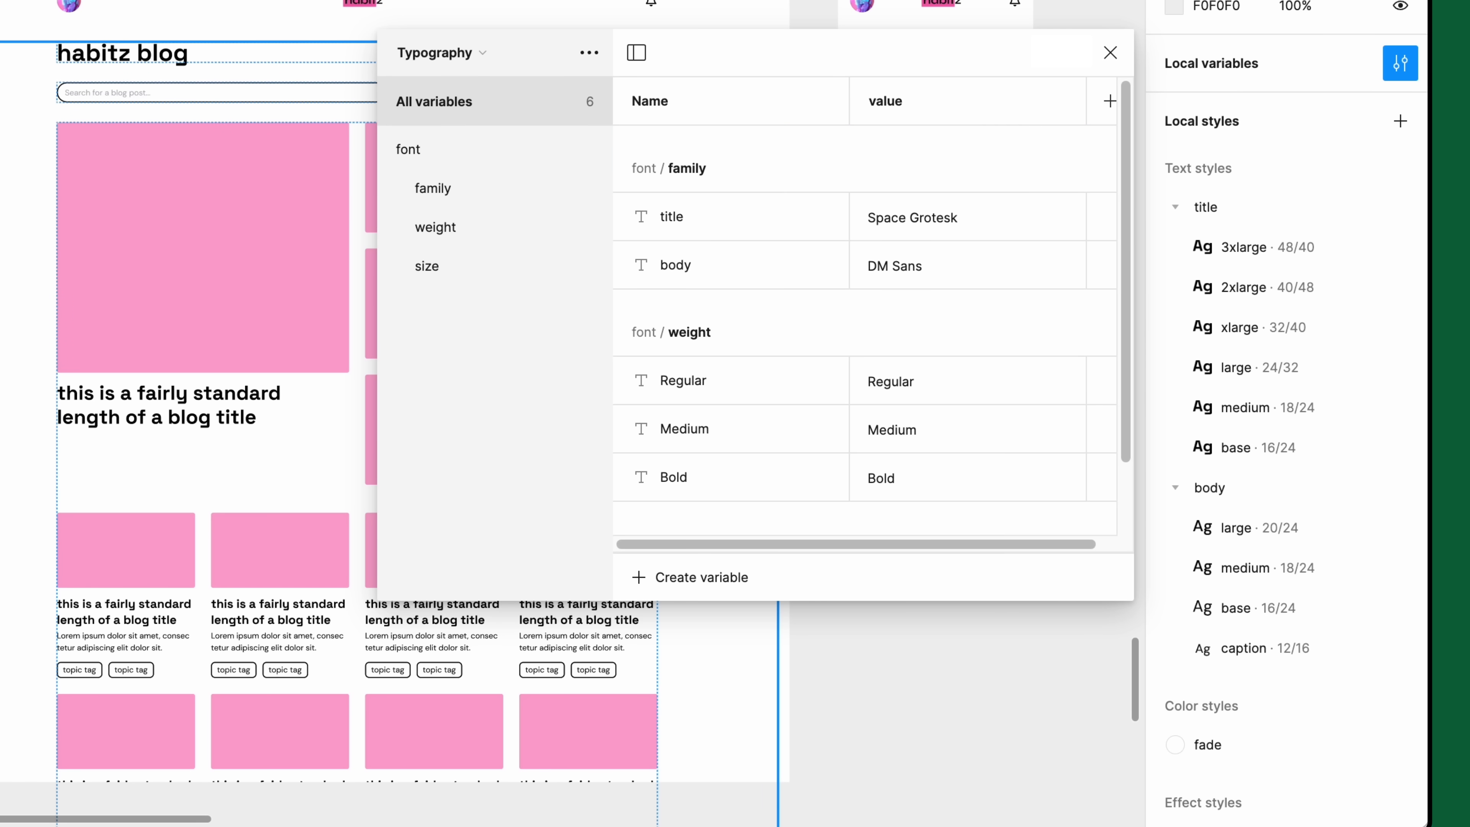
left_click(427, 266)
type("md")
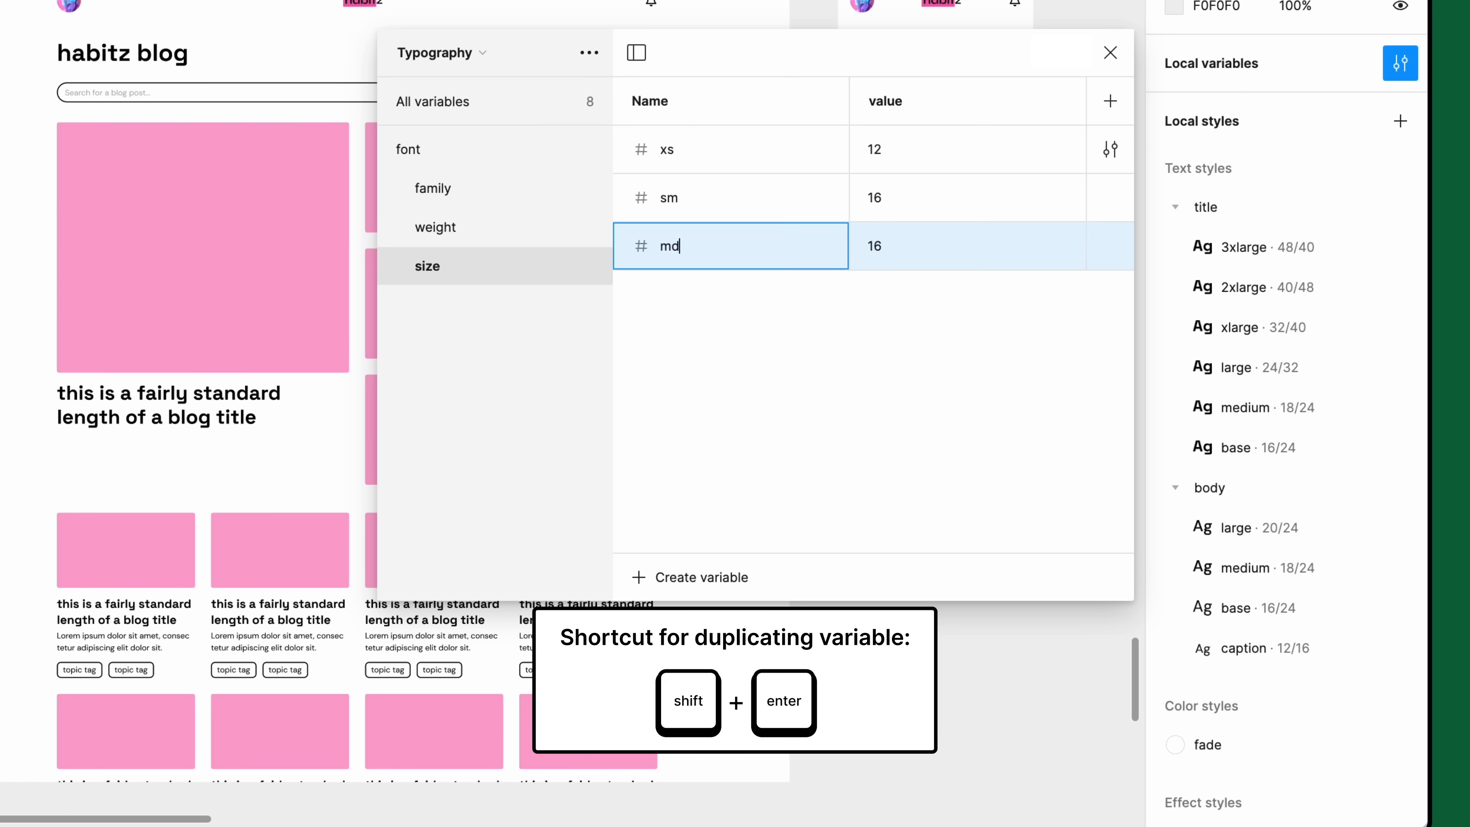
key("shift+enter")
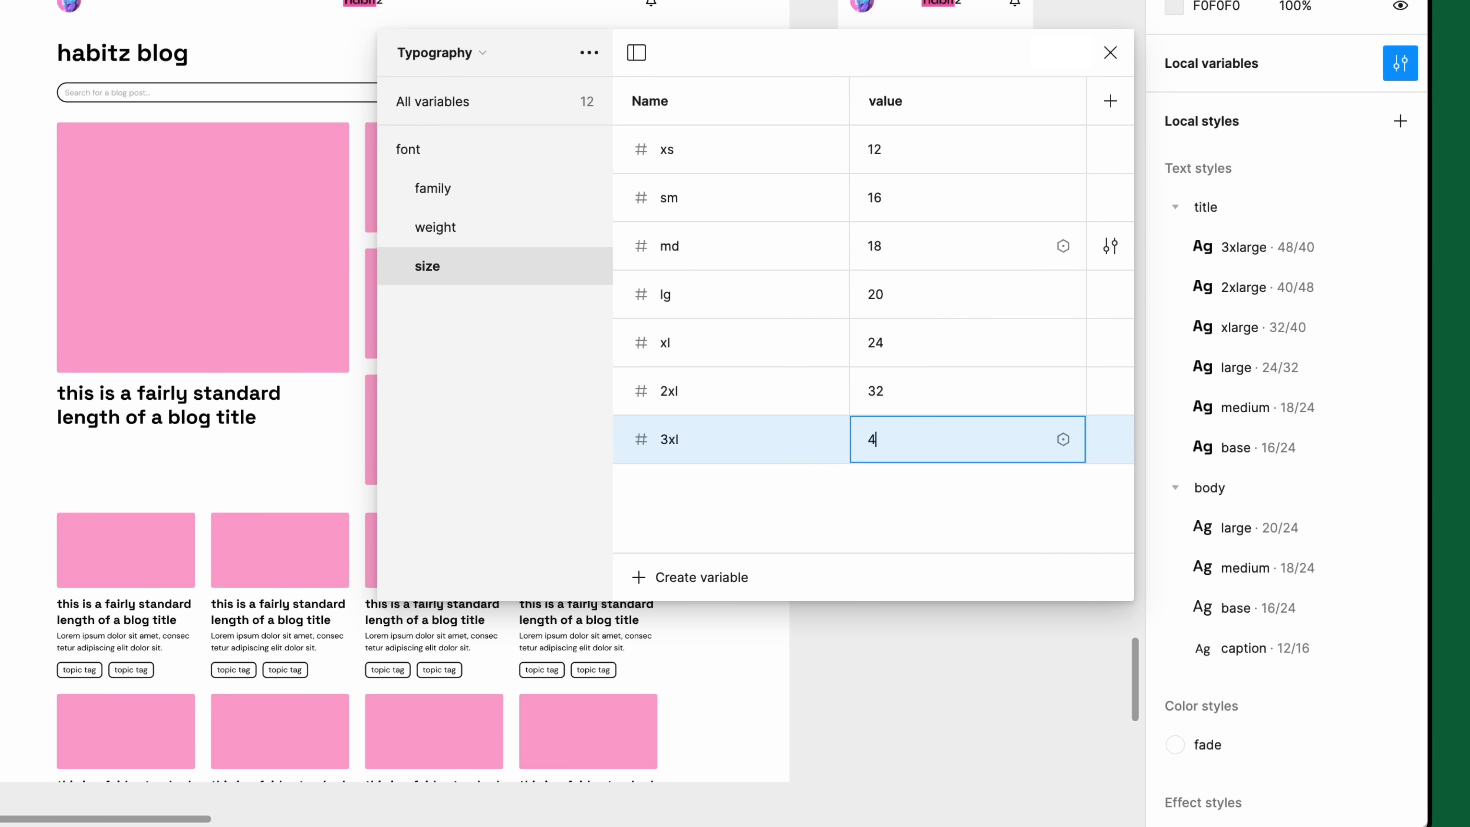
type("40")
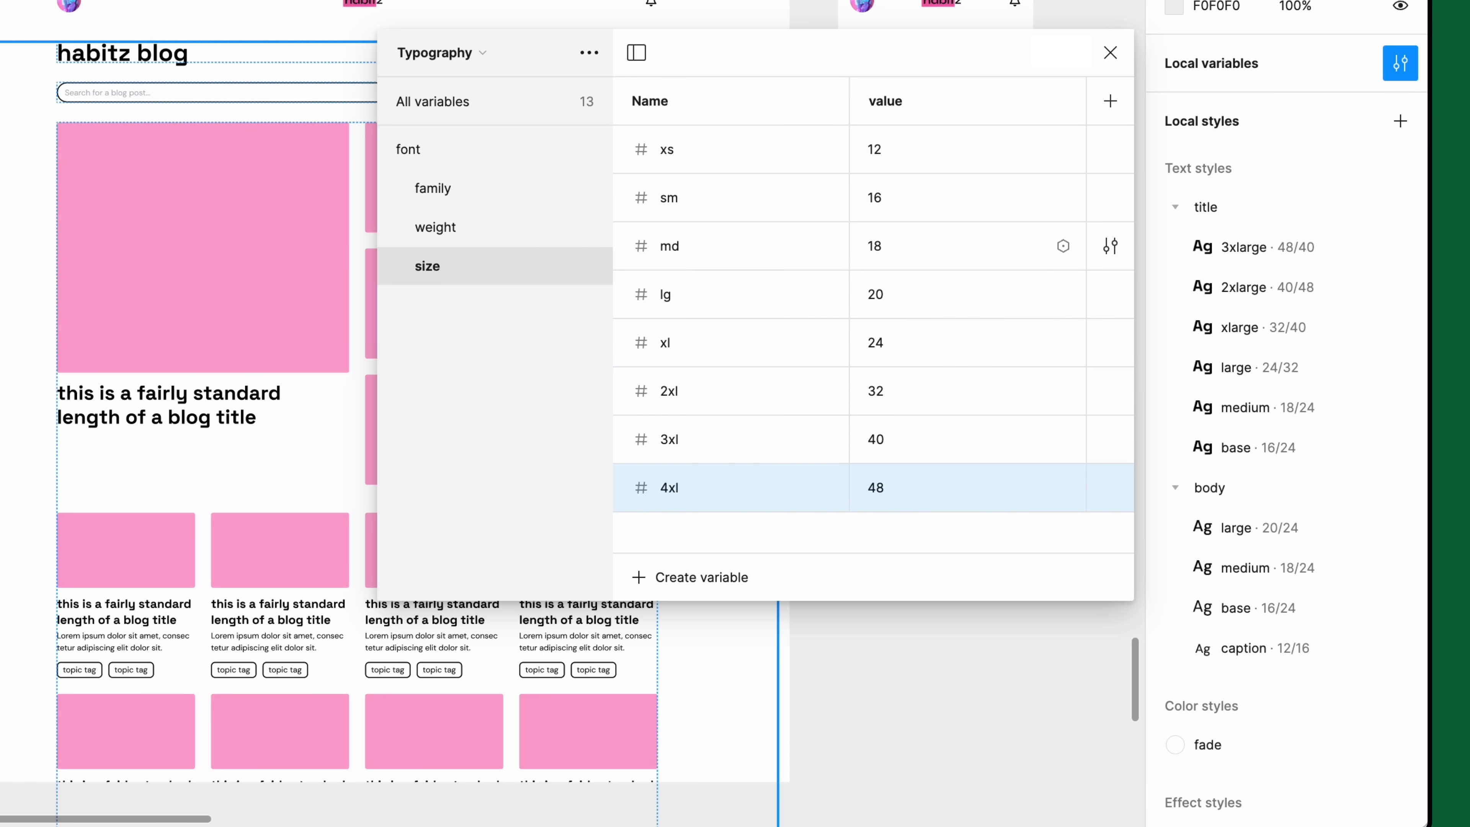
mouse_move(467, 126)
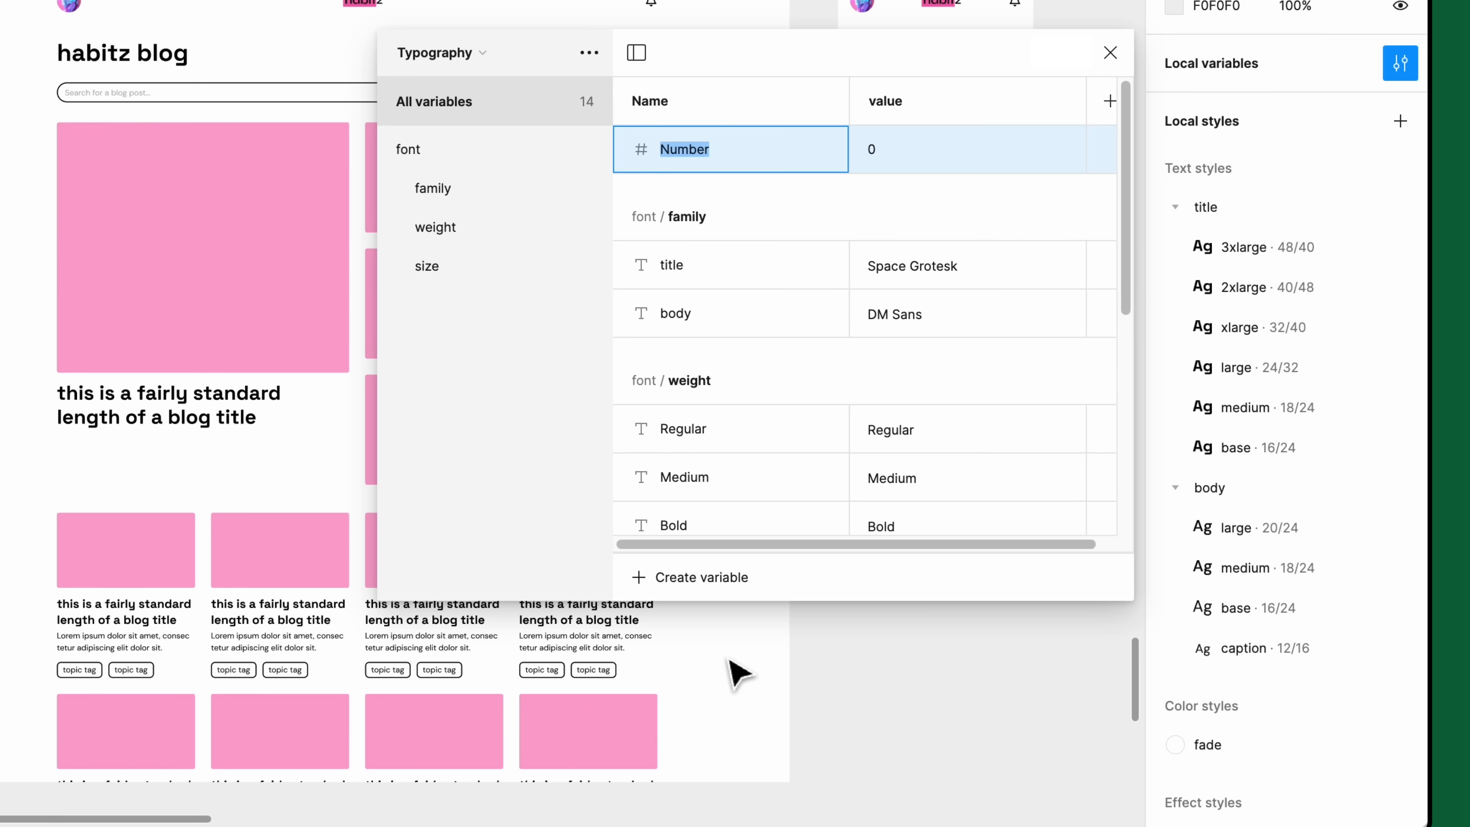
mouse_move(693, 174)
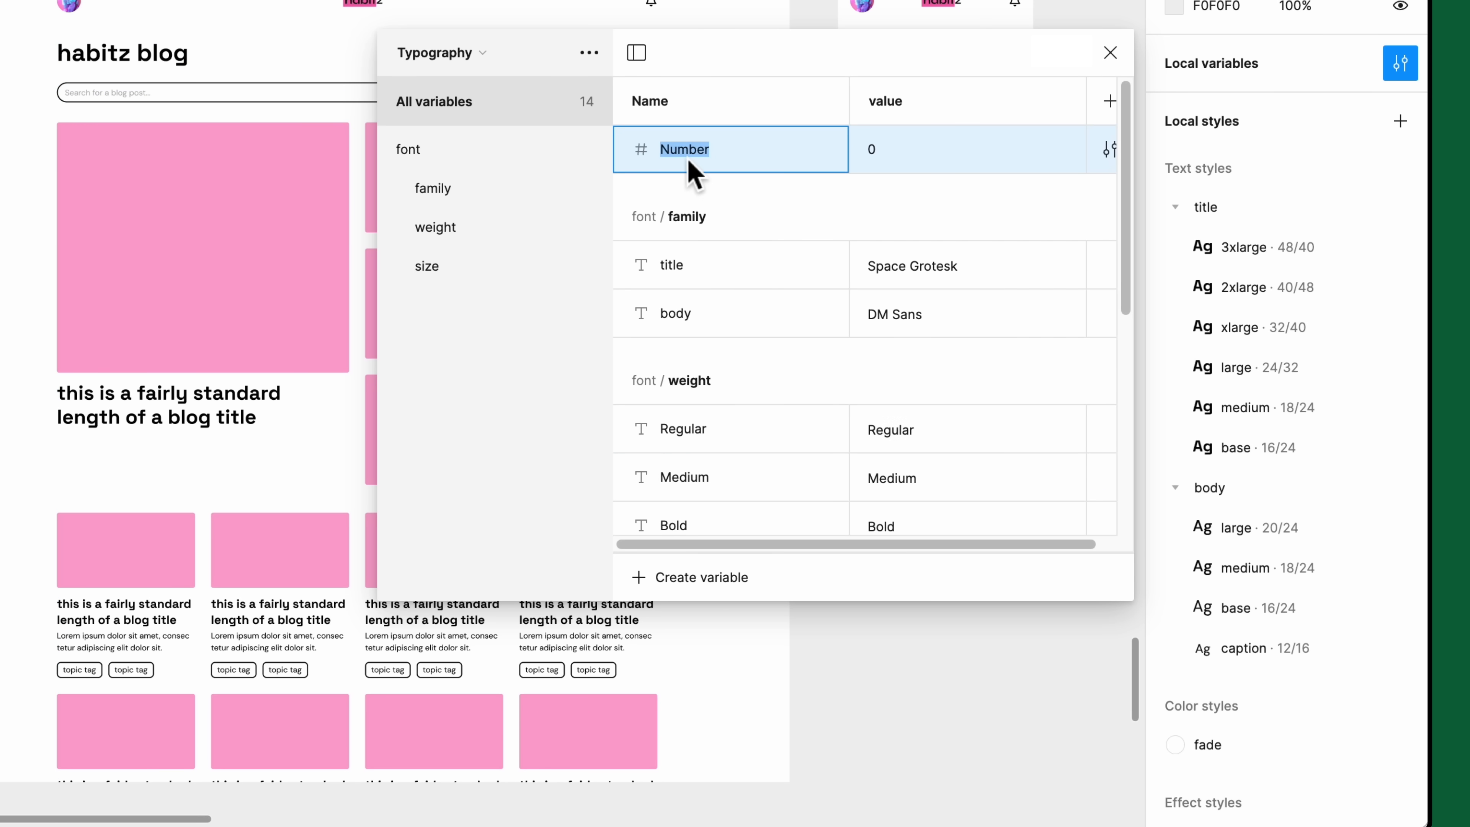
- Create the font/line-height/xs Number variable with value 16, starting the line-height group
type("font/line-")
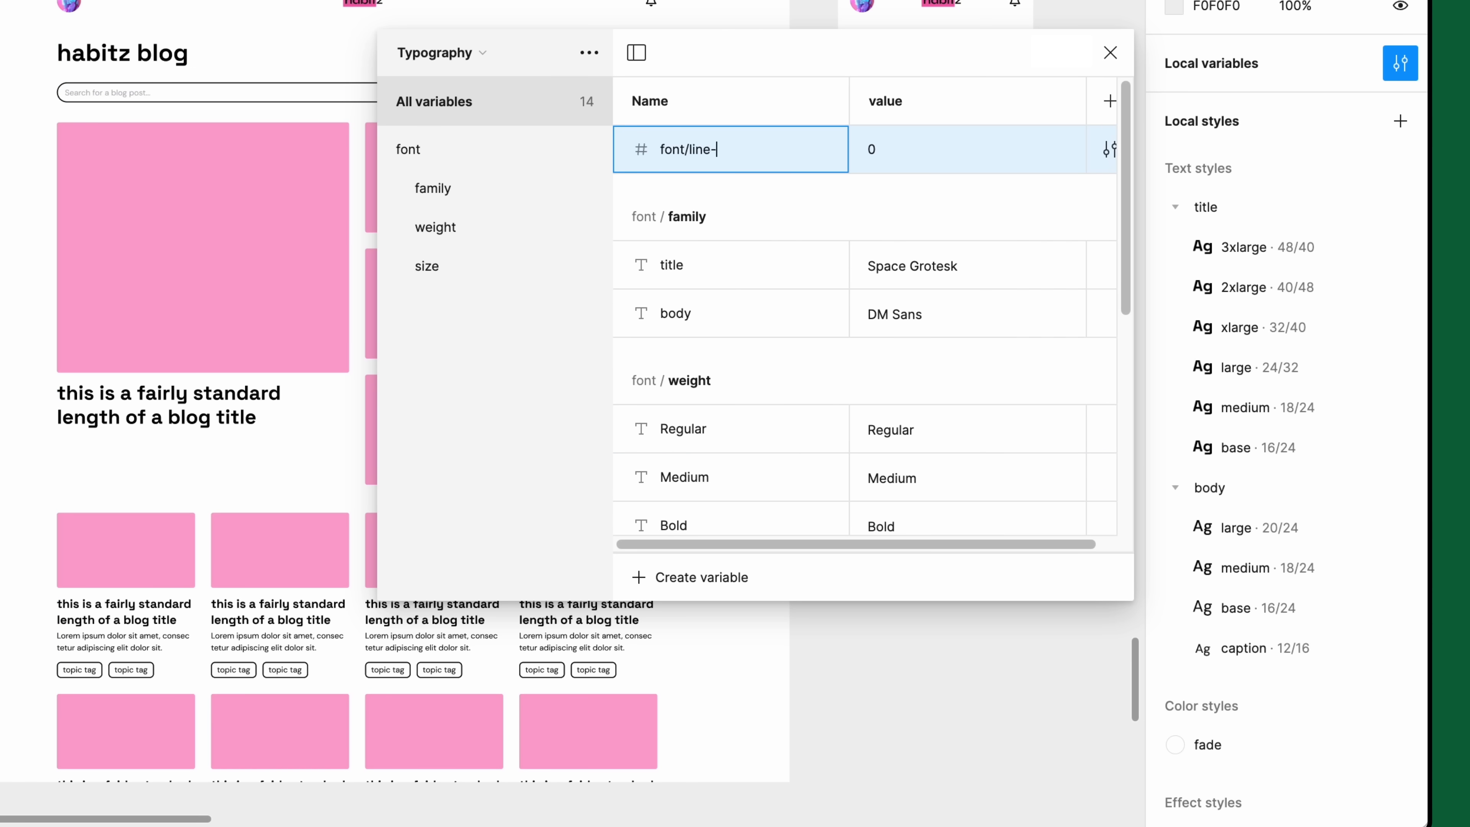
type("height/x")
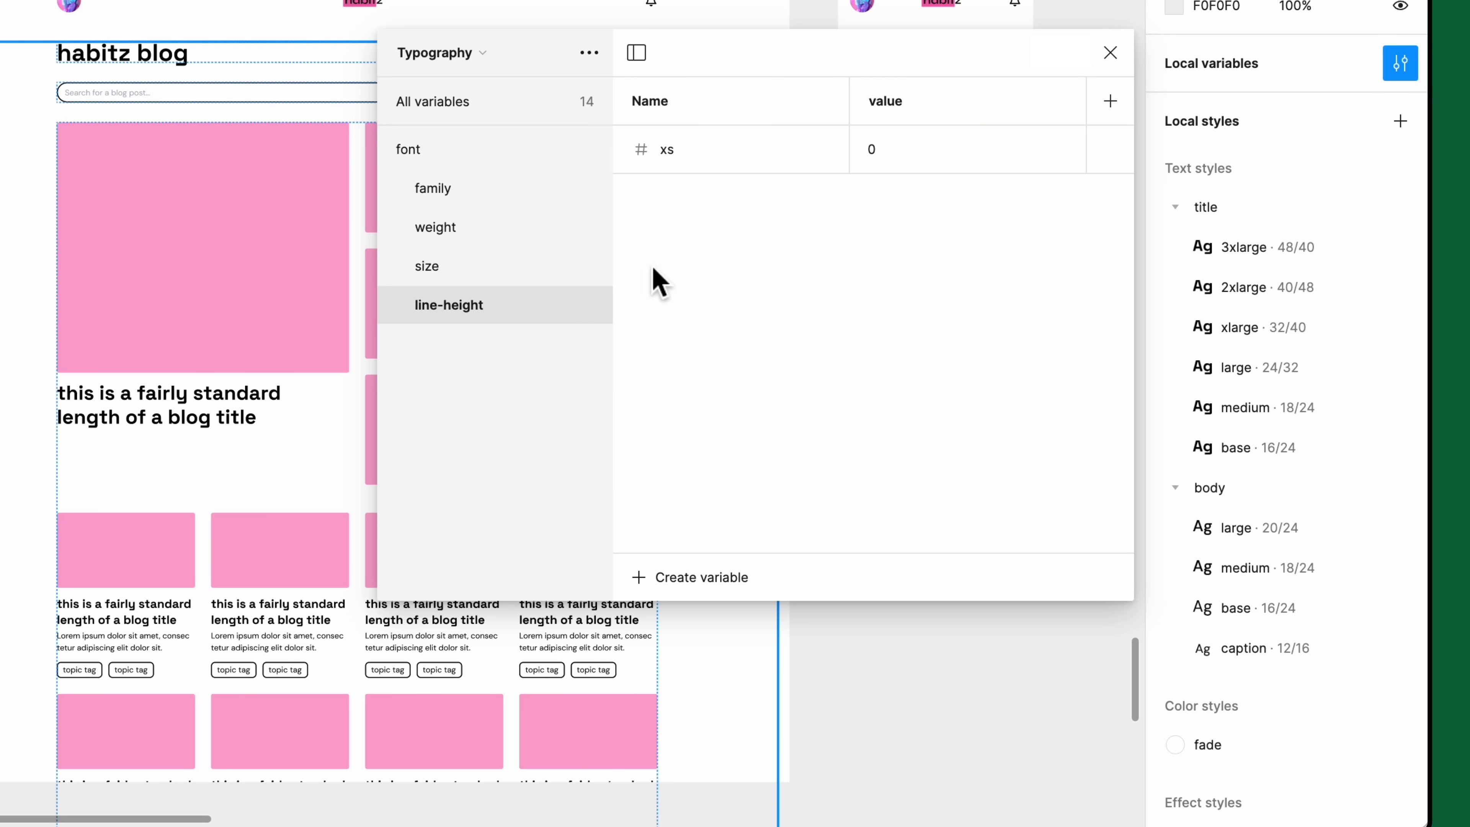
type("16")
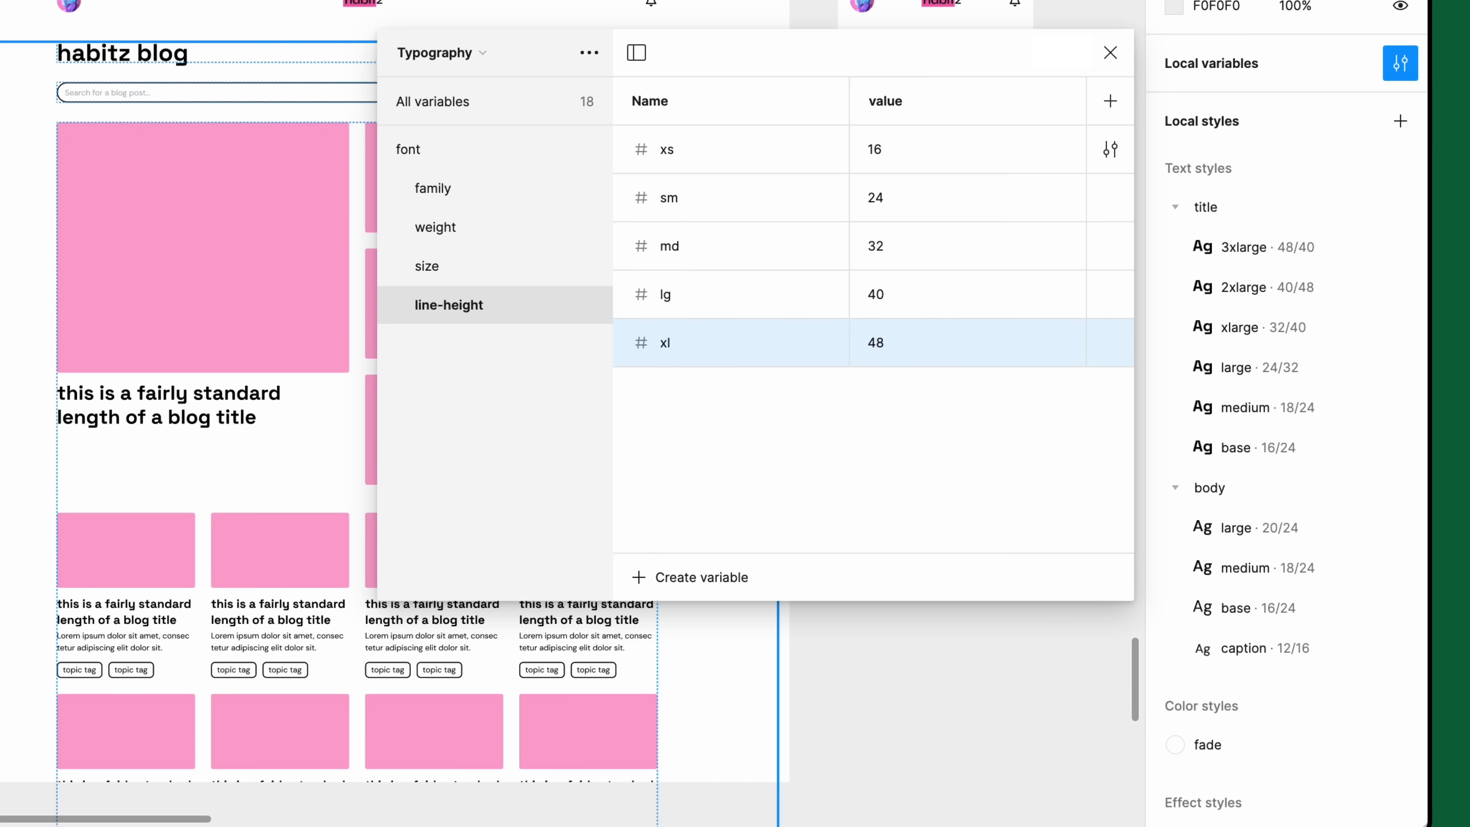
left_click(1399, 246)
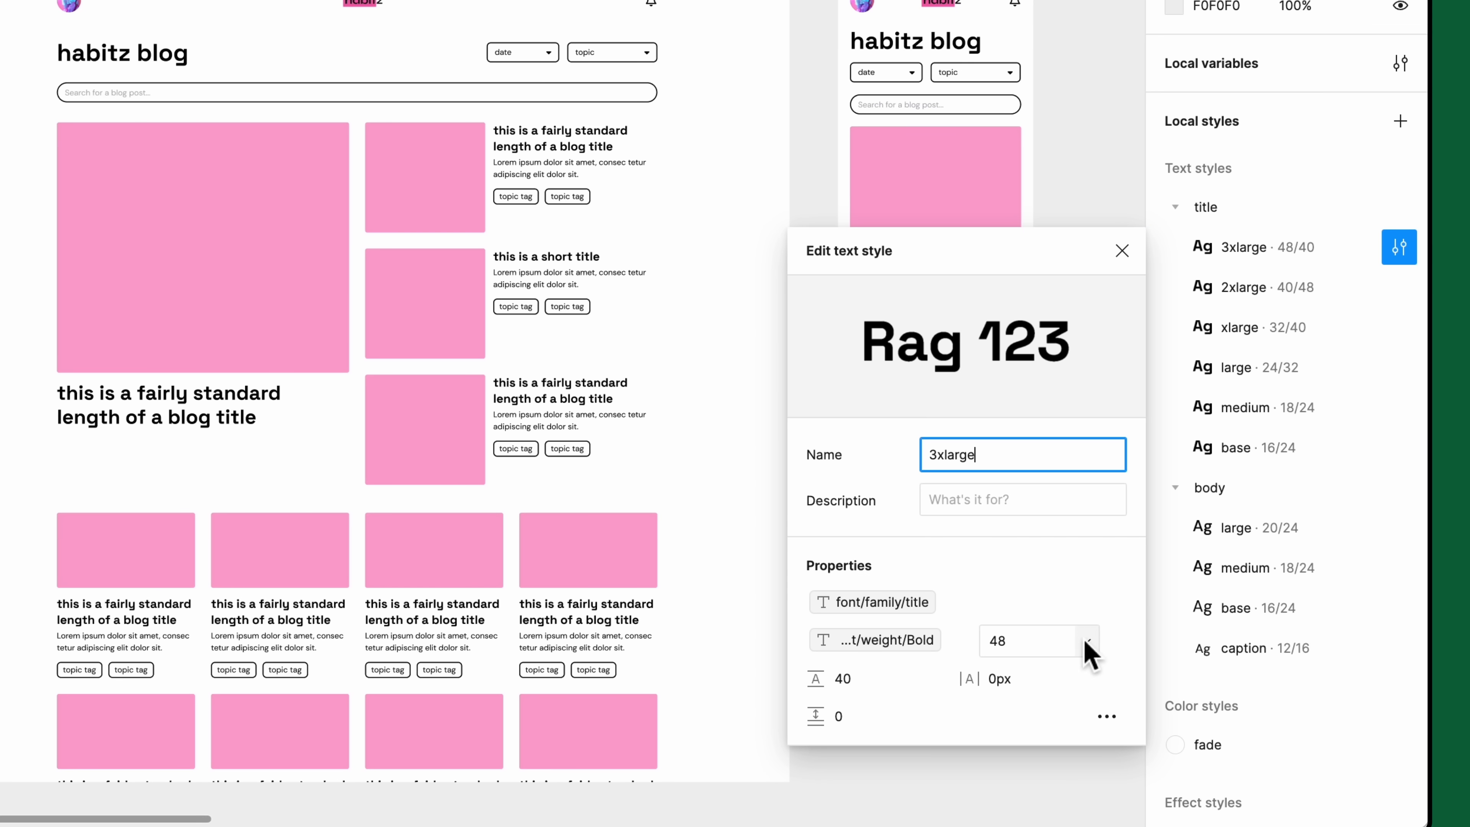
- Bind the 3xlarge title style's font size to font/size/4xl and its line height to a line-height variable
left_click(1082, 641)
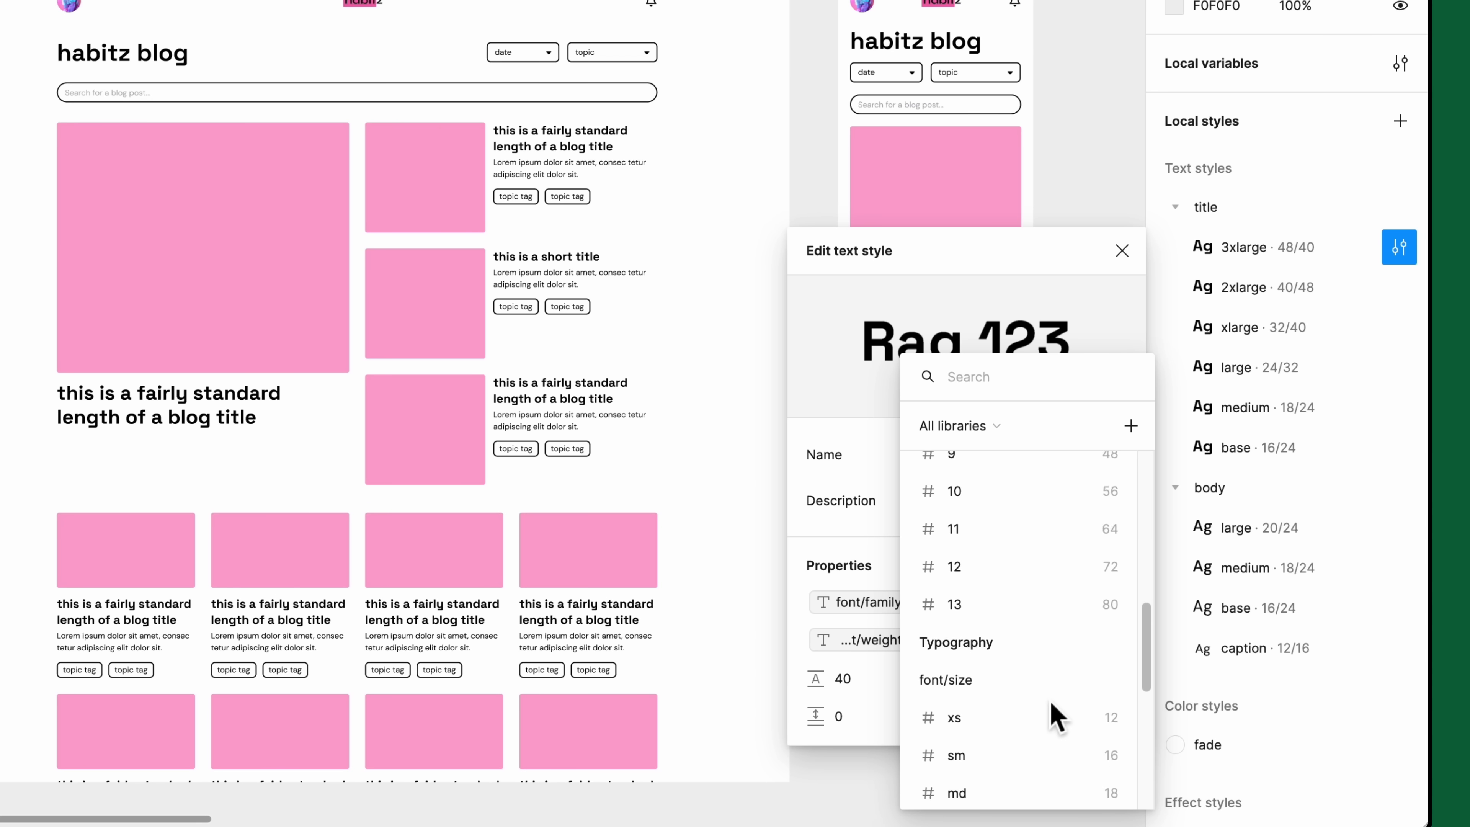
scroll("down", 3)
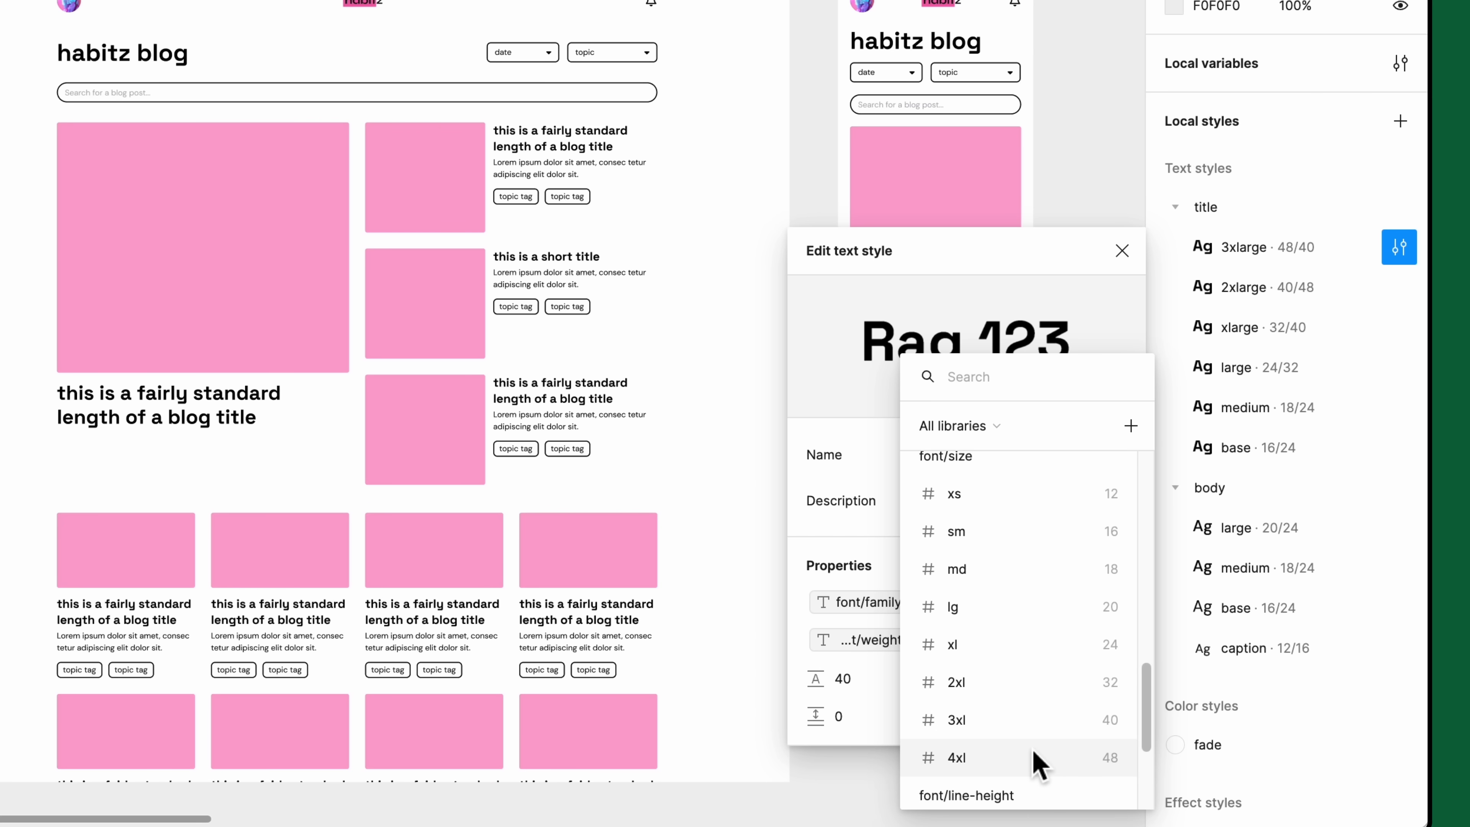
type("4xl")
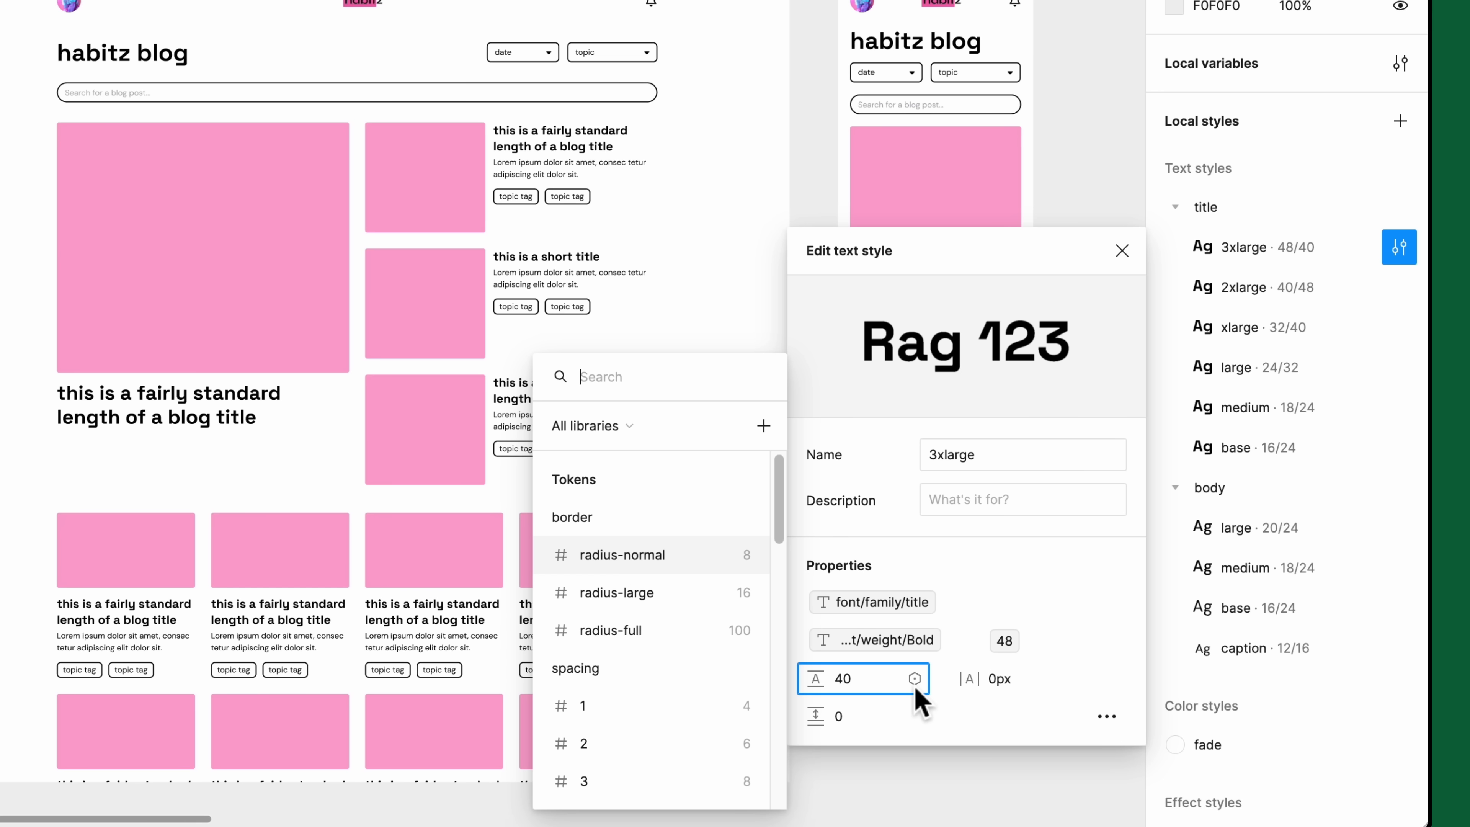
type("lin")
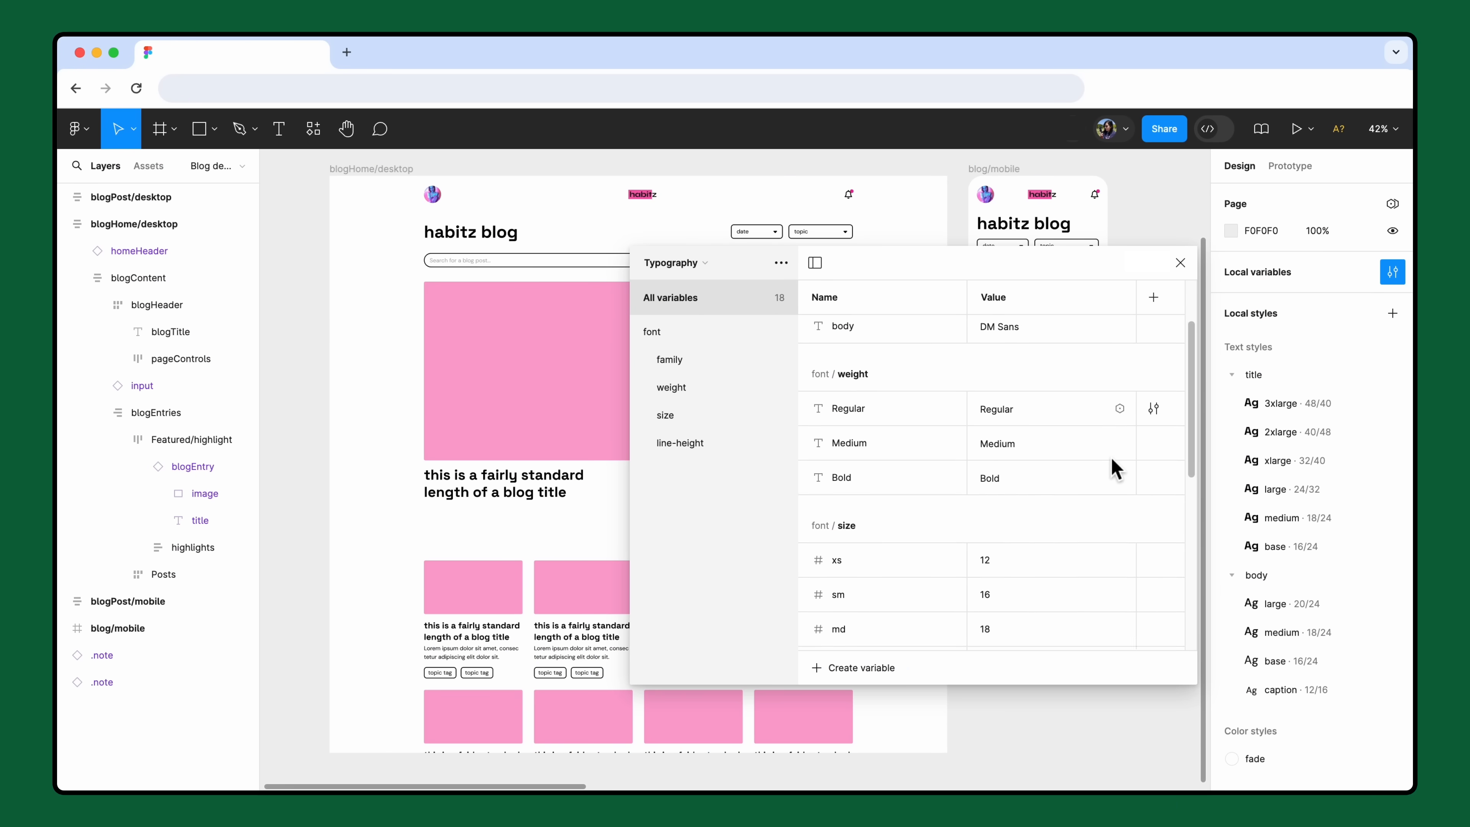
- Scroll through all 18 Typography variables across family, weight, size and line-height
scroll("down", 3)
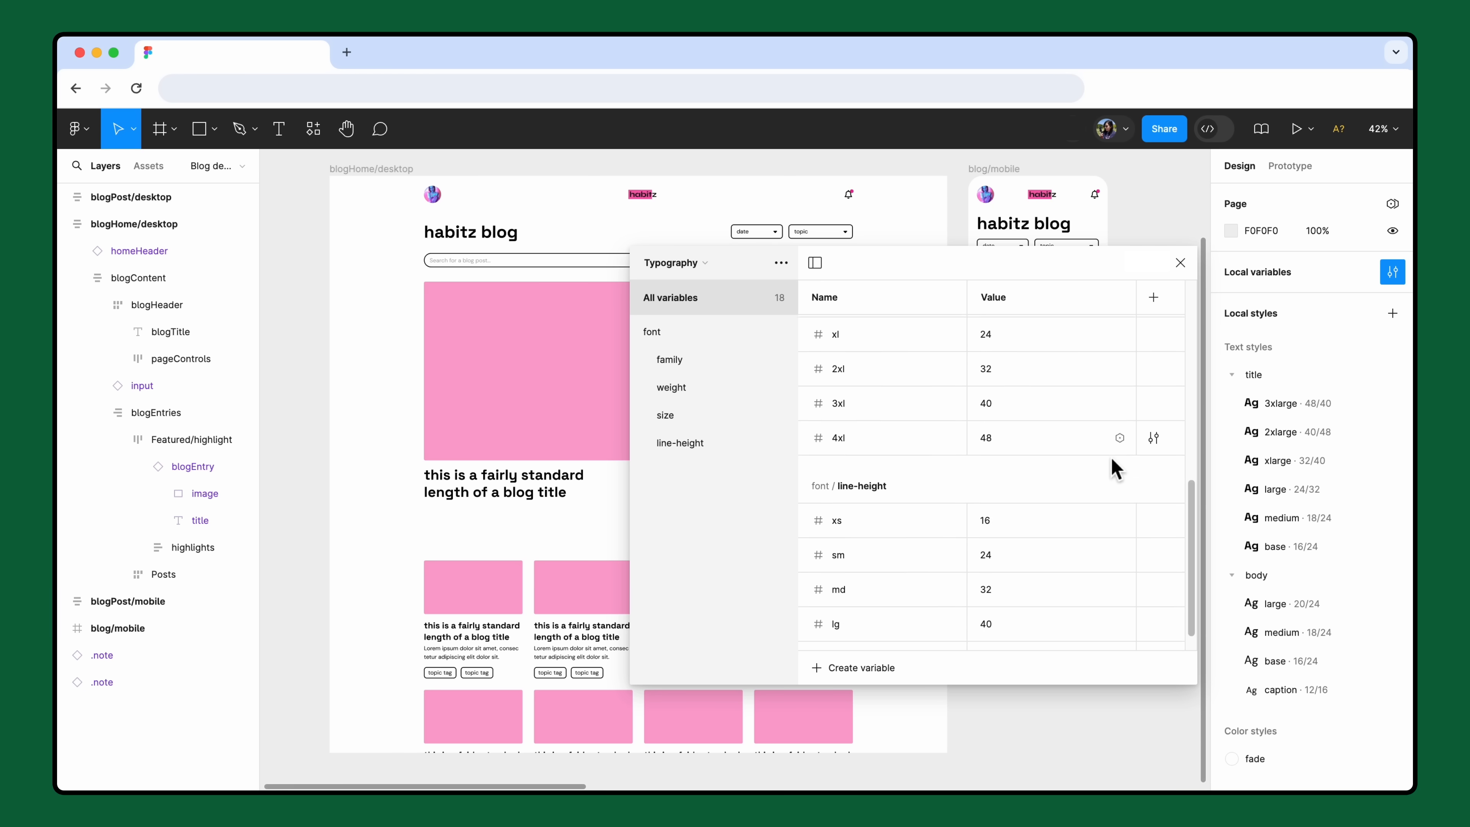
scroll("down", 3)
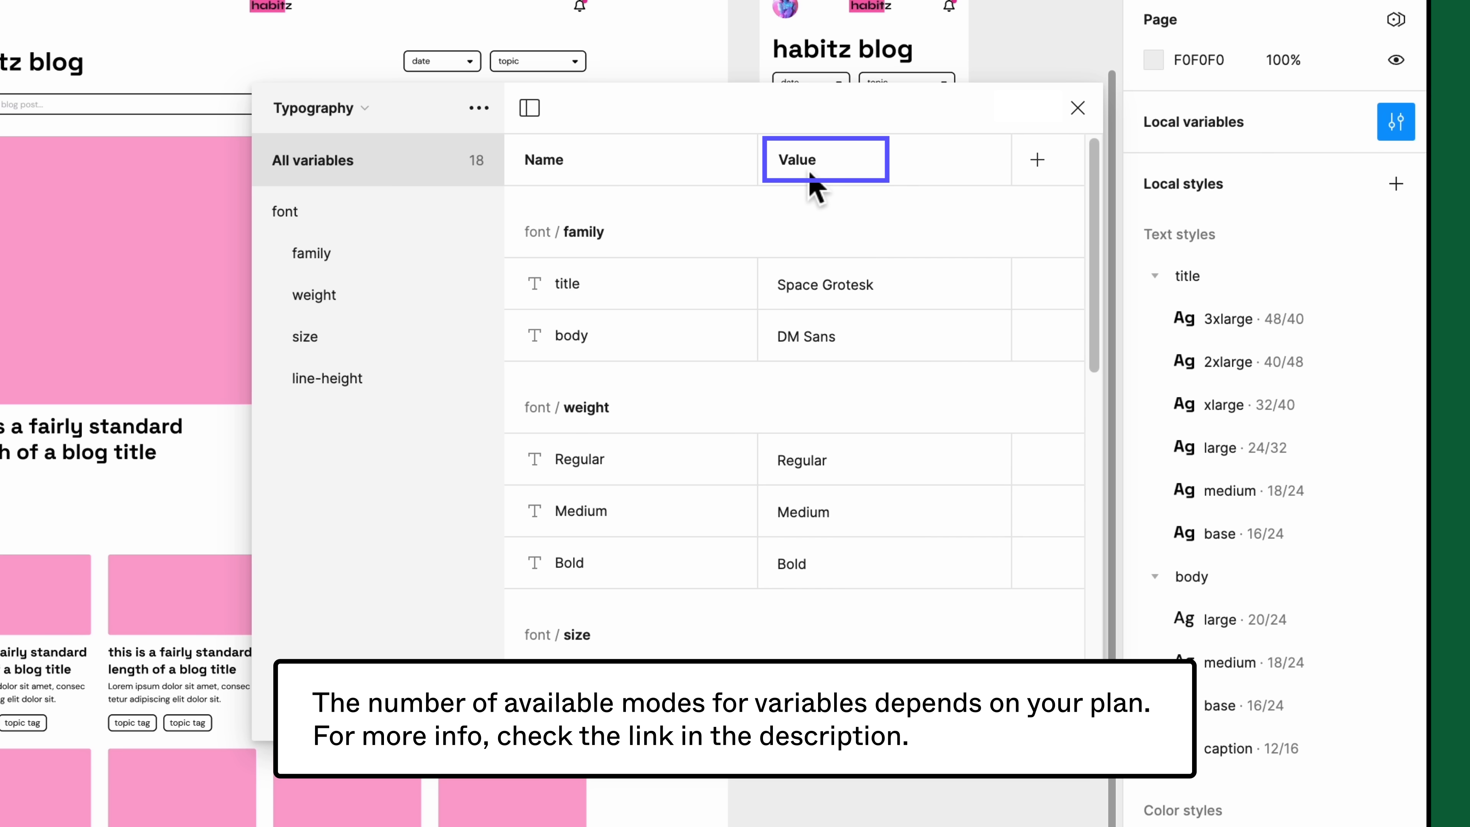
- Rename the default mode to mobile and add a second desktop mode shown side by side
double_click(796, 160)
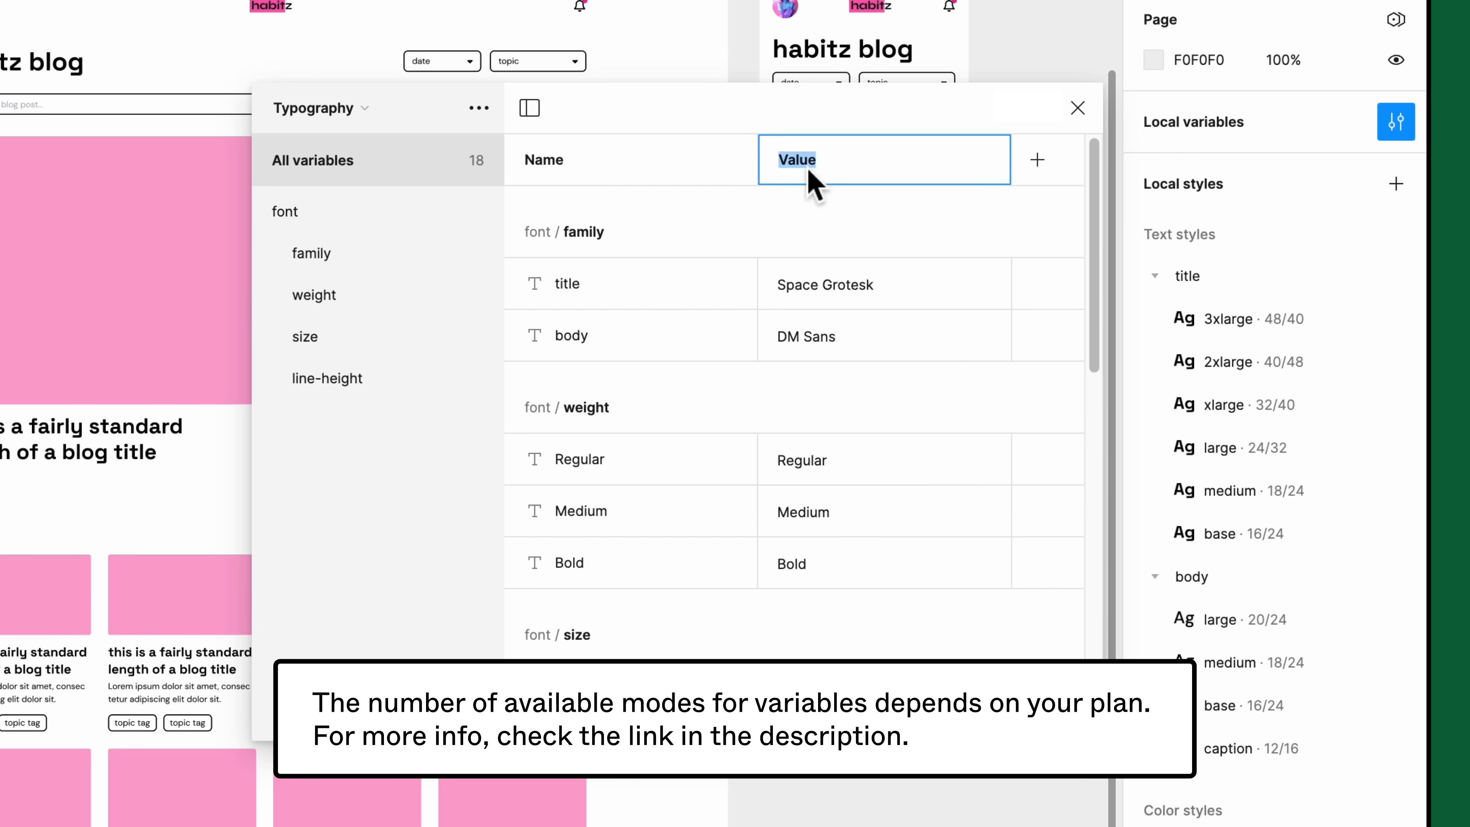
type("mobile")
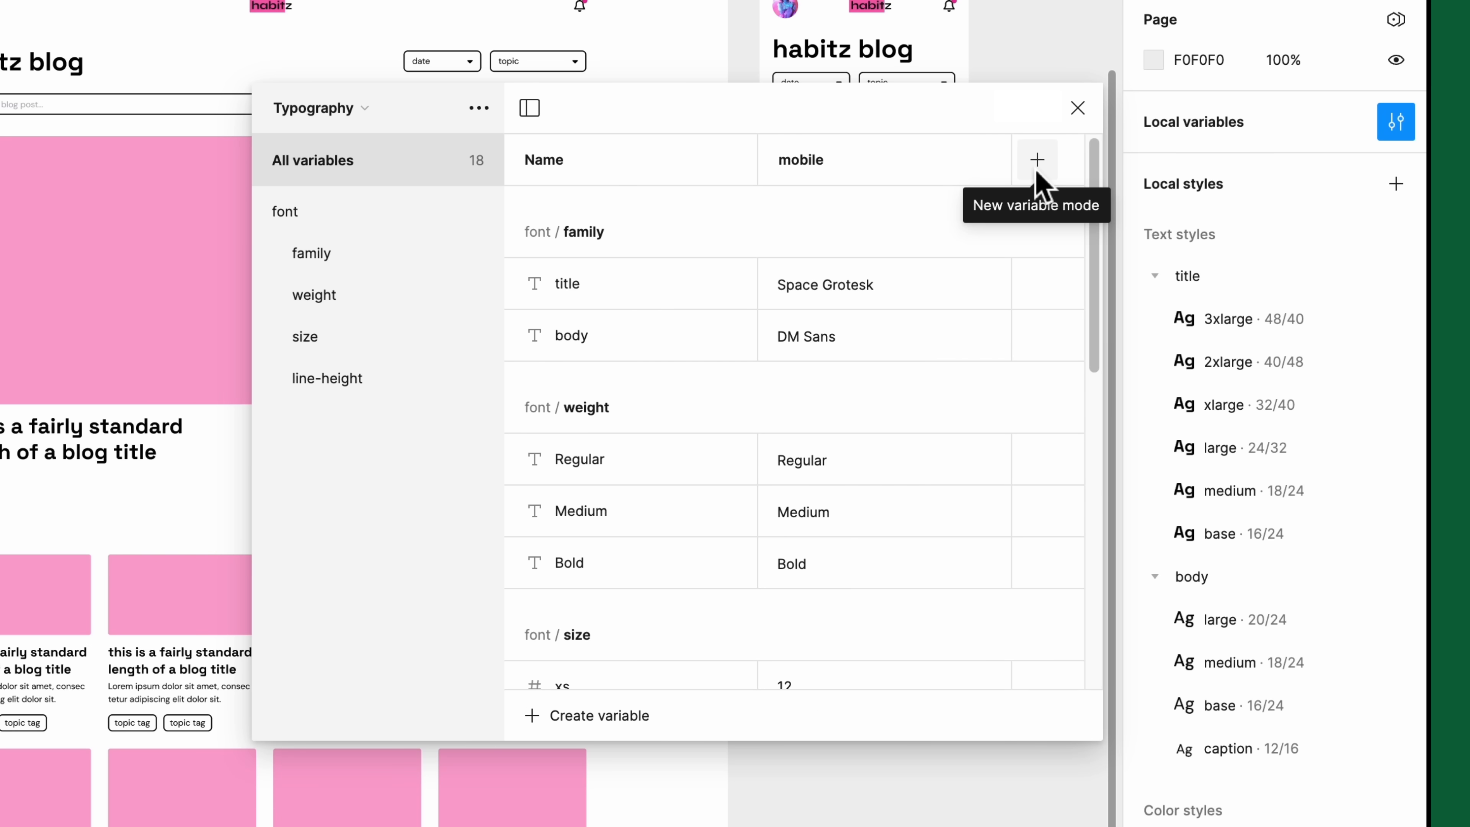
left_click(1037, 159)
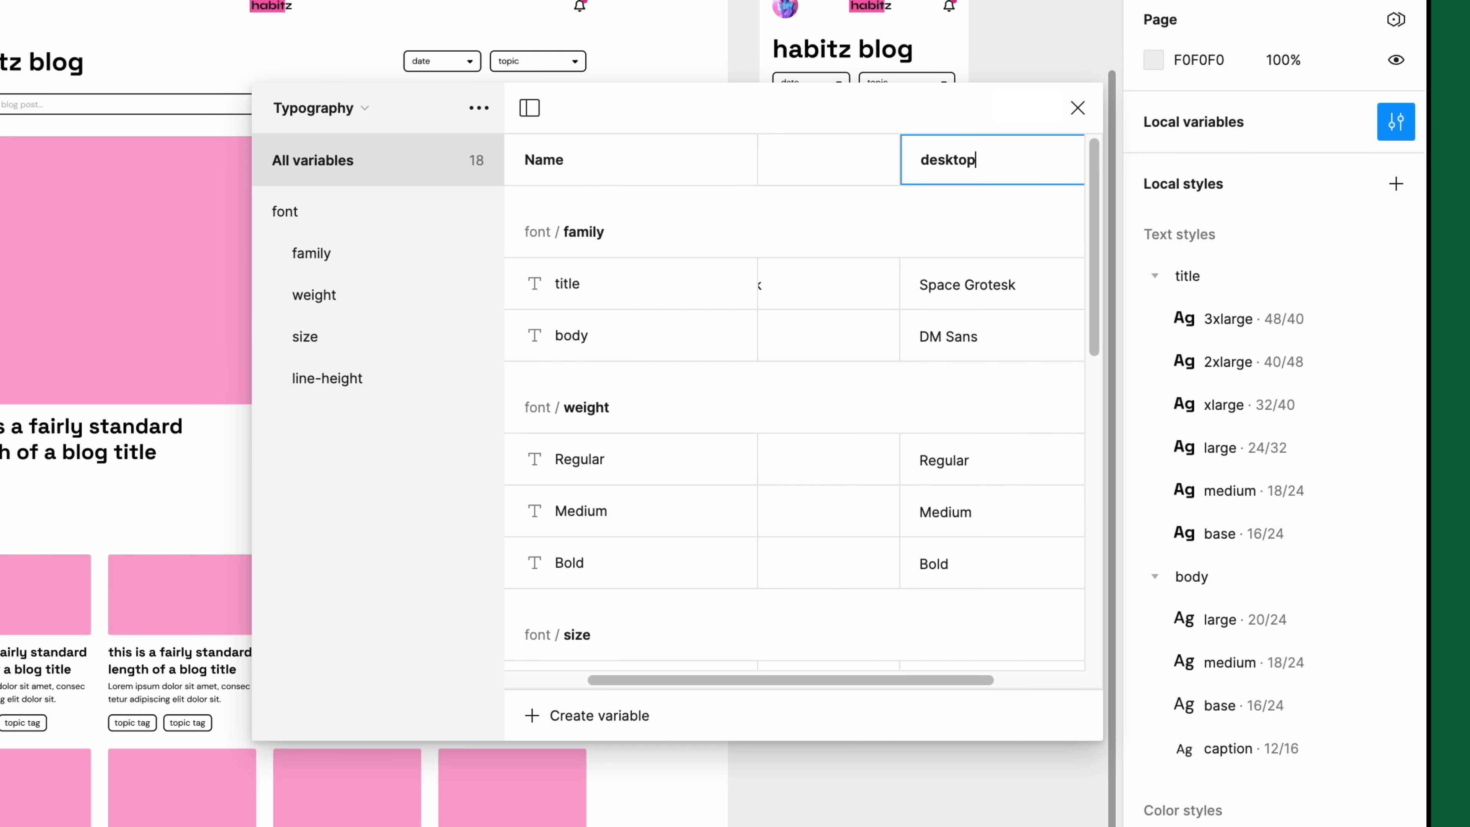
left_click(529, 107)
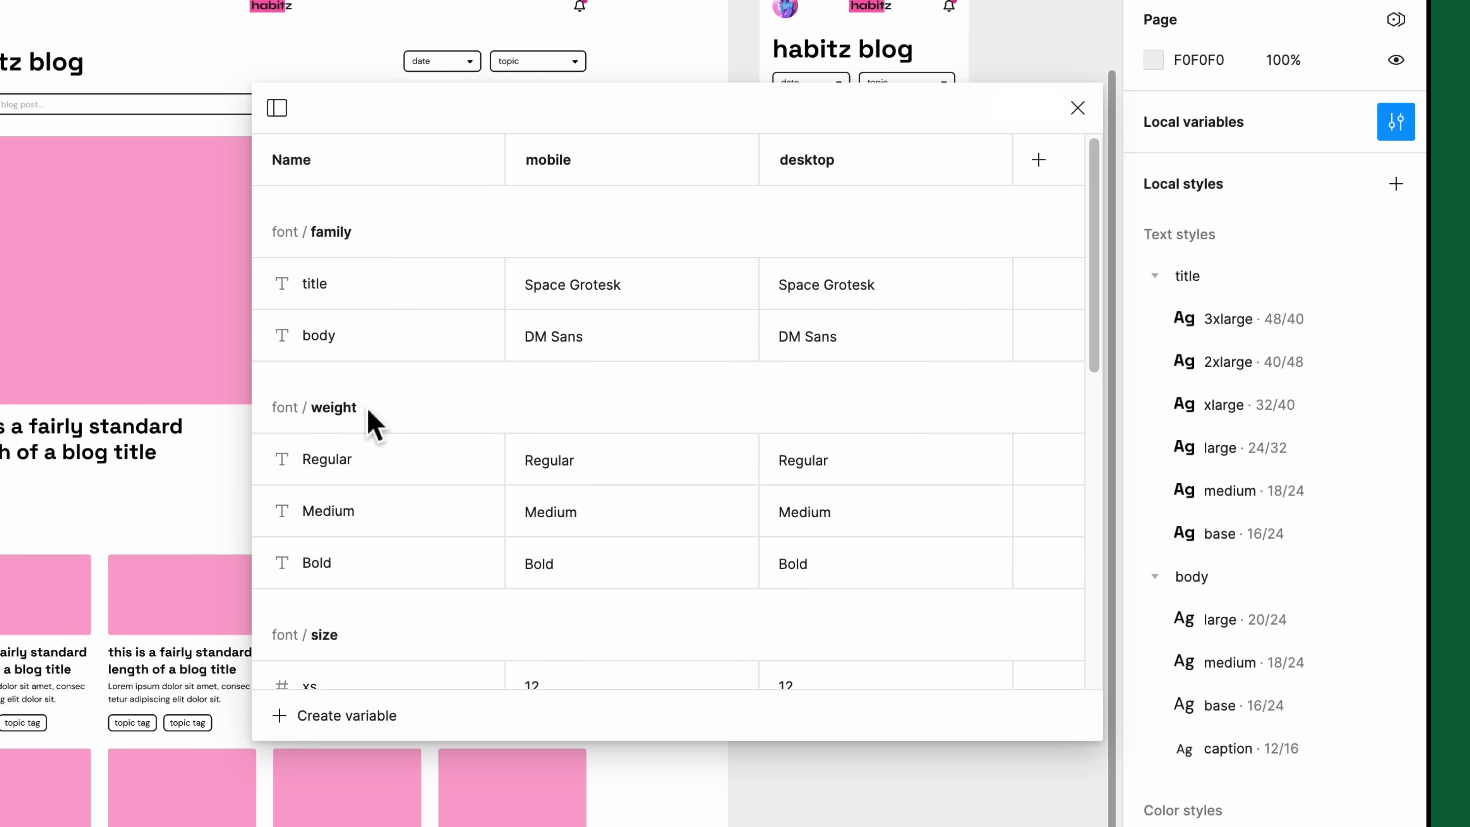
- Review the larger desktop font sizes and line heights, then close the Typography collection
scroll("down", 3)
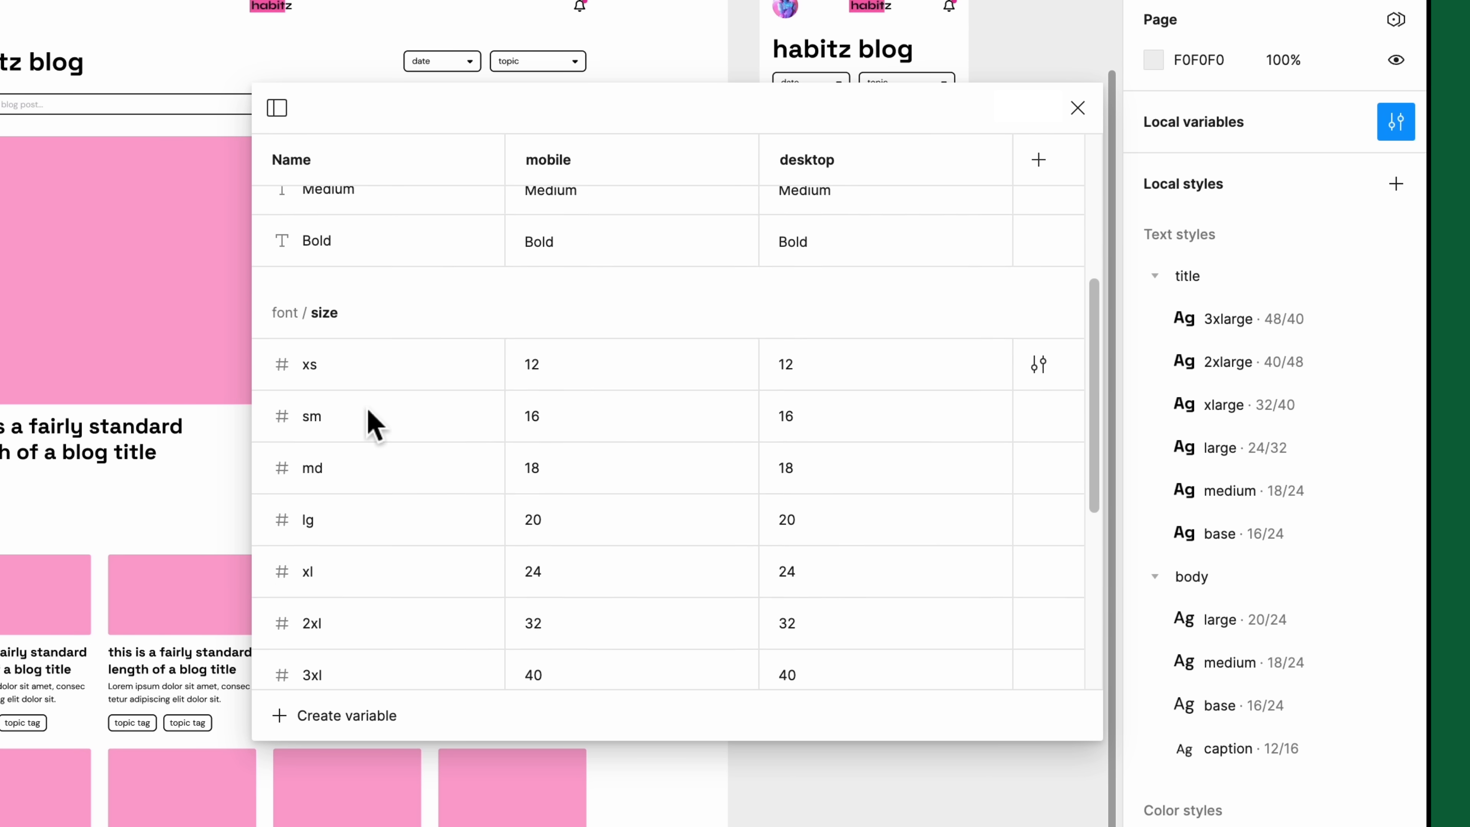
scroll("down", 3)
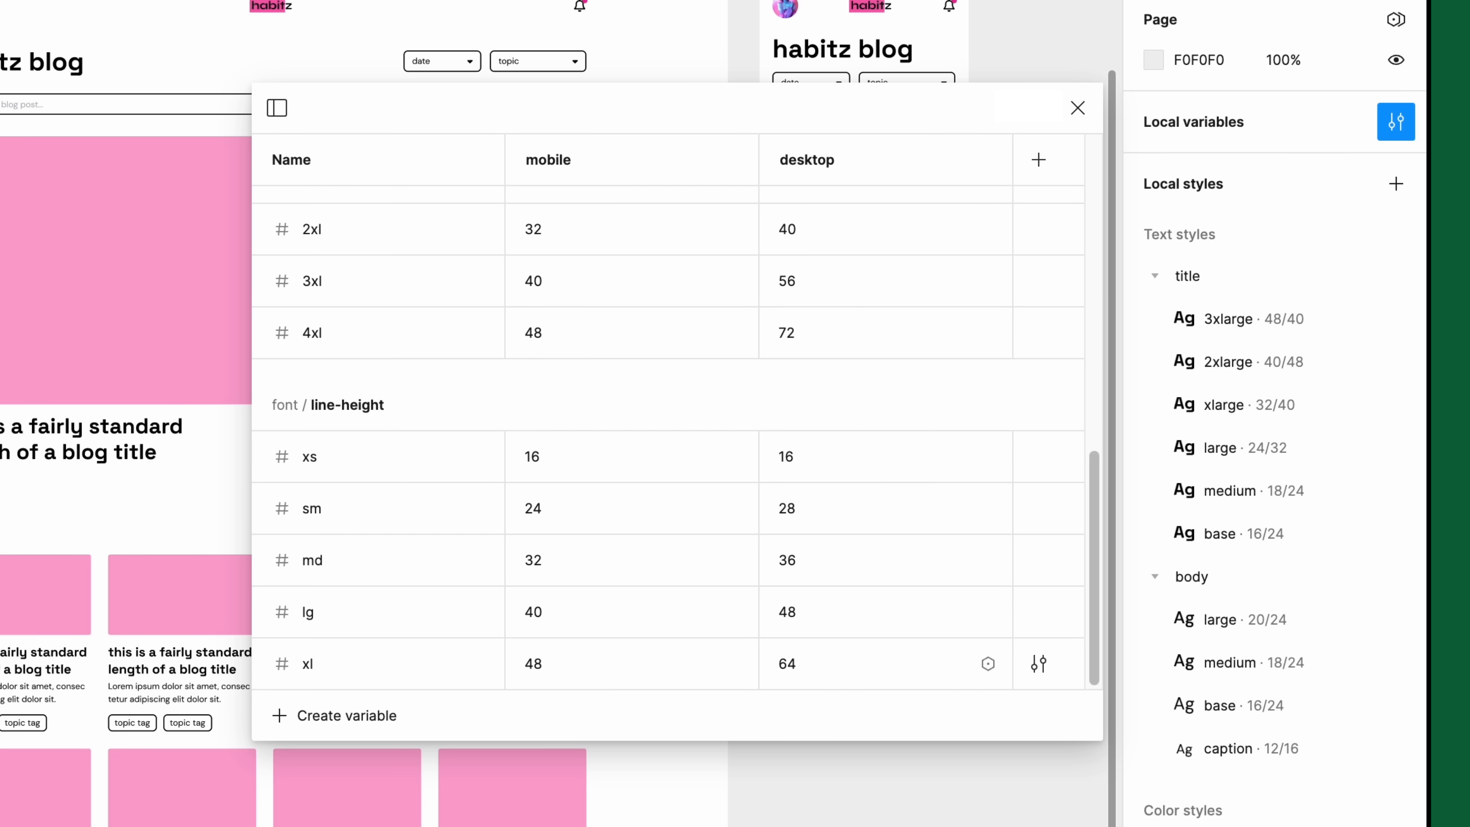
left_click(1076, 108)
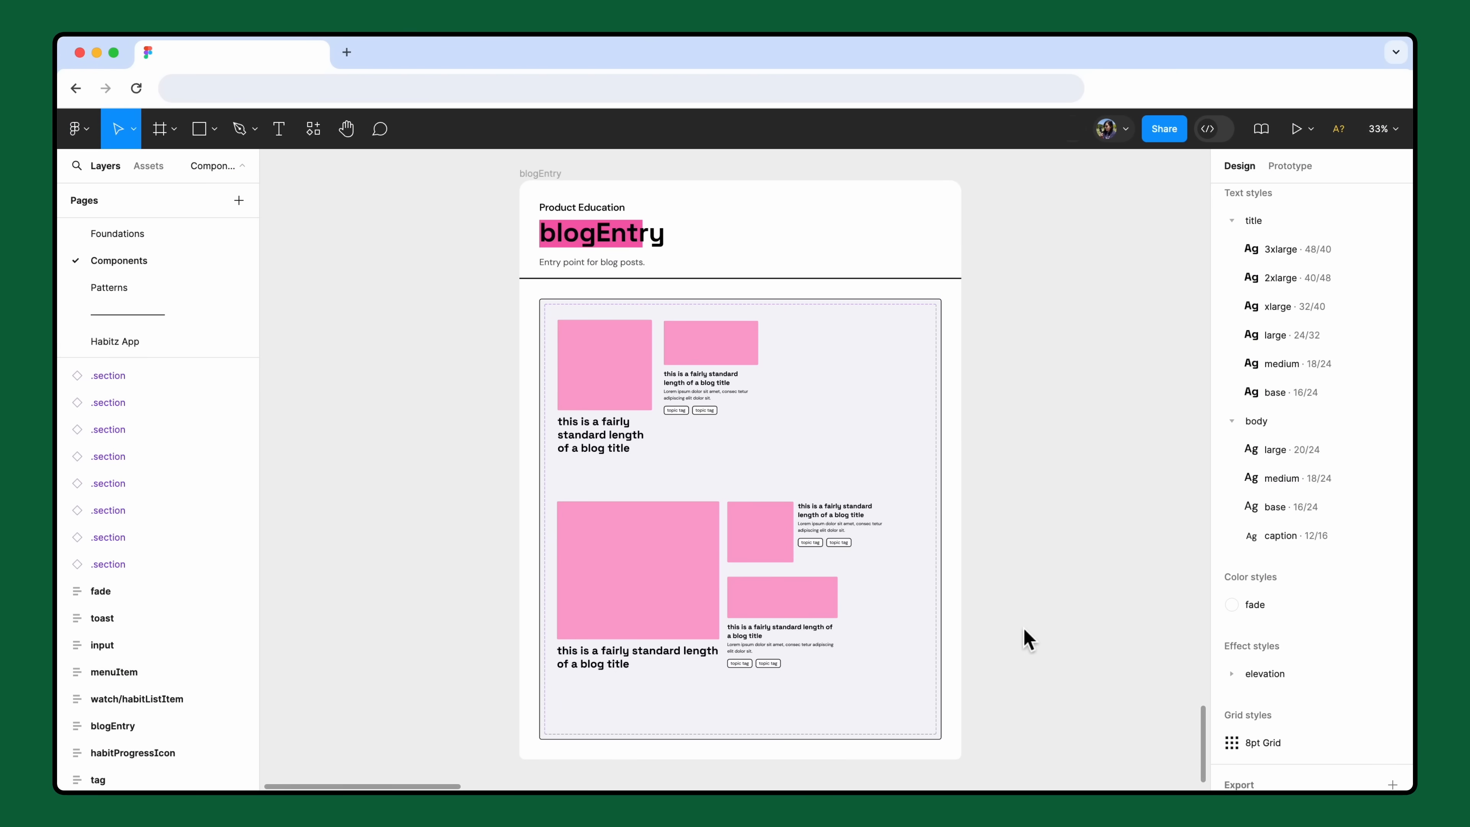
- Select the blogEntry examples and open their Change variable mode choices for Typography
left_click(669, 593)
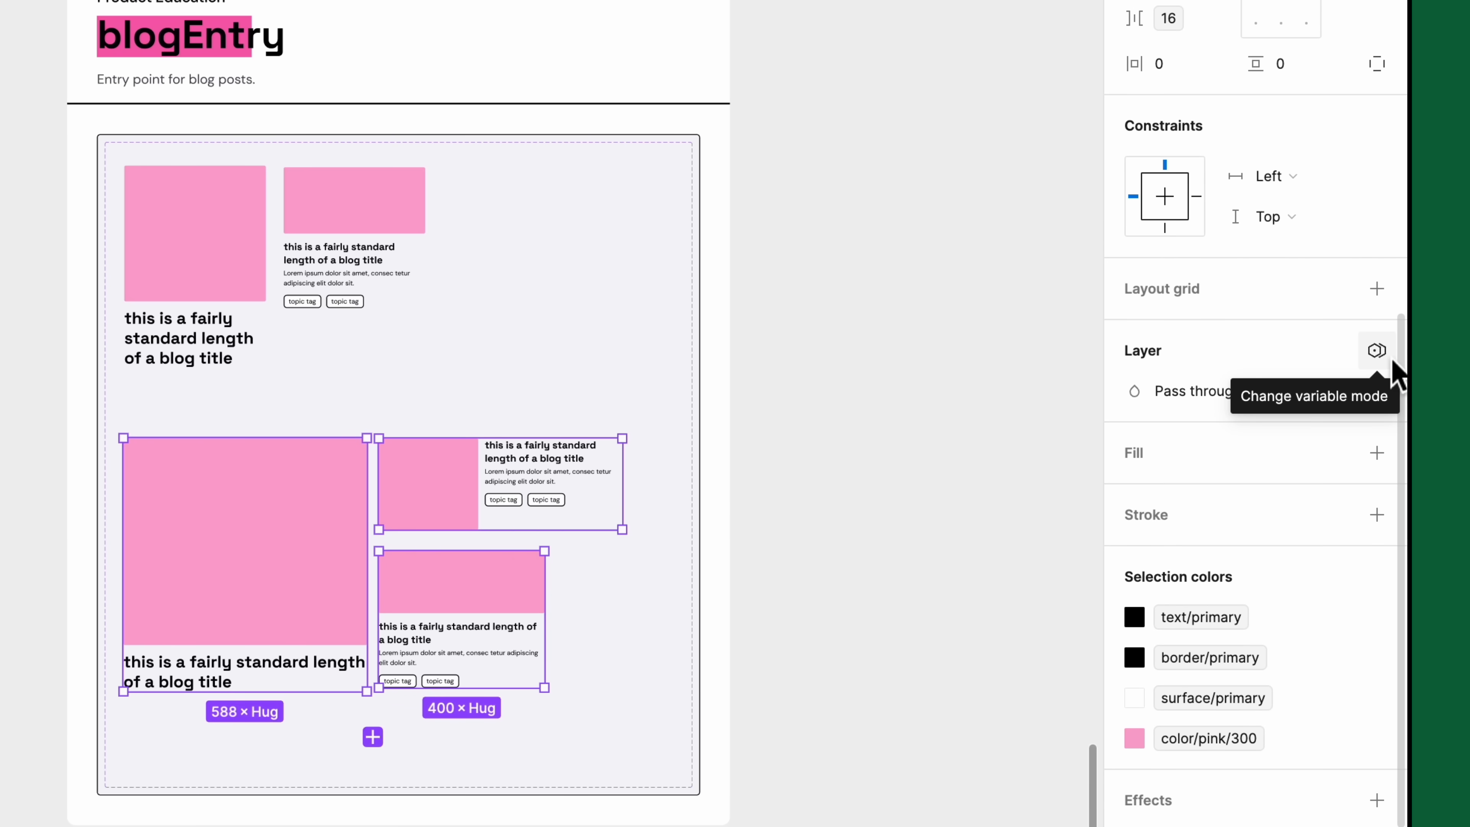
left_click(1376, 351)
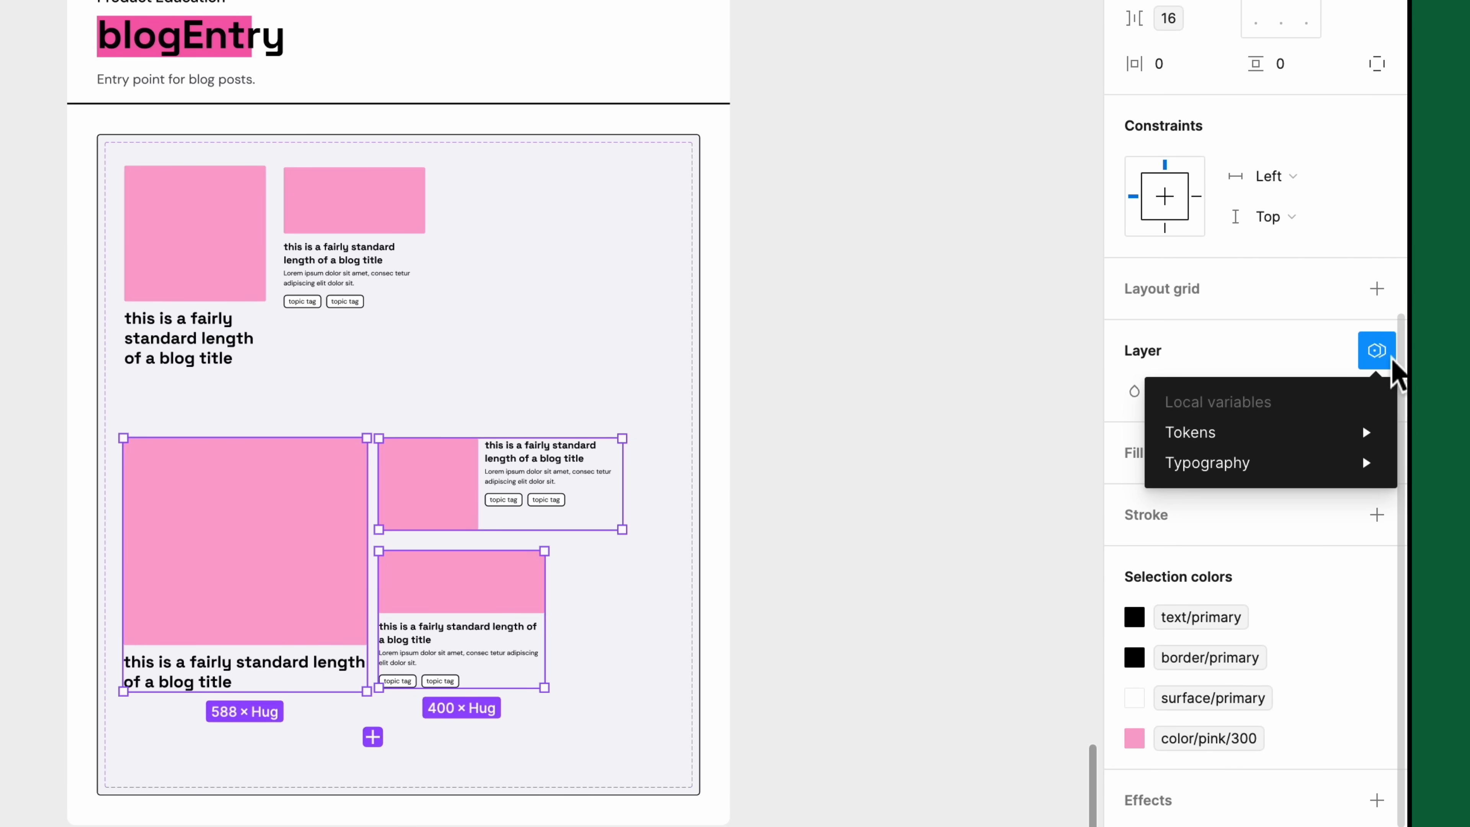
mouse_move(1207, 463)
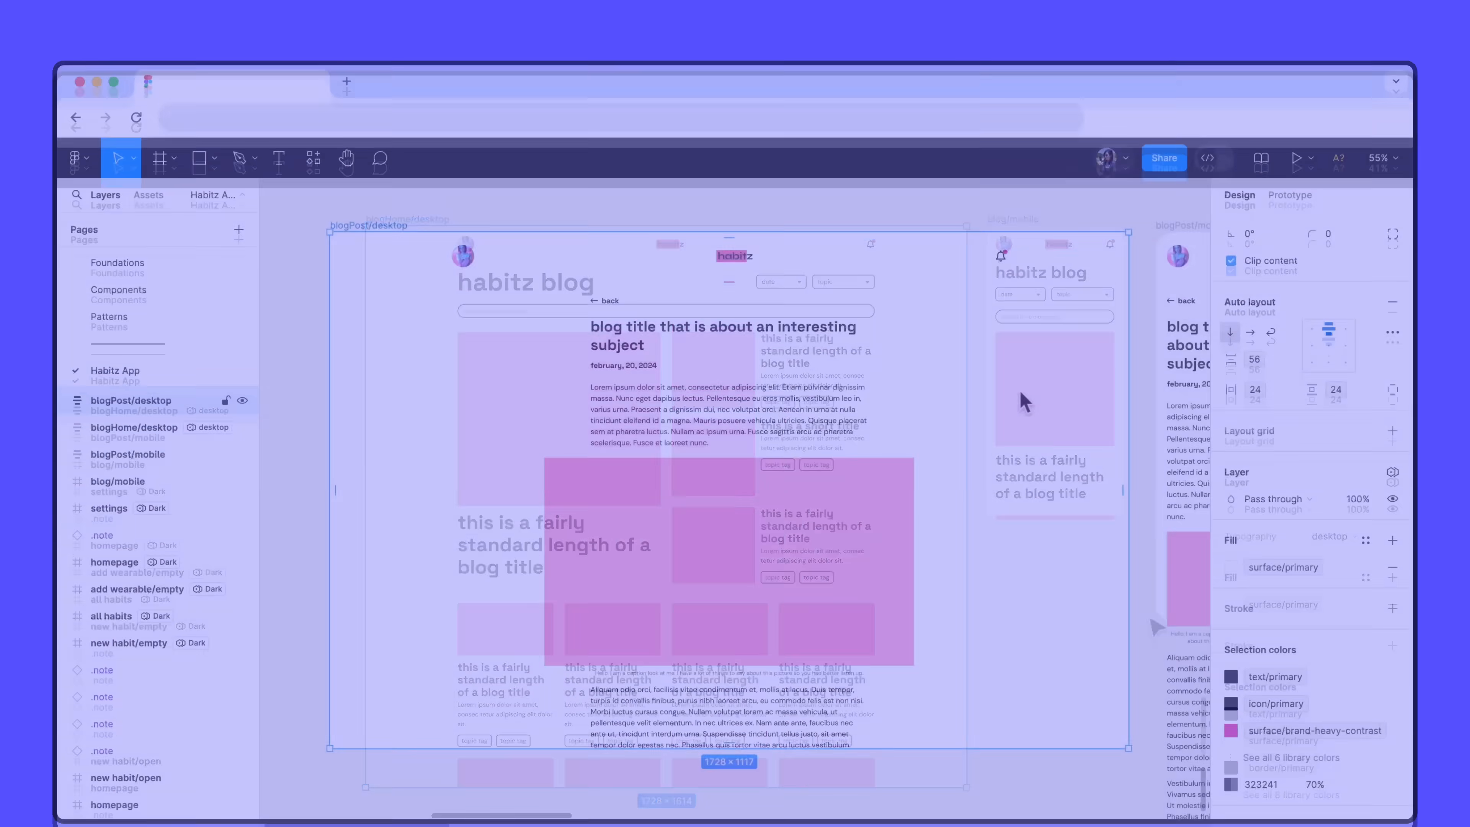
- Switch the blogPost/desktop frame to the desktop Typography mode
left_click(1393, 443)
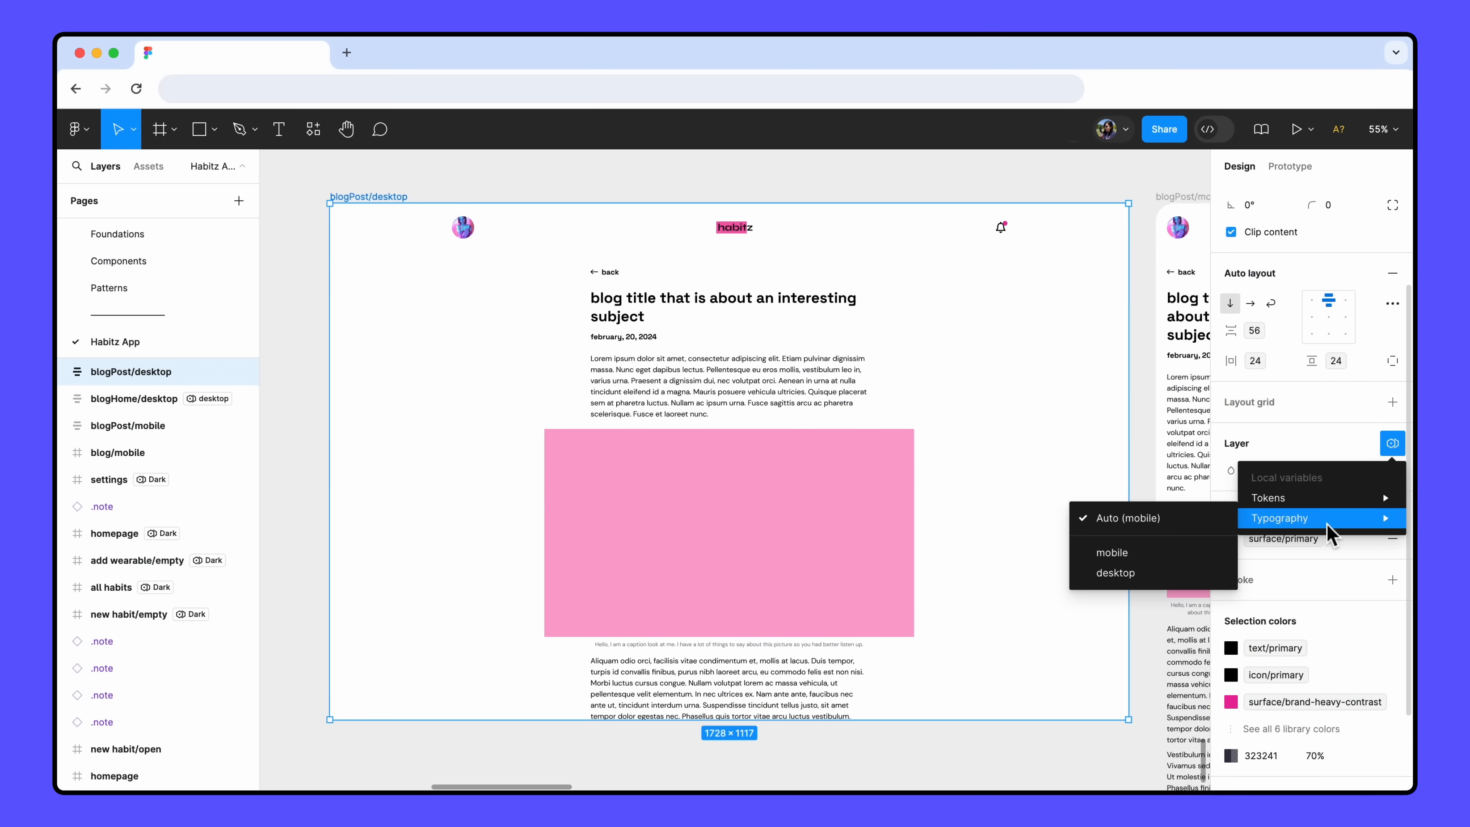
left_click(1116, 573)
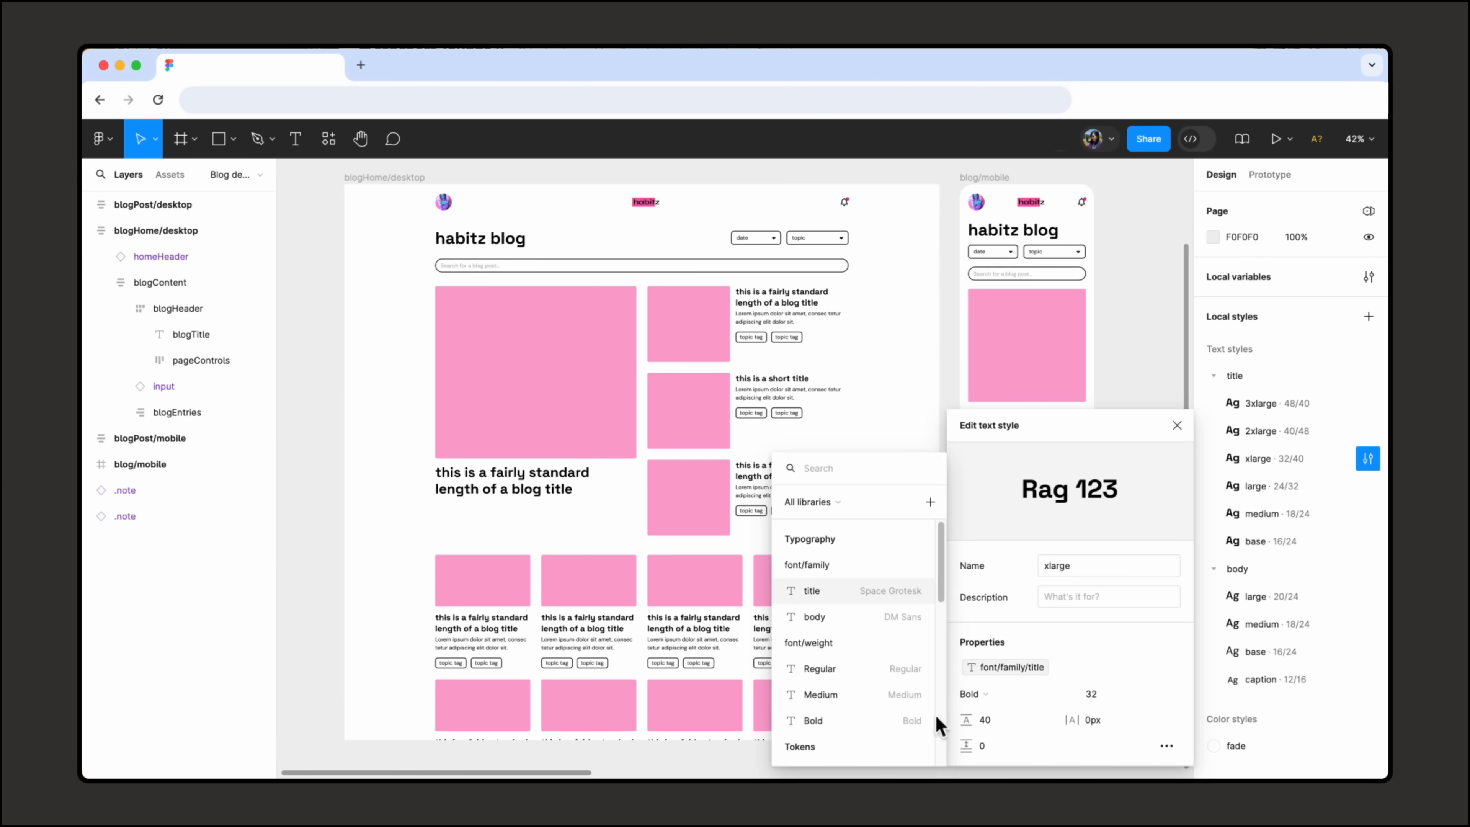
- Bind a typography variable to the xlarge title style and open the medium body style's weight options
left_click(819, 694)
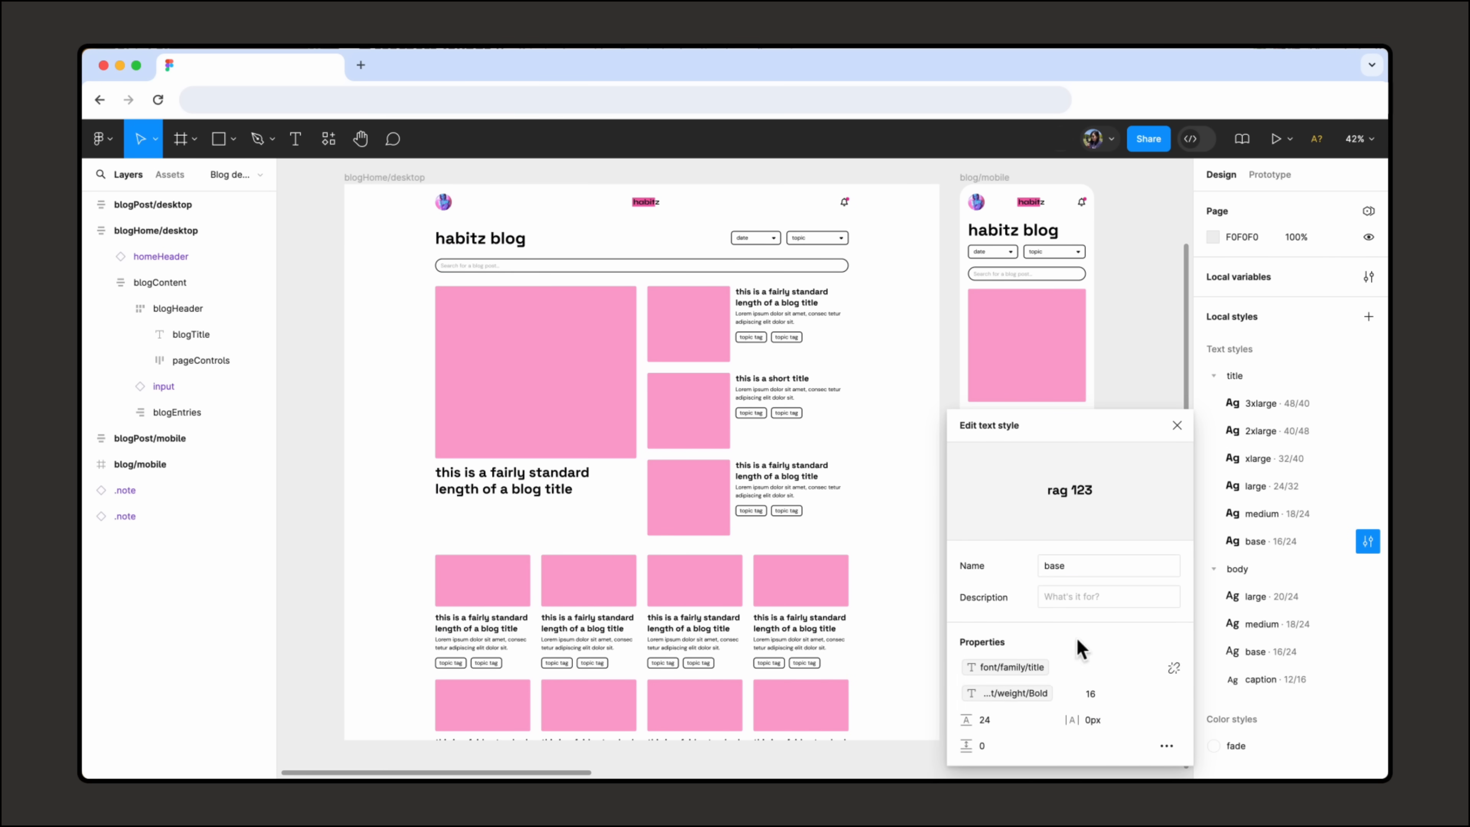
left_click(1008, 692)
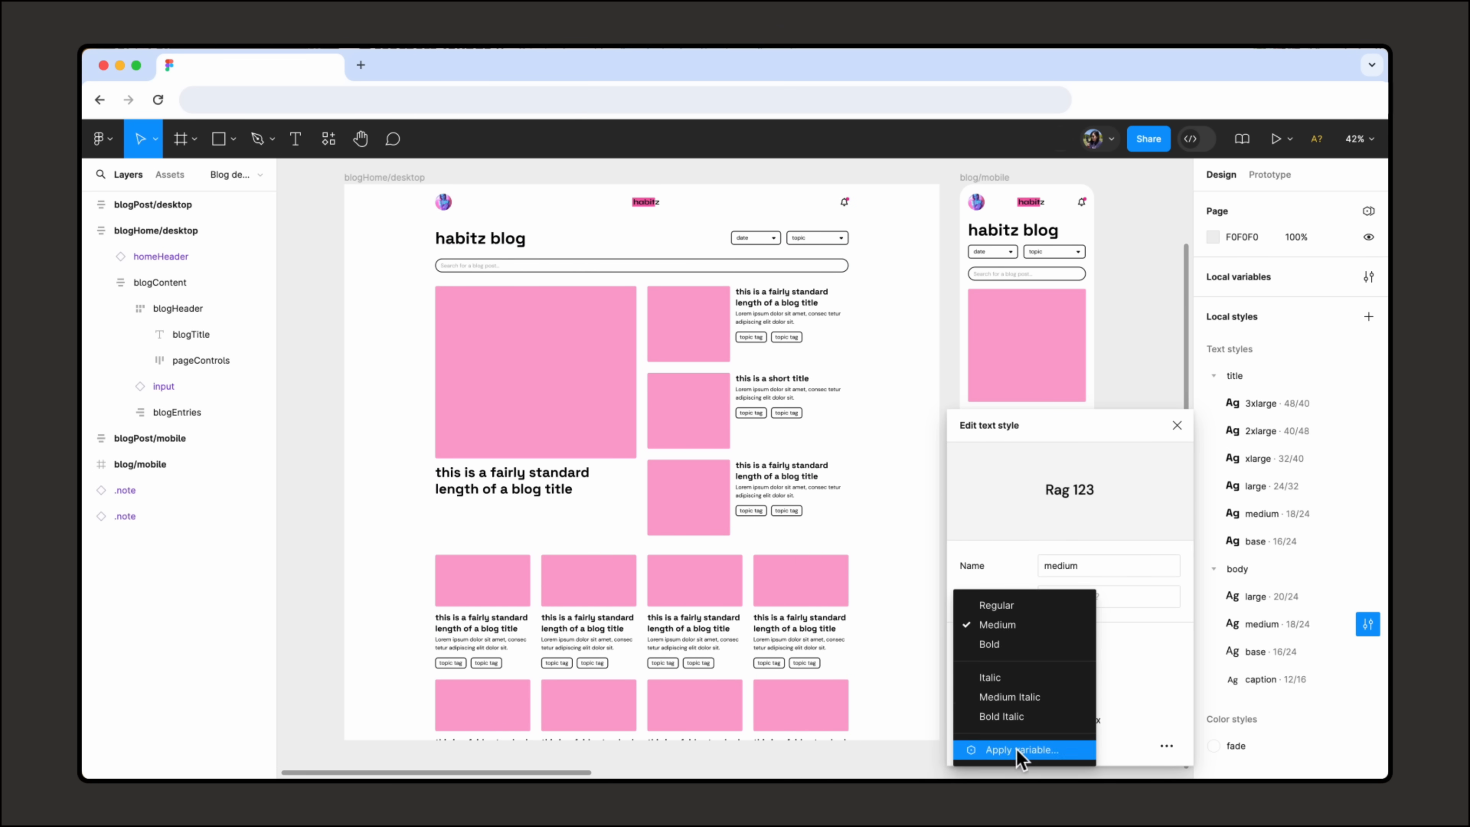